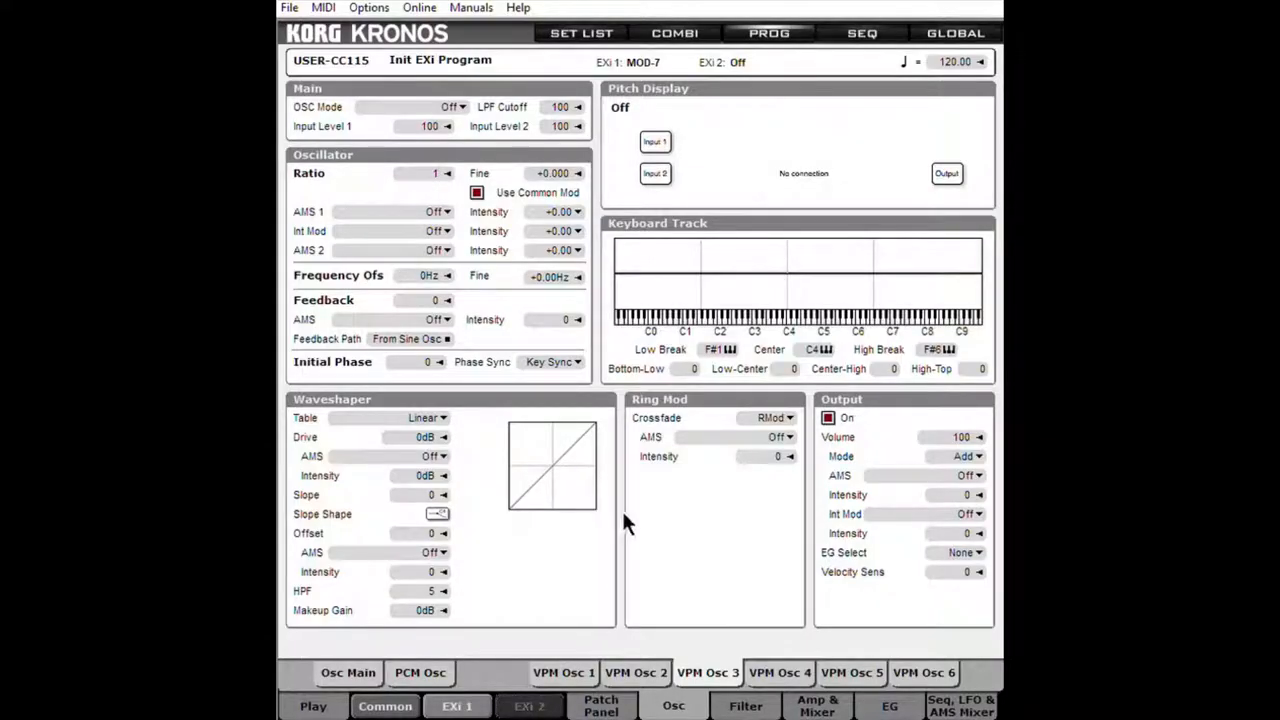
mouse_move(620, 520)
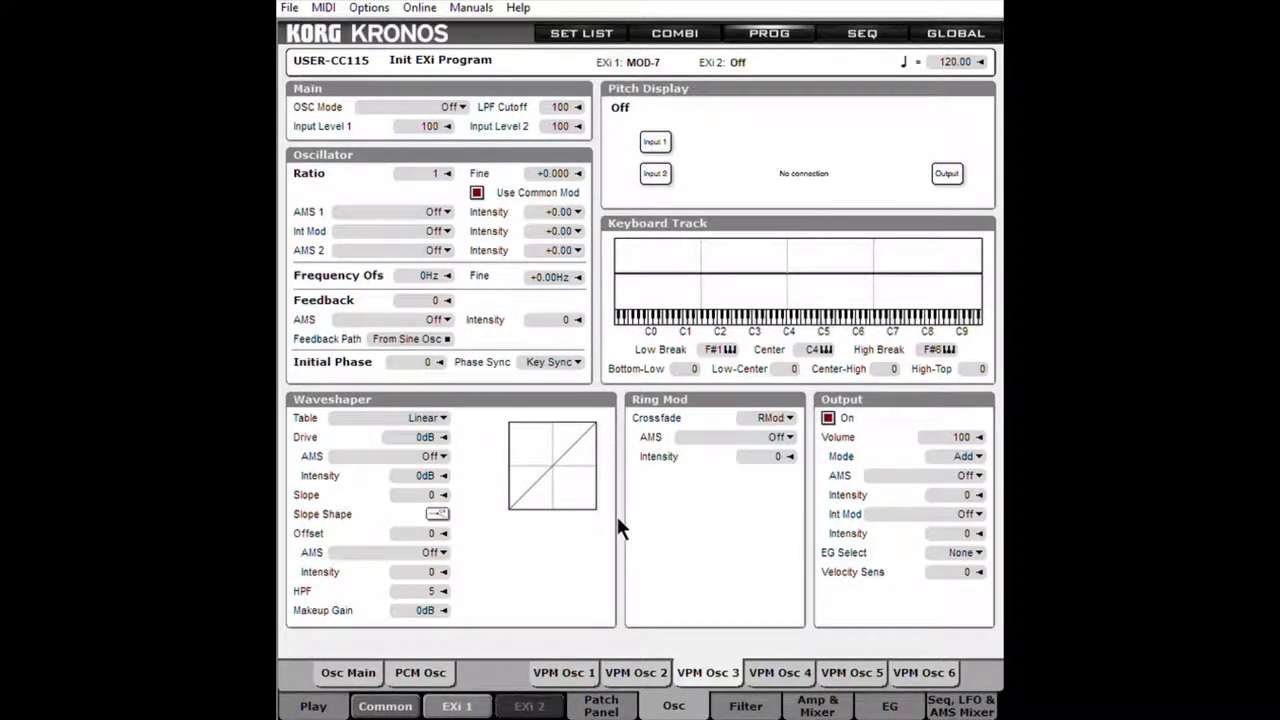
mouse_move(615, 567)
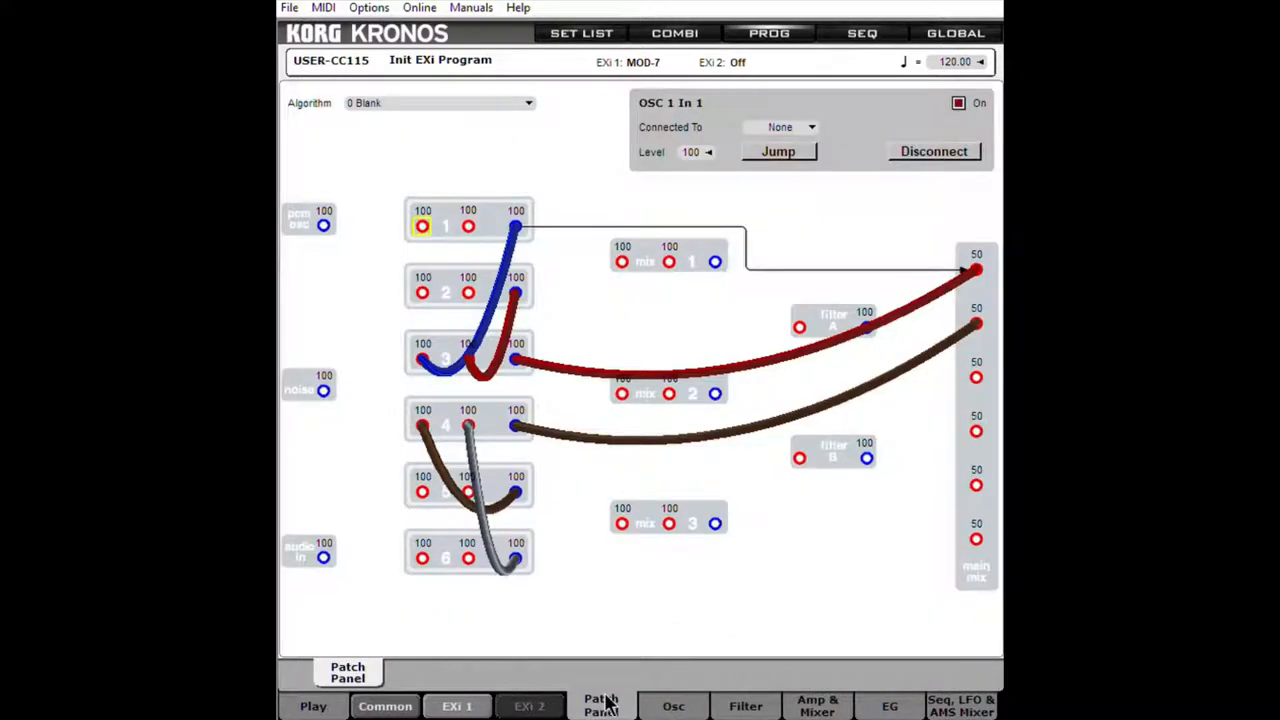
mouse_move(610, 695)
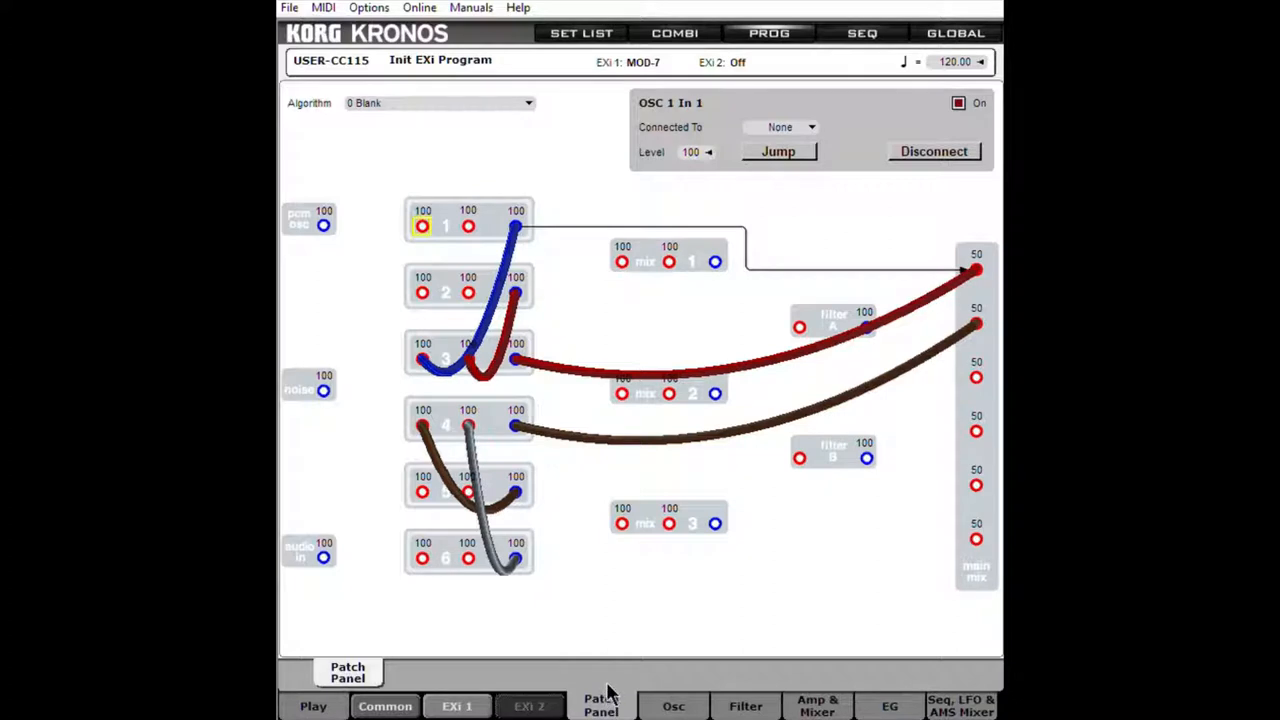
mouse_move(555, 518)
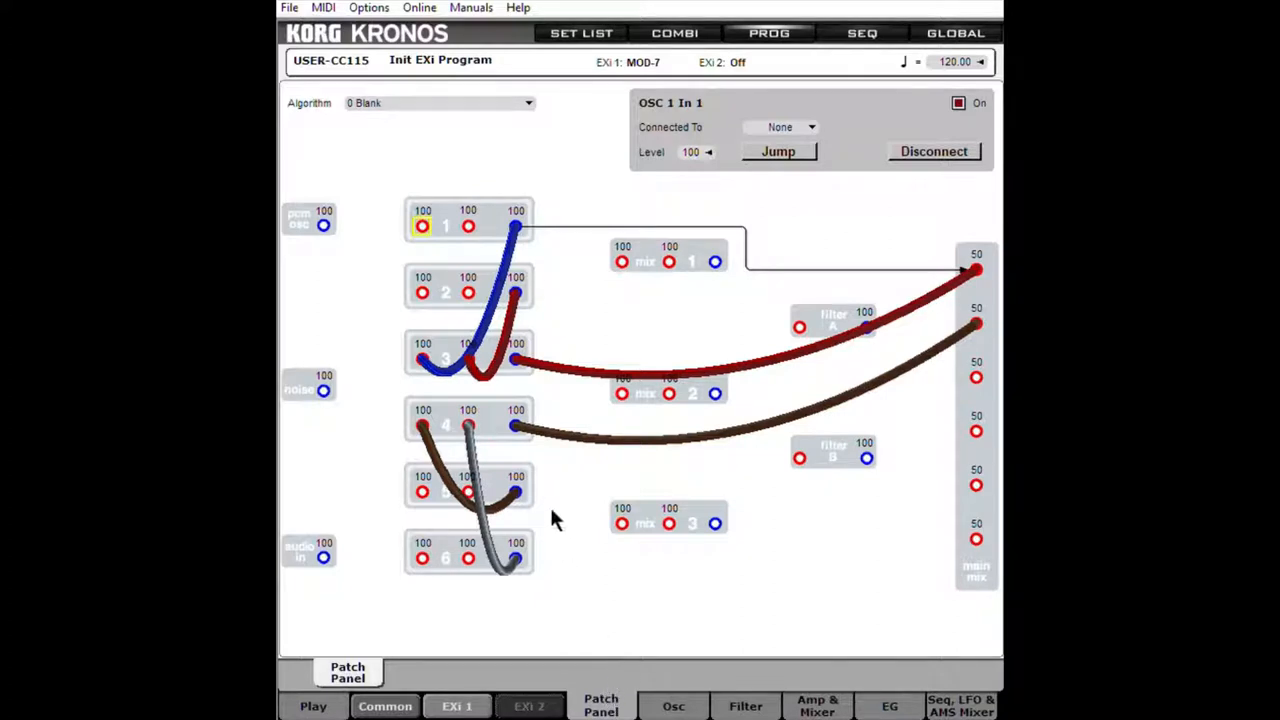
mouse_move(470, 260)
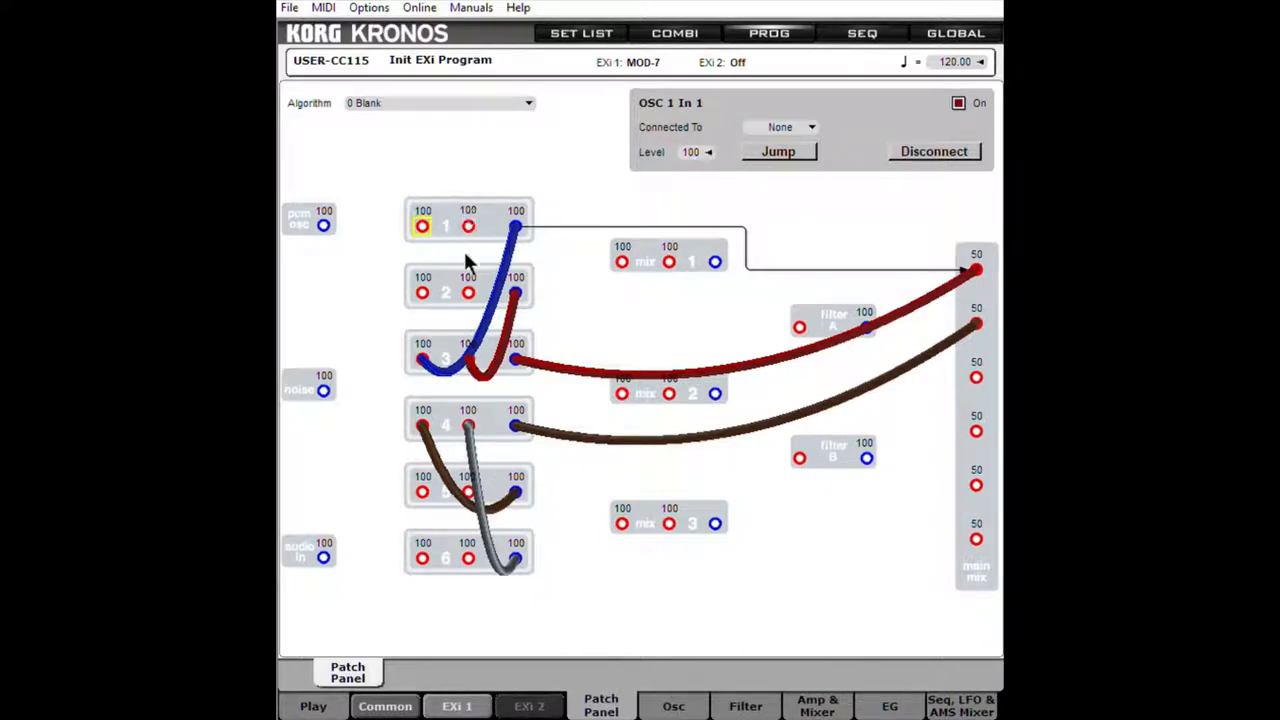
mouse_move(510, 365)
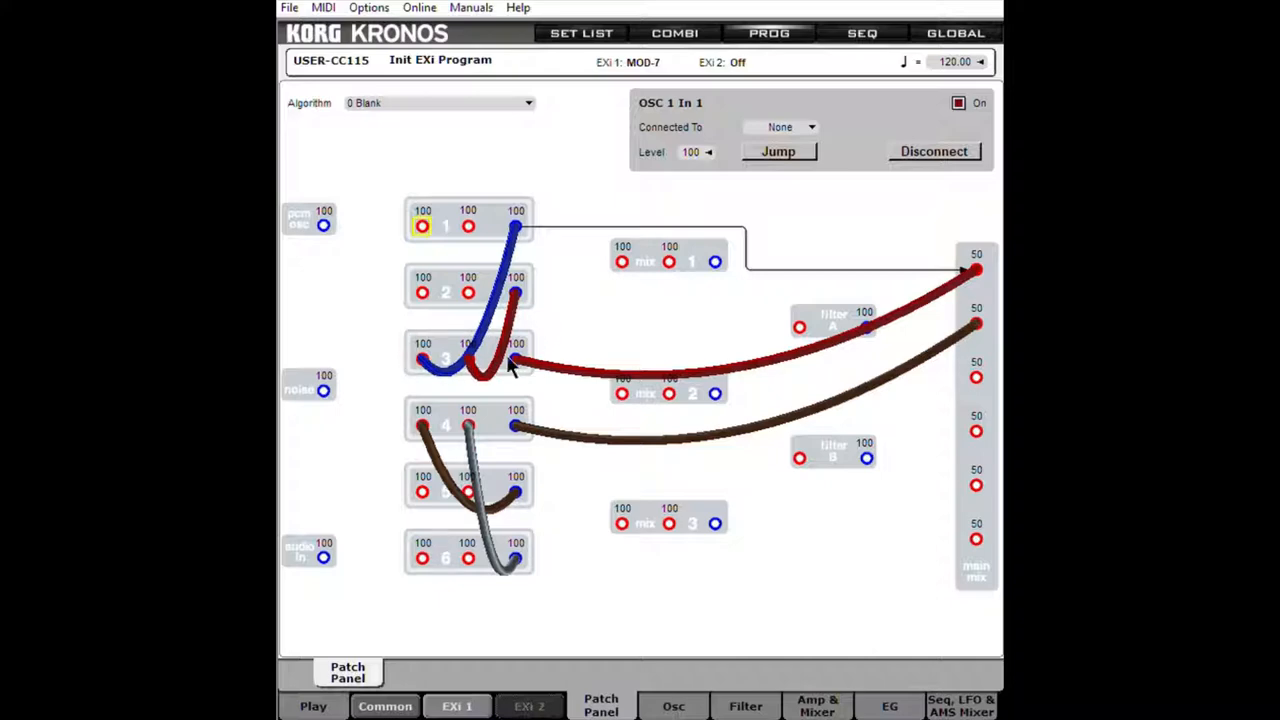
mouse_move(390, 365)
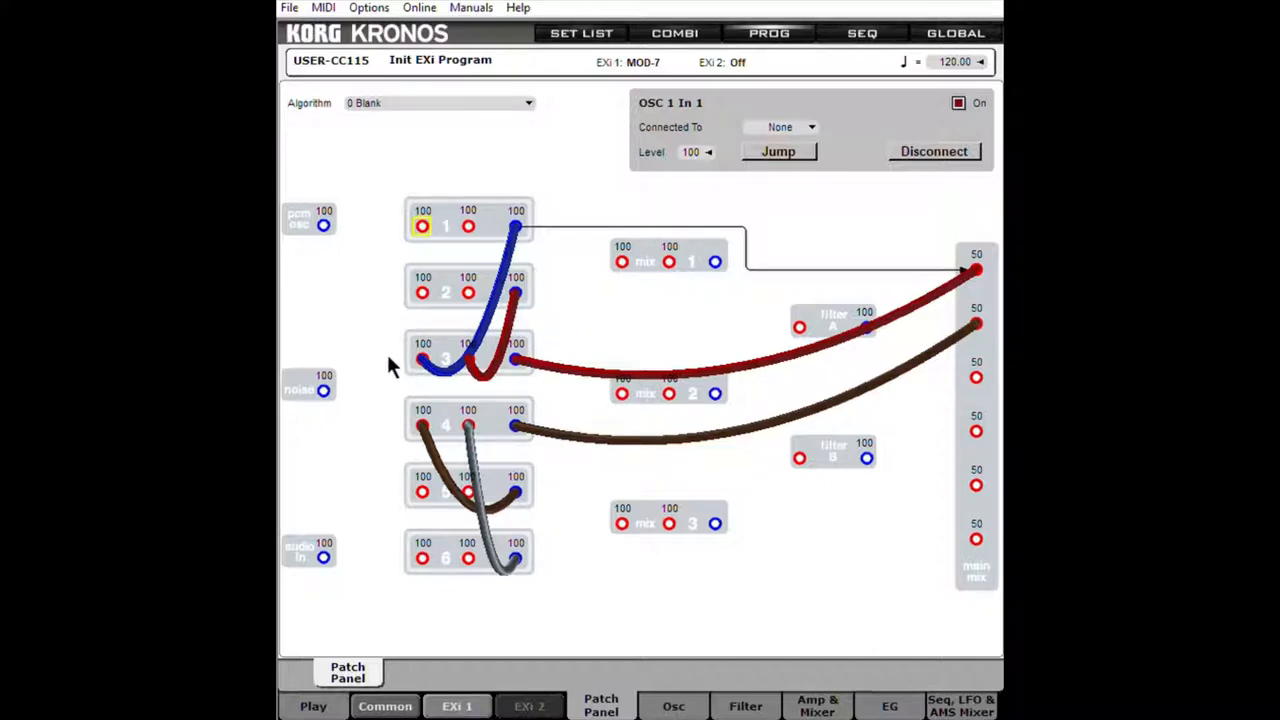
Check the VPM Osc 4 and Osc 3 pages, then return to the Patch Panel cabling view
click(673, 705)
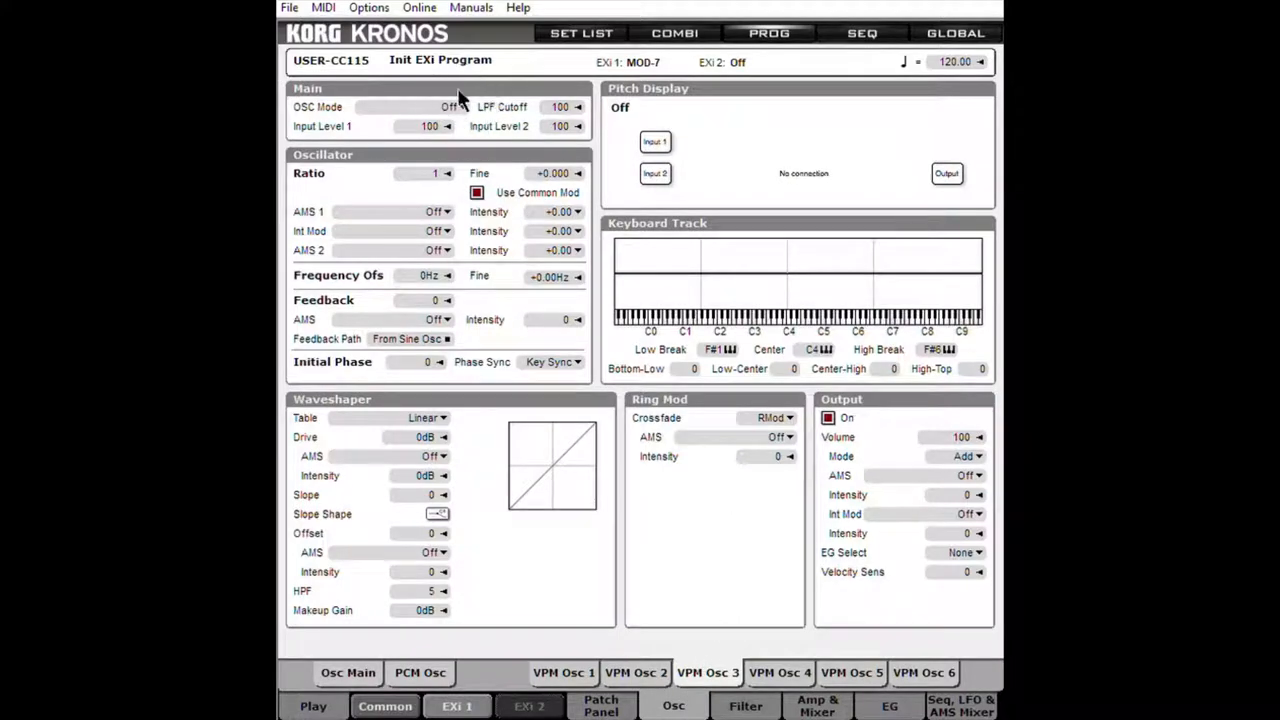
click(601, 705)
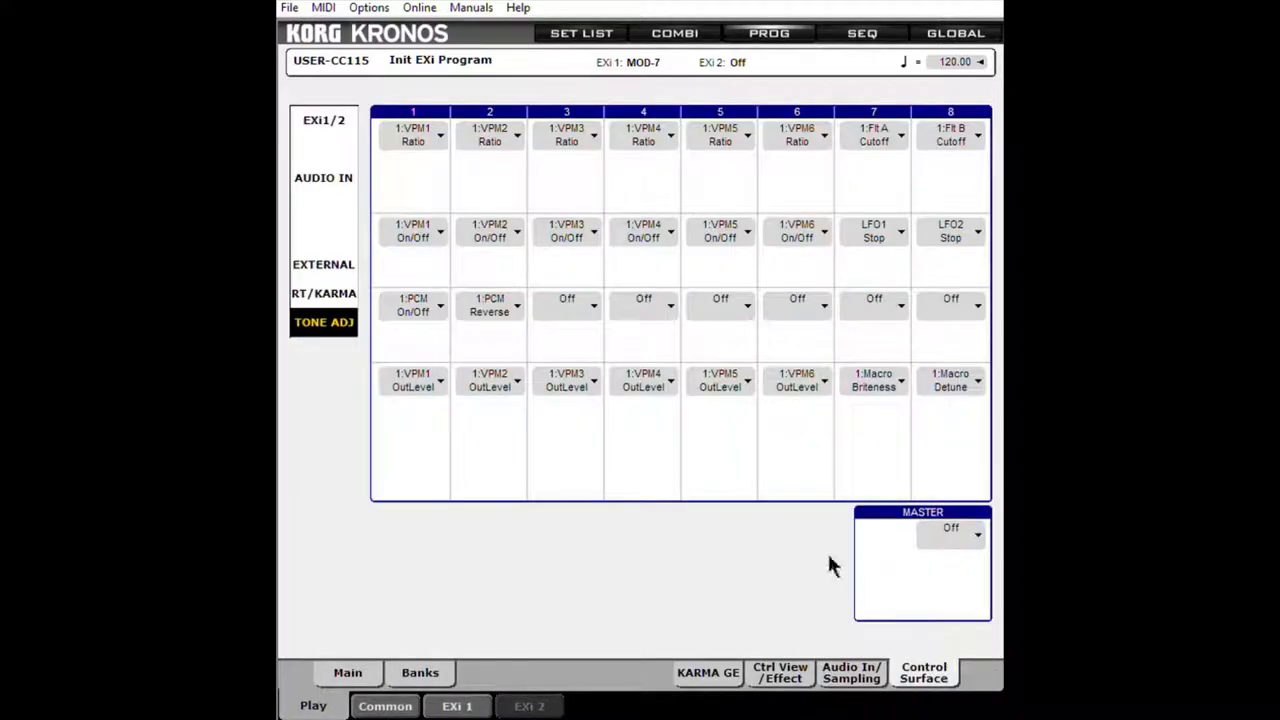
mouse_move(490, 265)
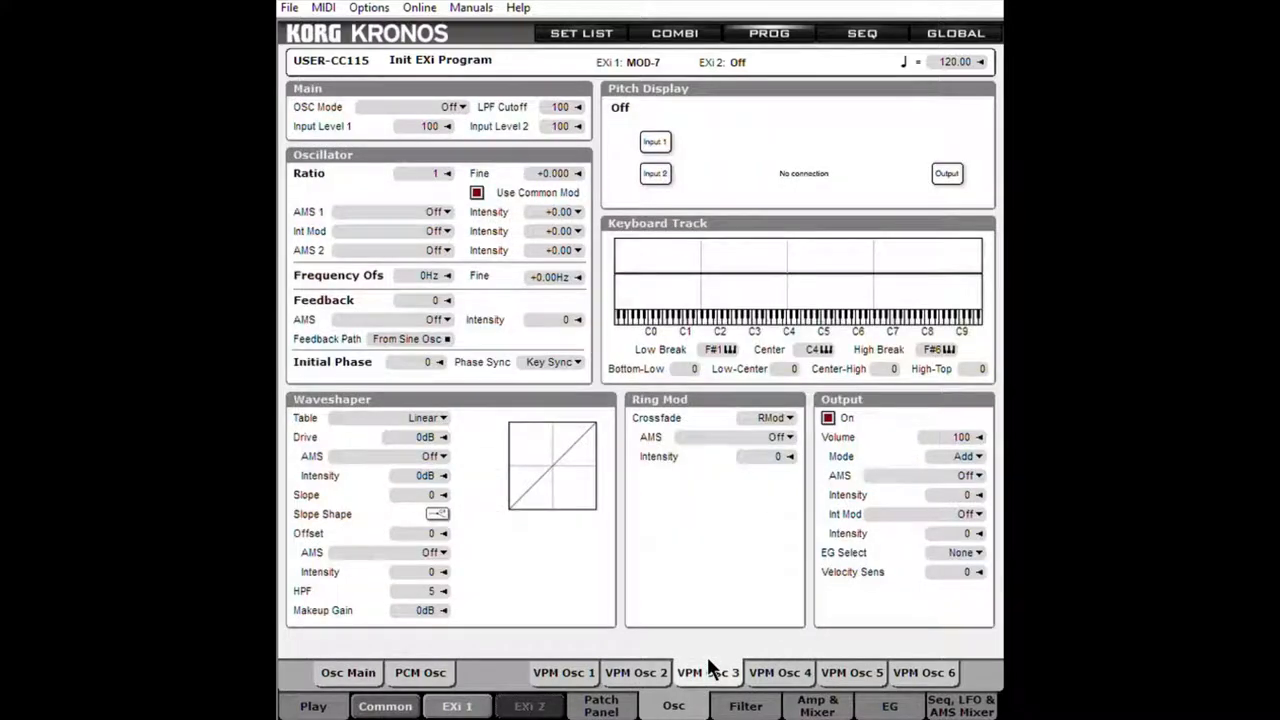
click(448, 107)
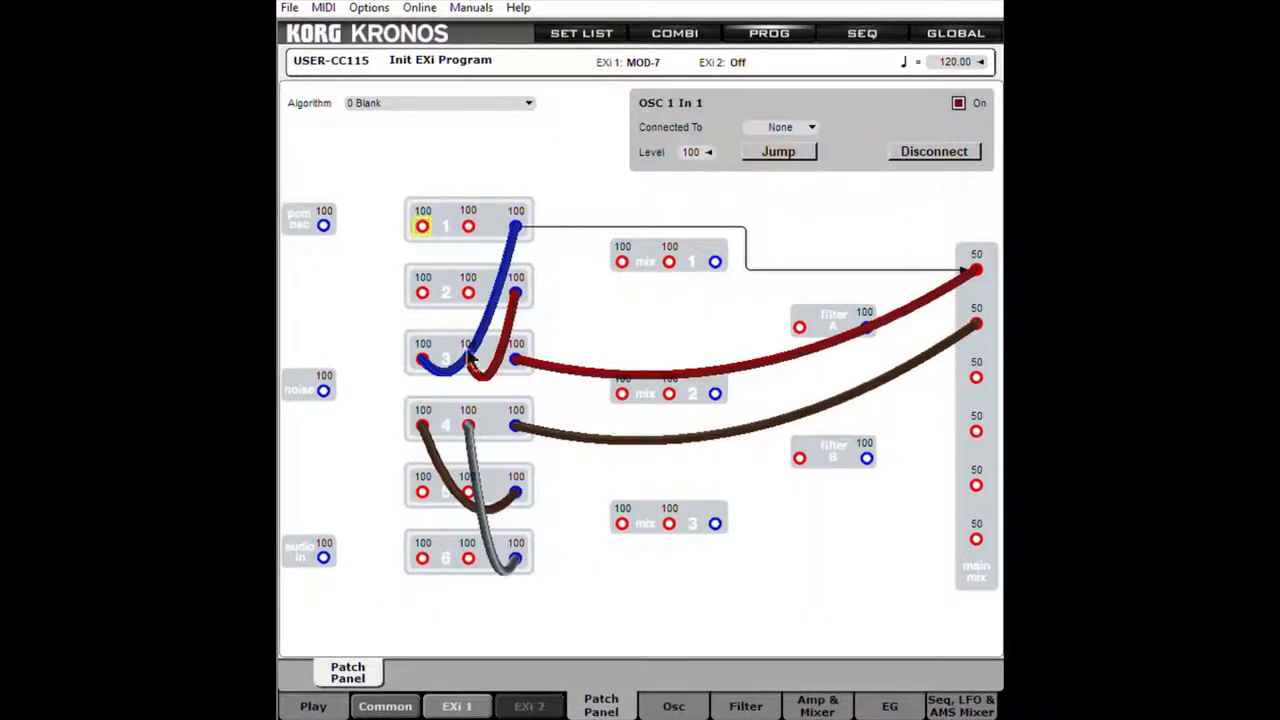
mouse_move(575, 345)
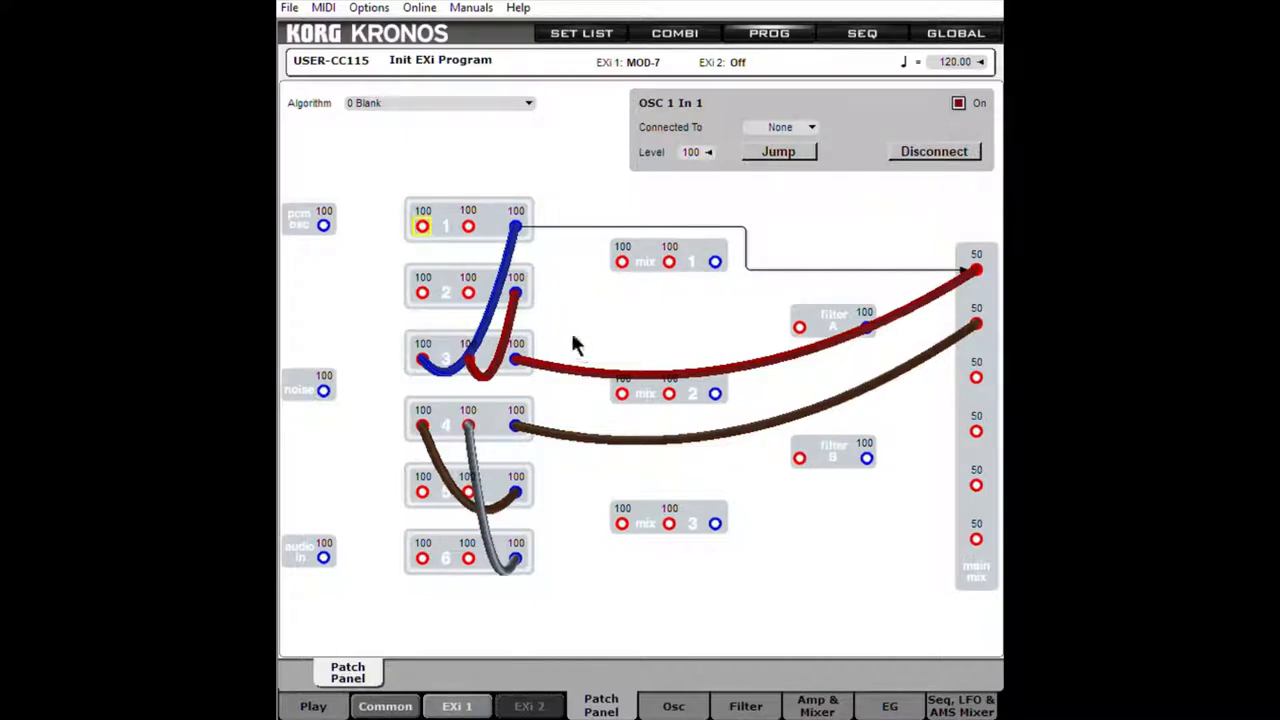
mouse_move(940, 278)
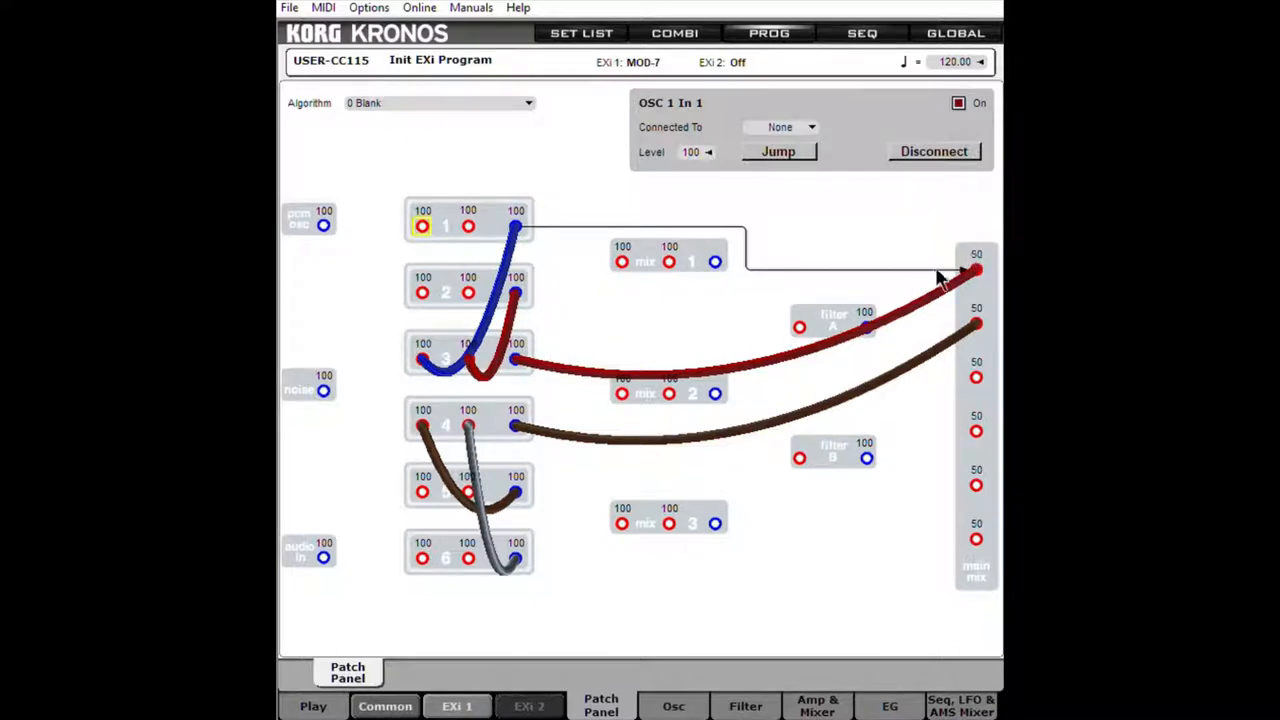
mouse_move(490, 358)
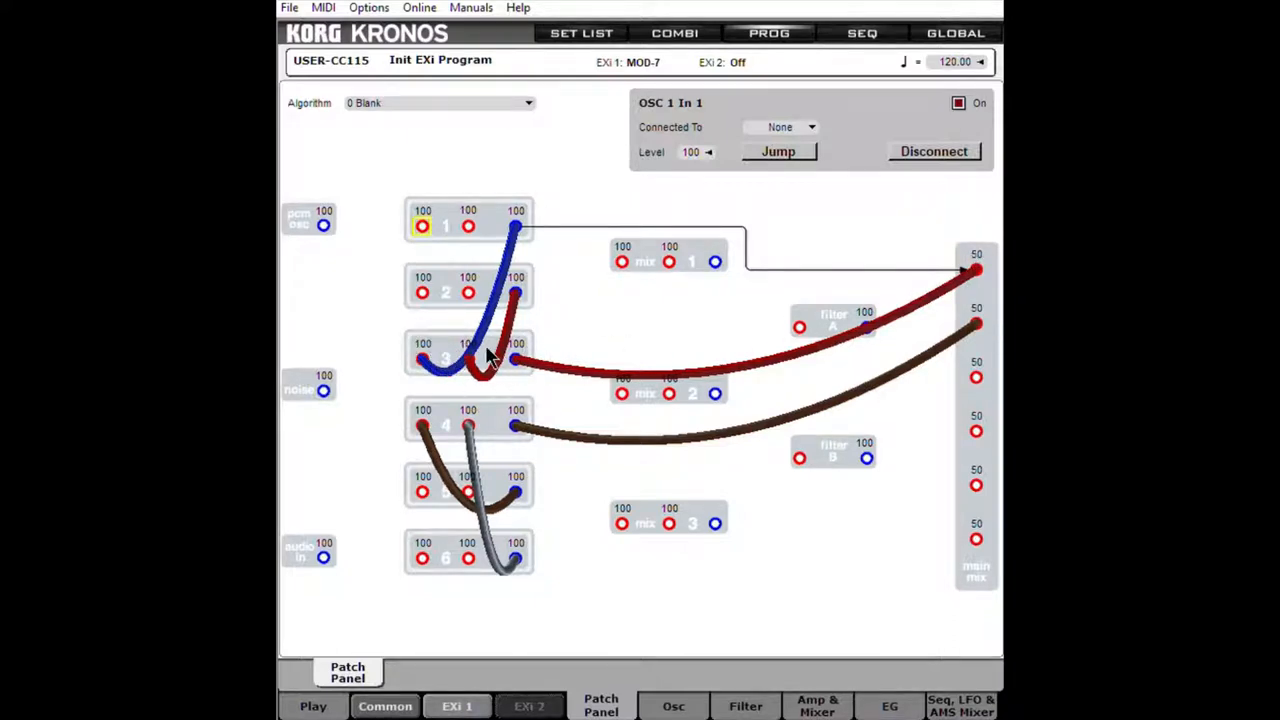
mouse_move(420, 388)
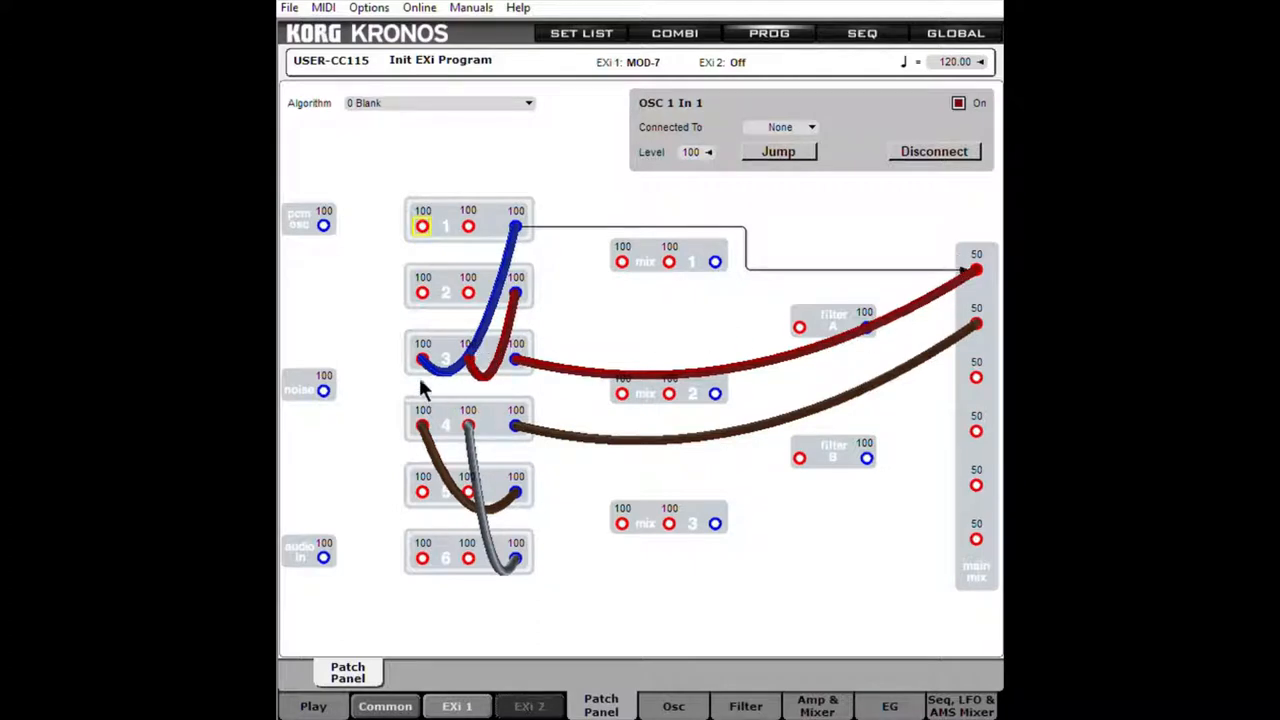
mouse_move(535, 400)
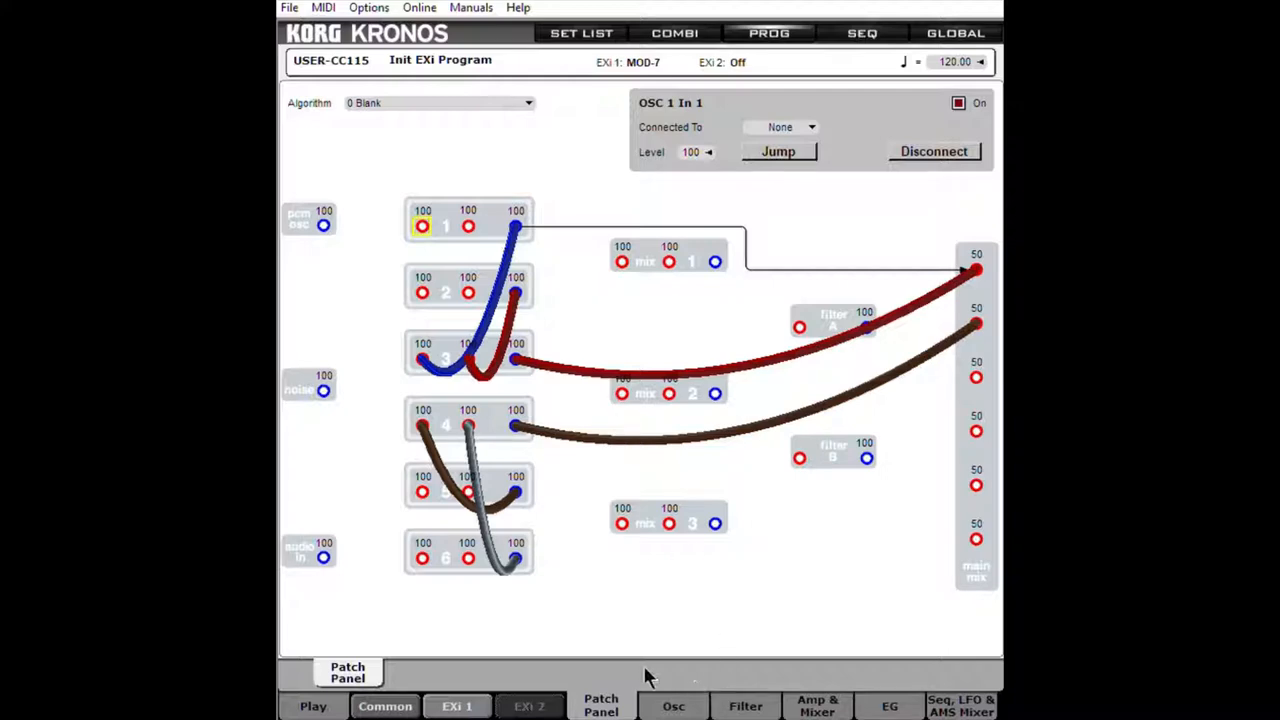
click(673, 705)
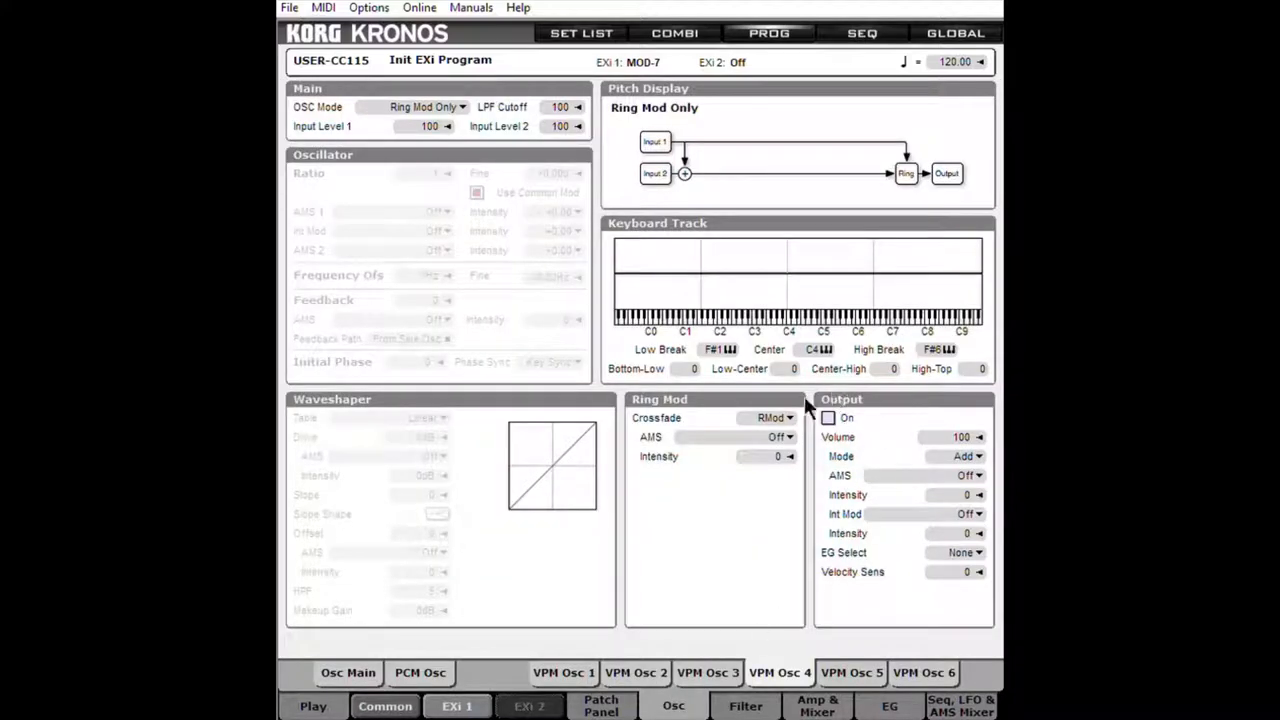
click(425, 107)
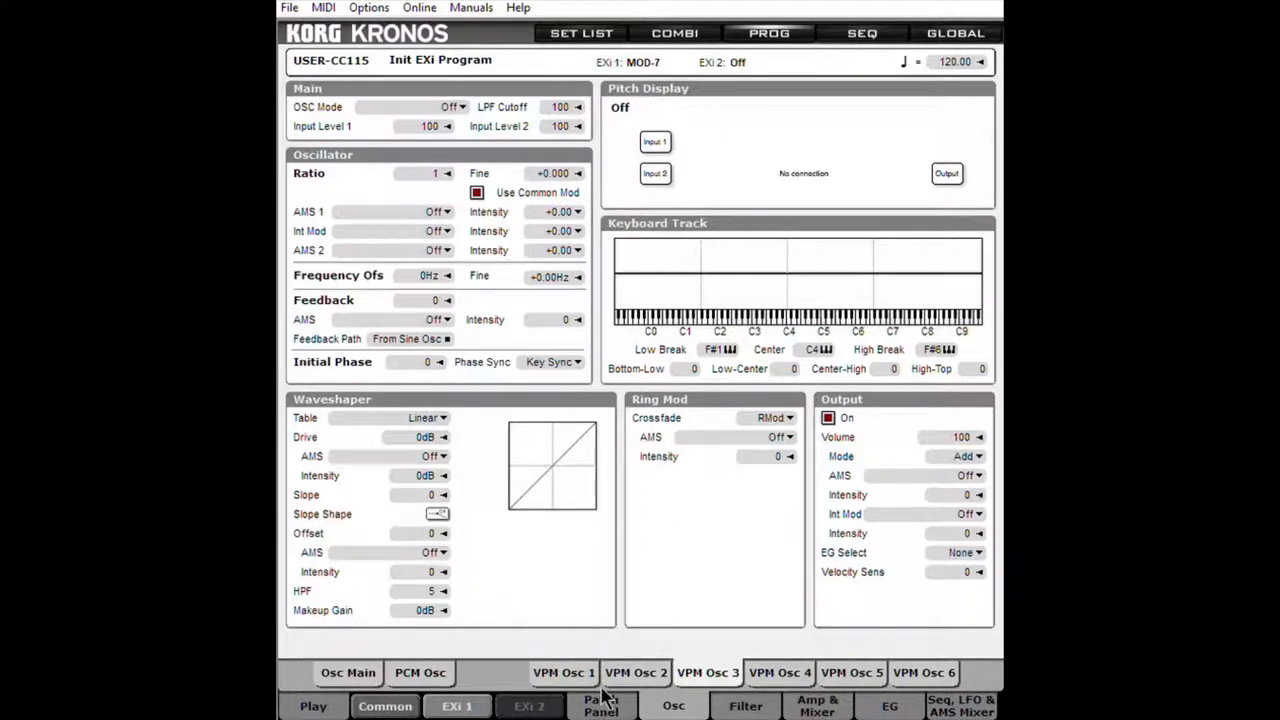
click(601, 705)
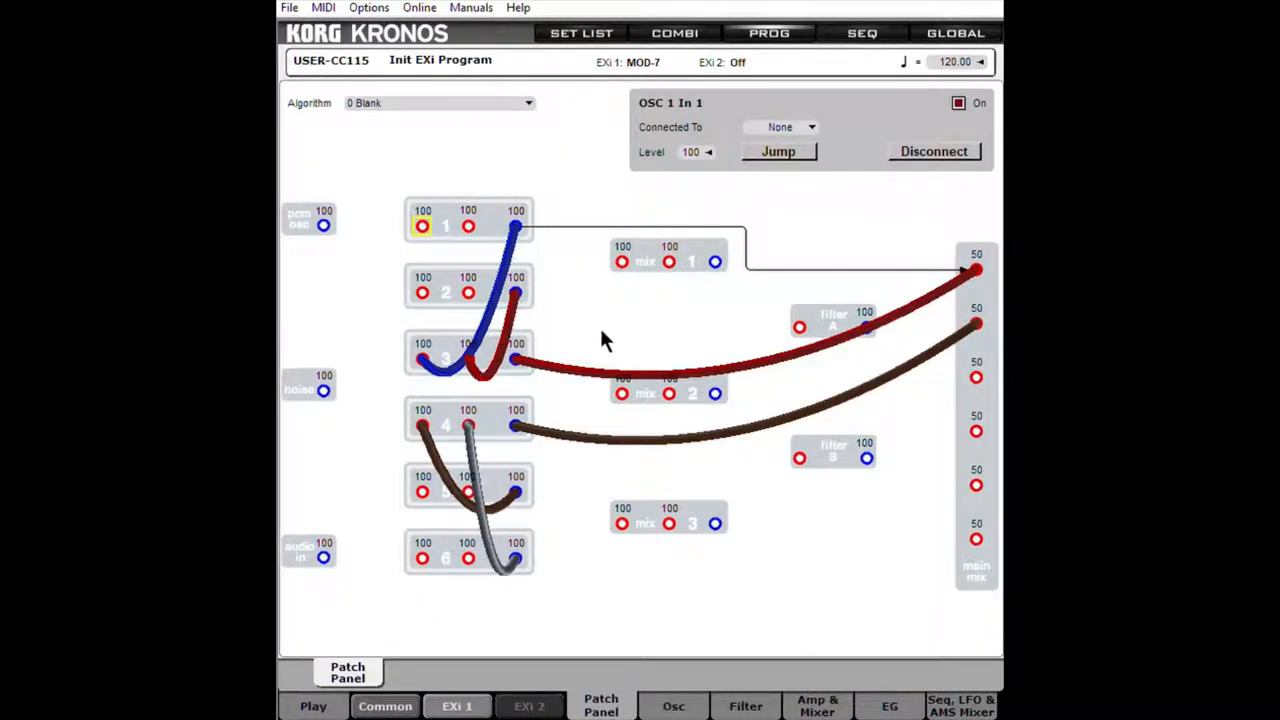
mouse_move(651, 410)
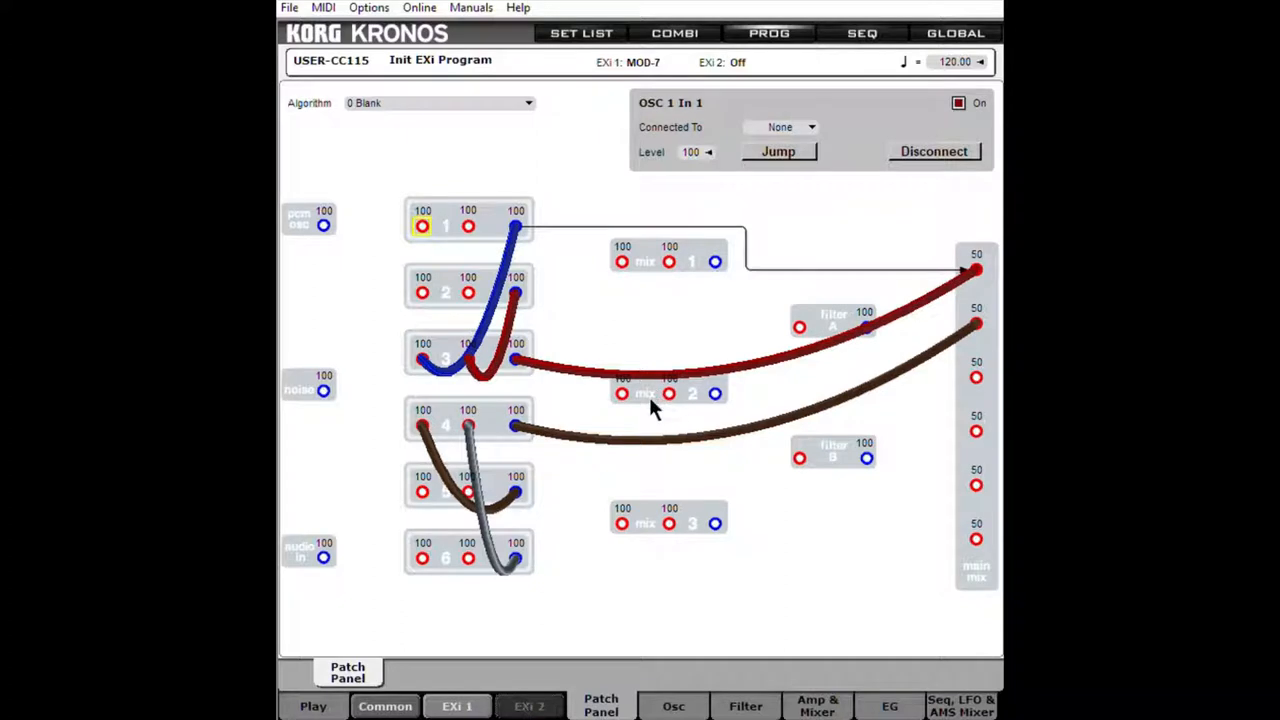
mouse_move(650, 395)
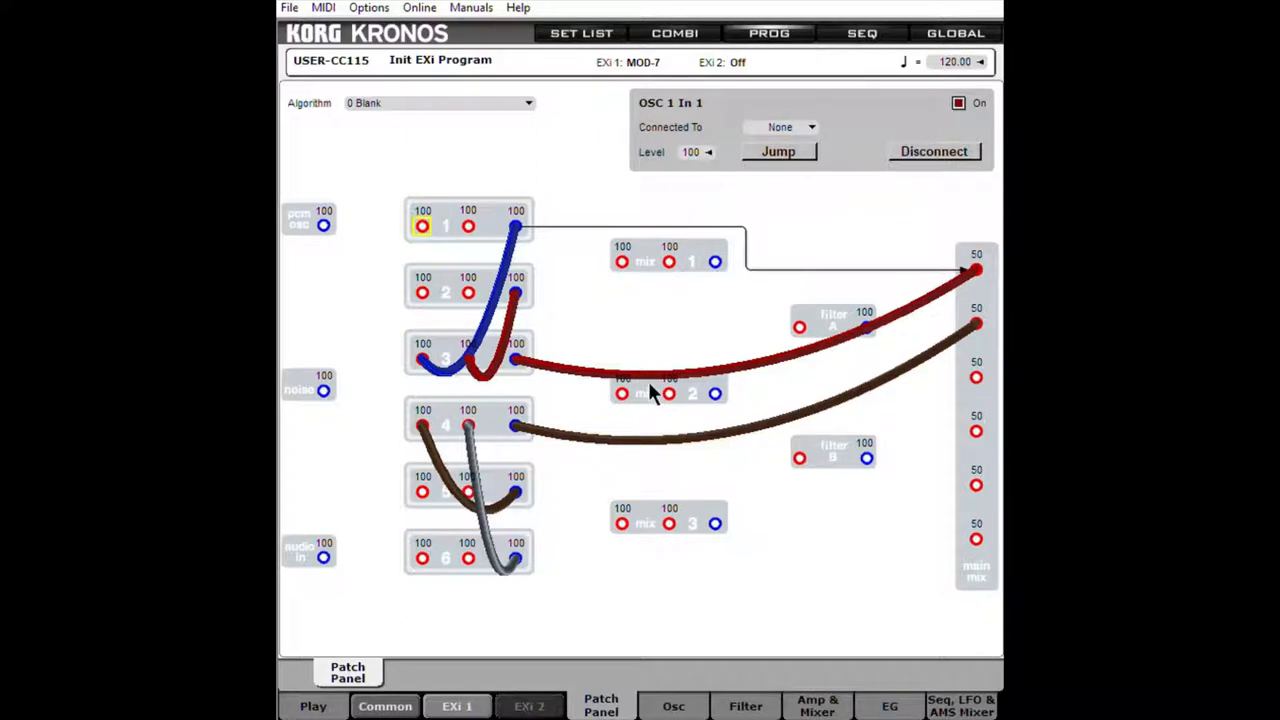
mouse_move(505, 378)
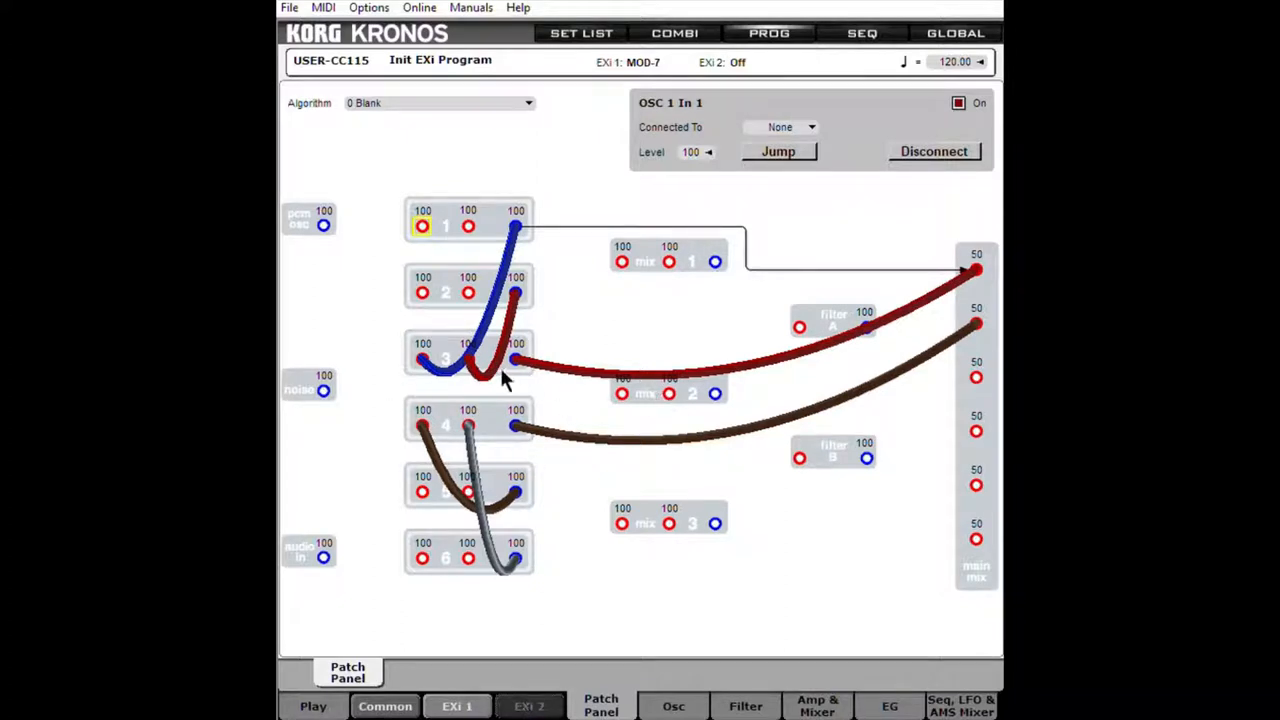
mouse_move(500, 388)
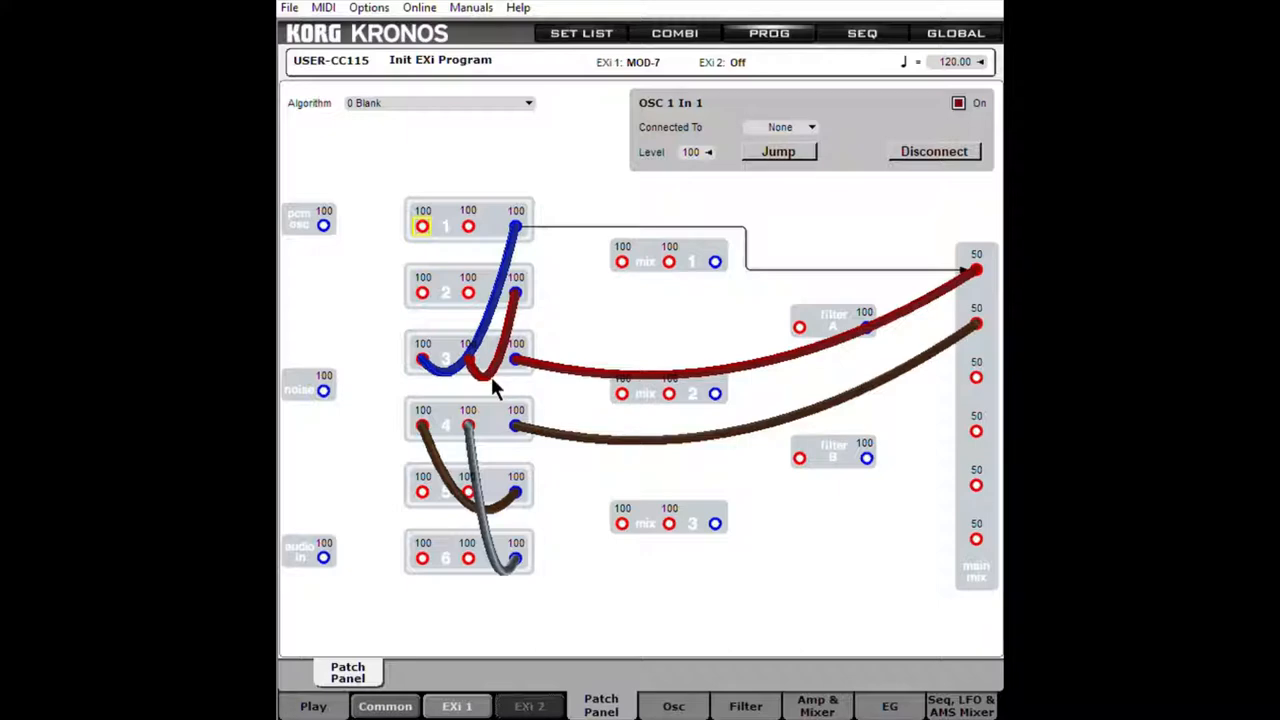
mouse_move(385, 400)
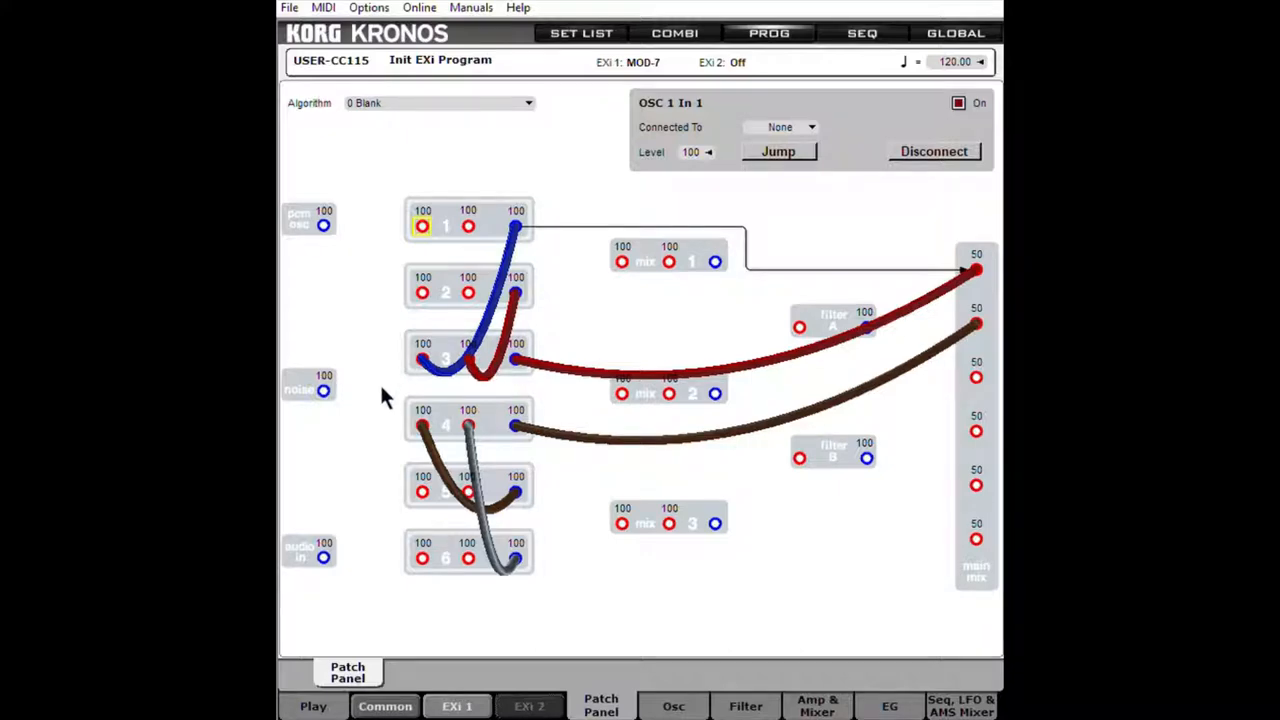
Show VPM Osc 4 in Ring Mod Only mode with Output On ticked
click(673, 705)
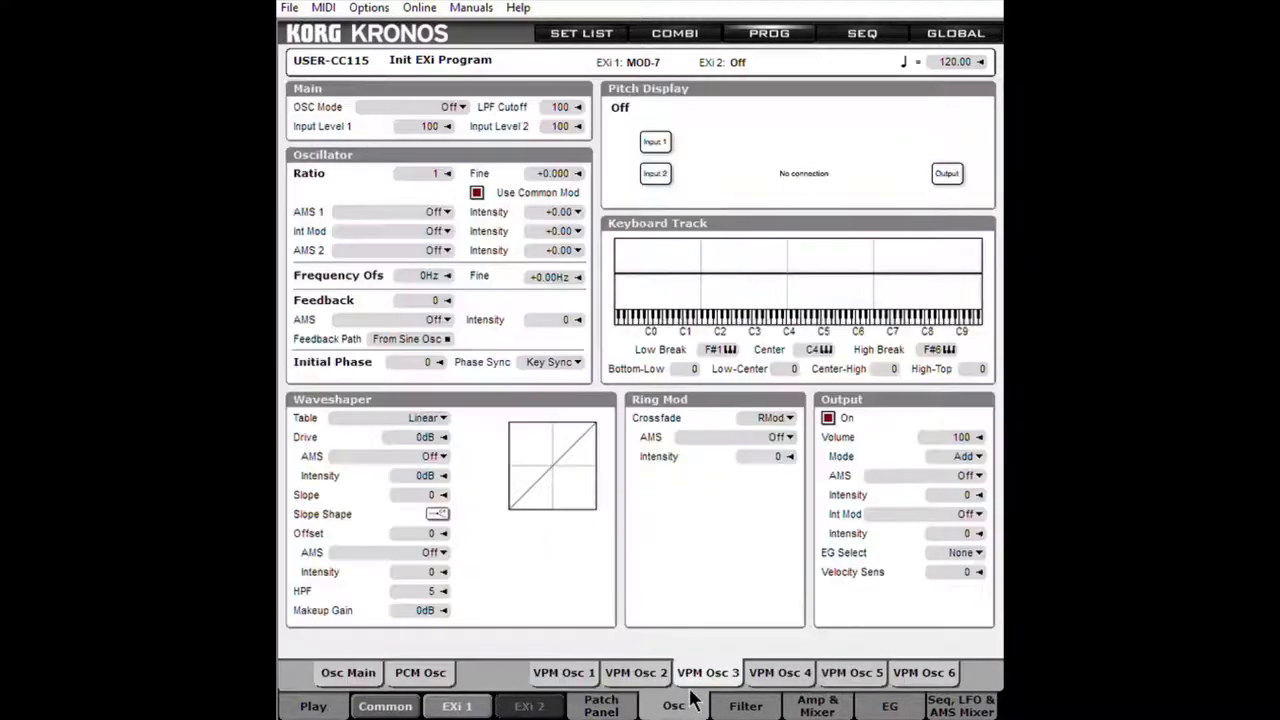
click(827, 417)
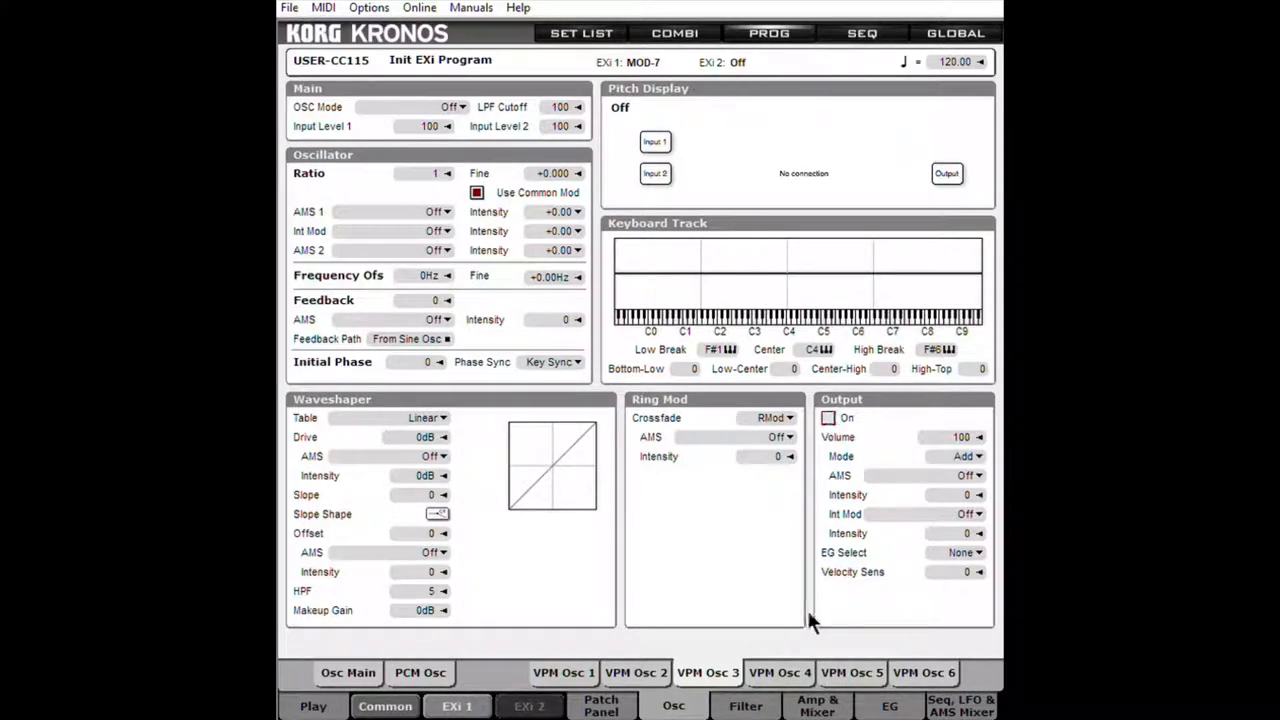
click(425, 107)
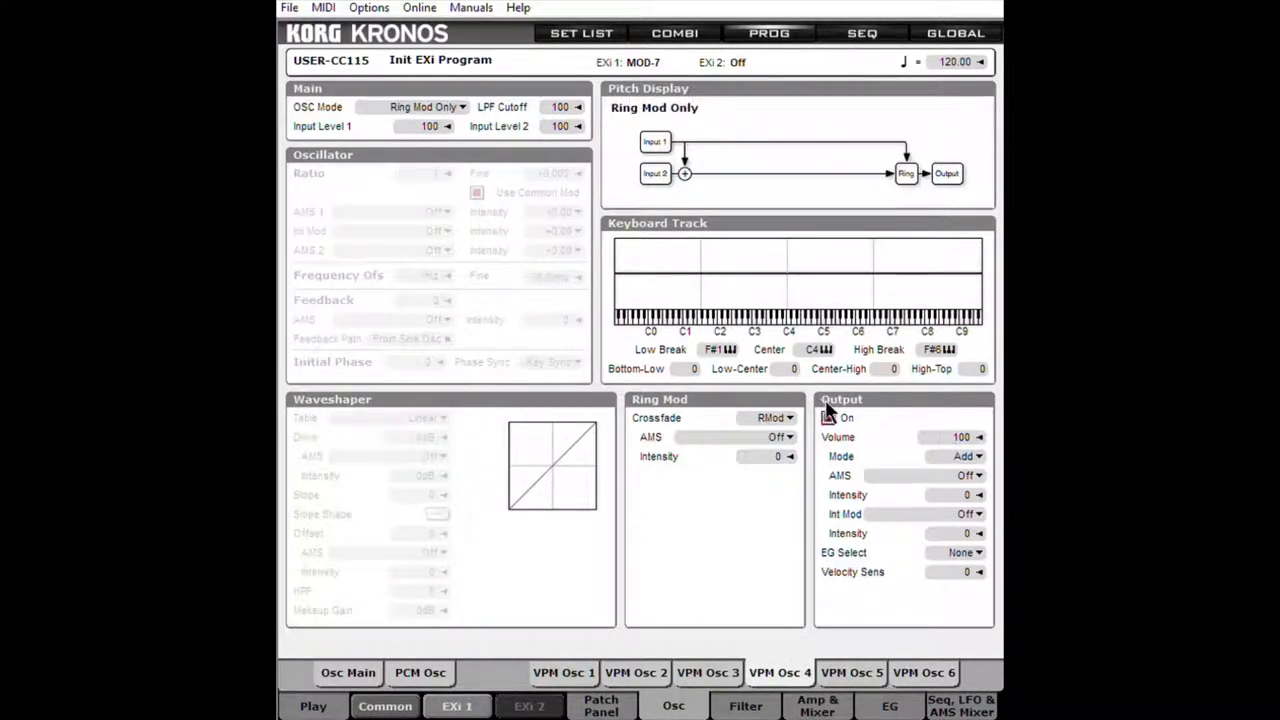
click(828, 417)
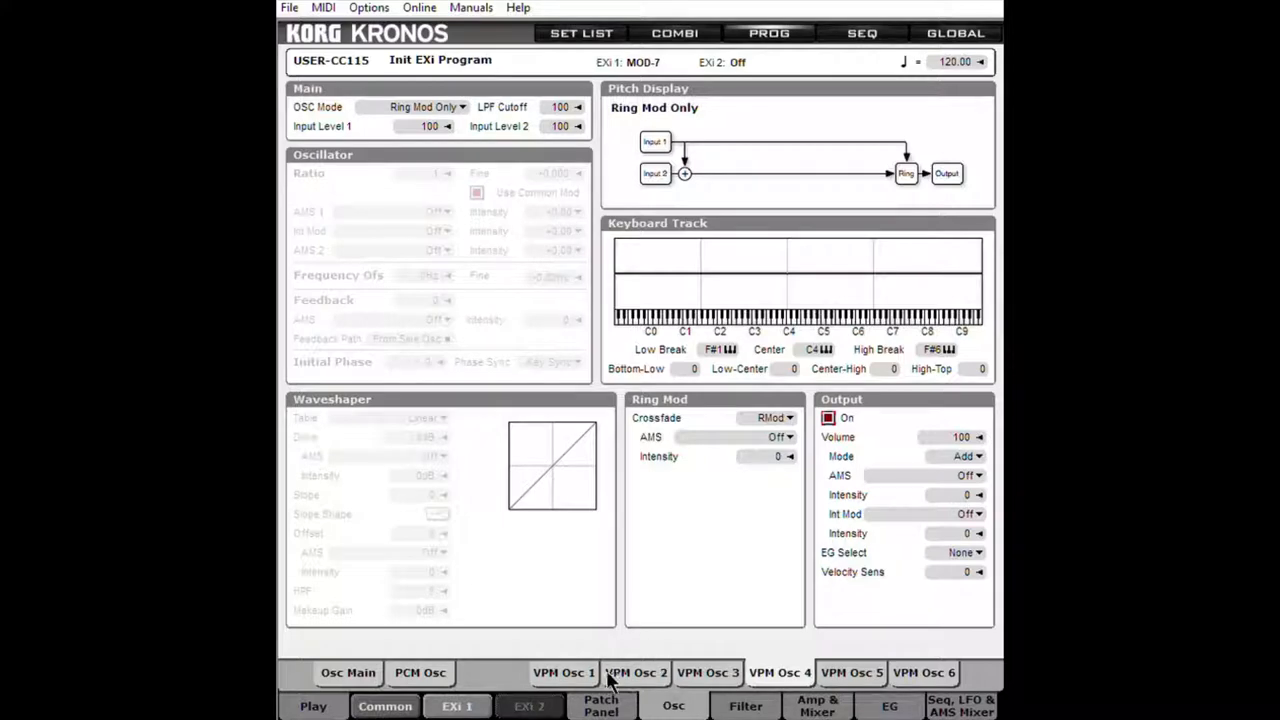
click(601, 704)
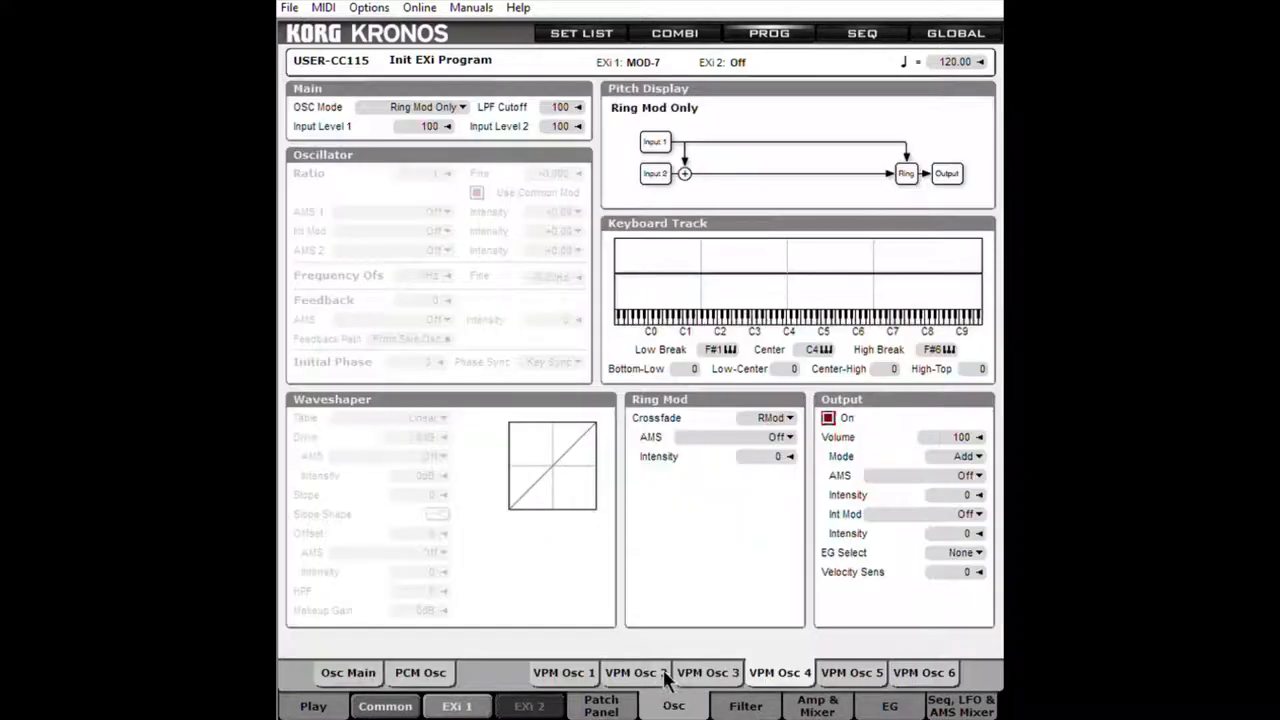
mouse_move(762, 410)
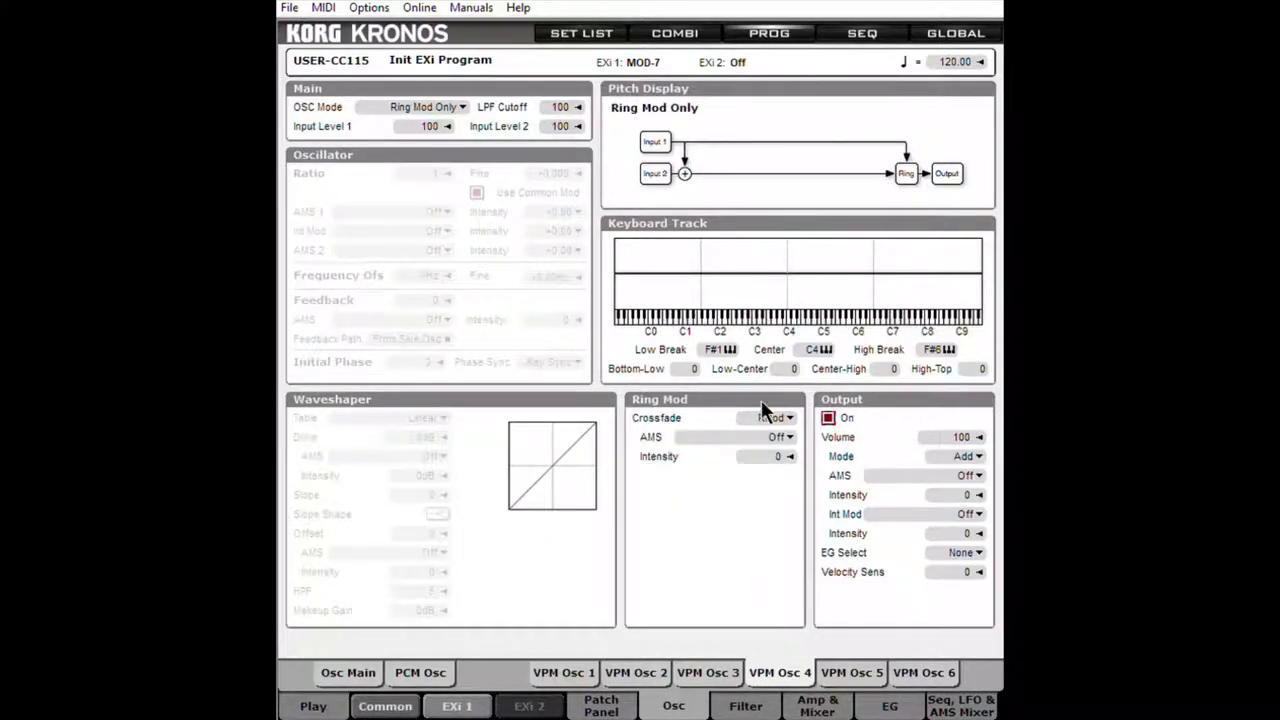
View VPM Osc 6's settings, then return to the Patch Panel routing
click(775, 417)
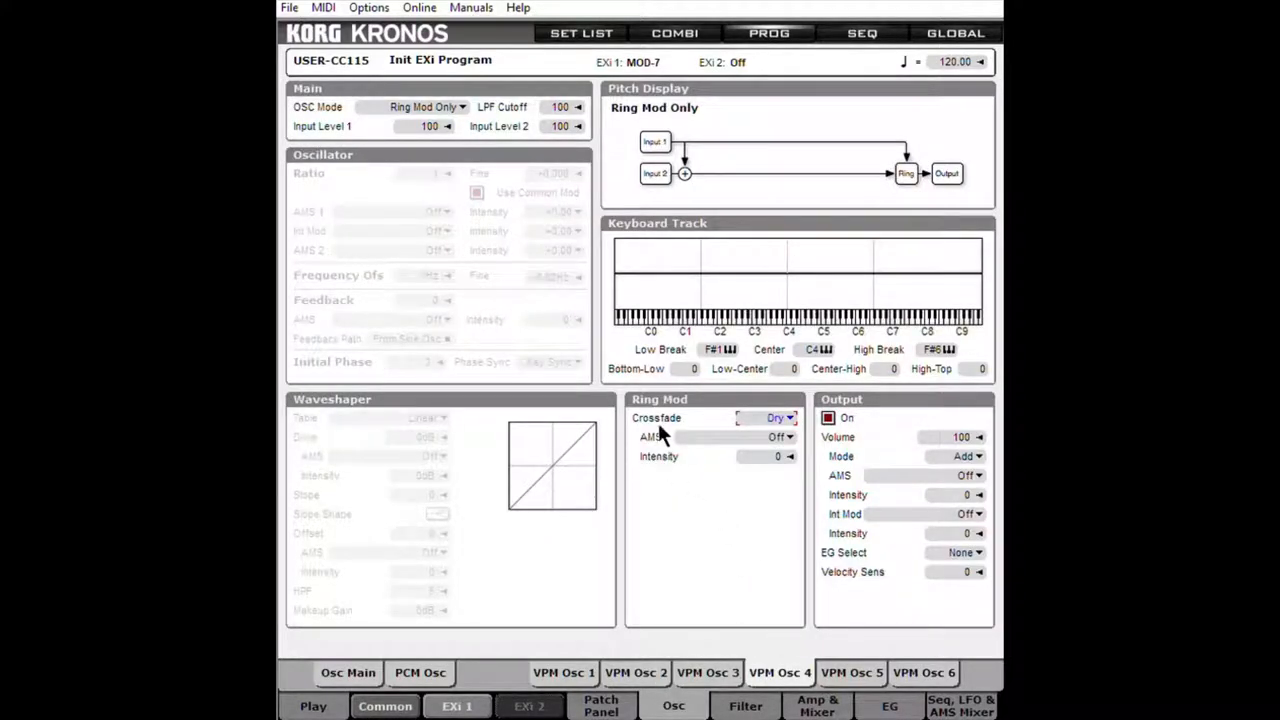
mouse_move(675, 188)
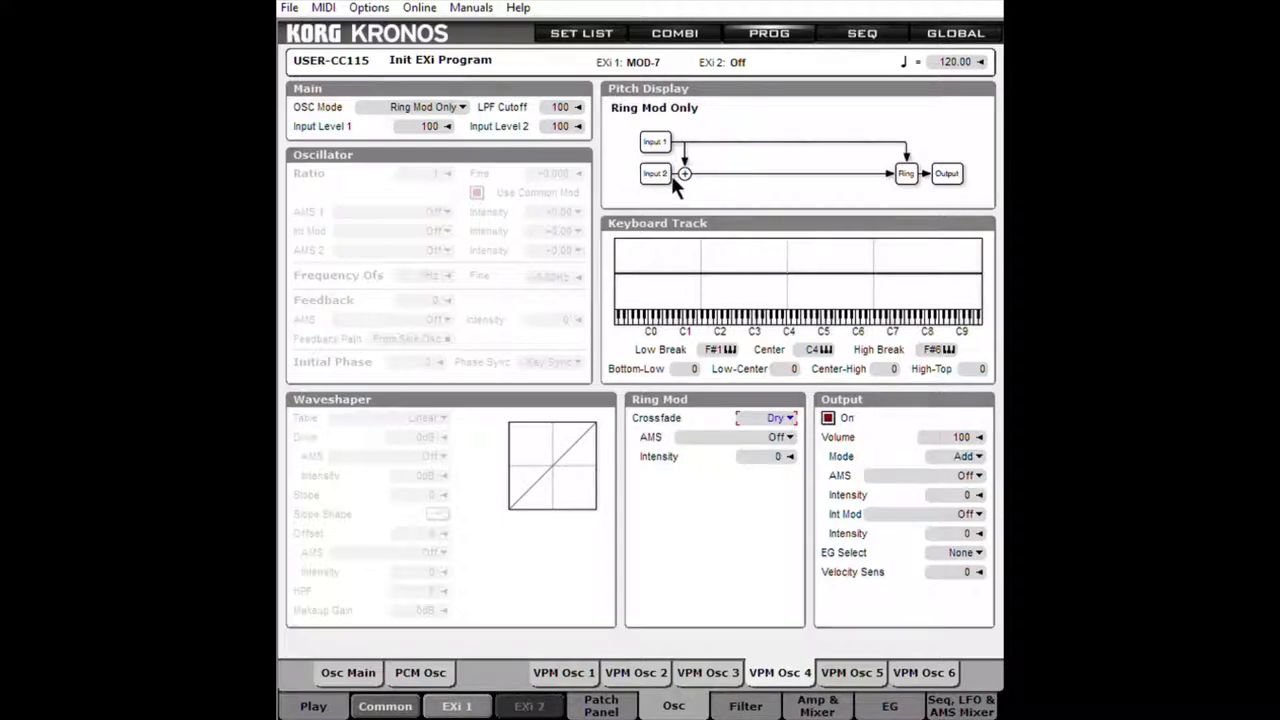
mouse_move(668, 288)
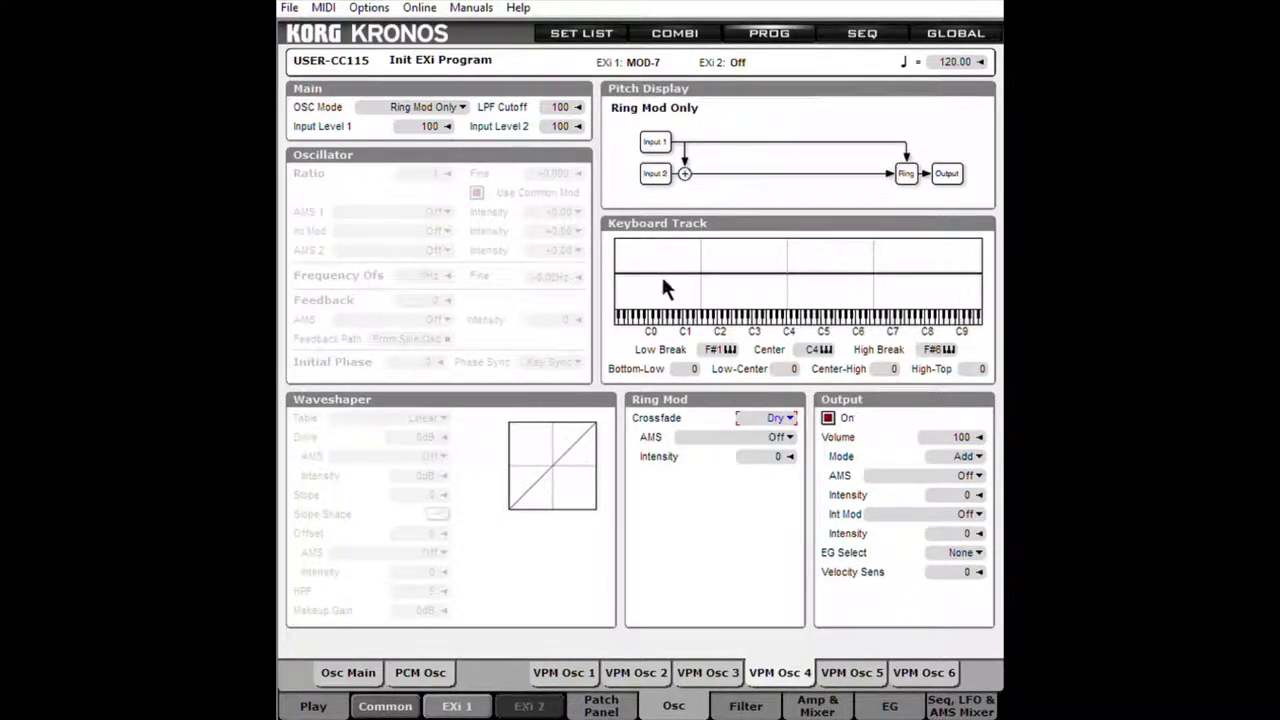
mouse_move(695, 390)
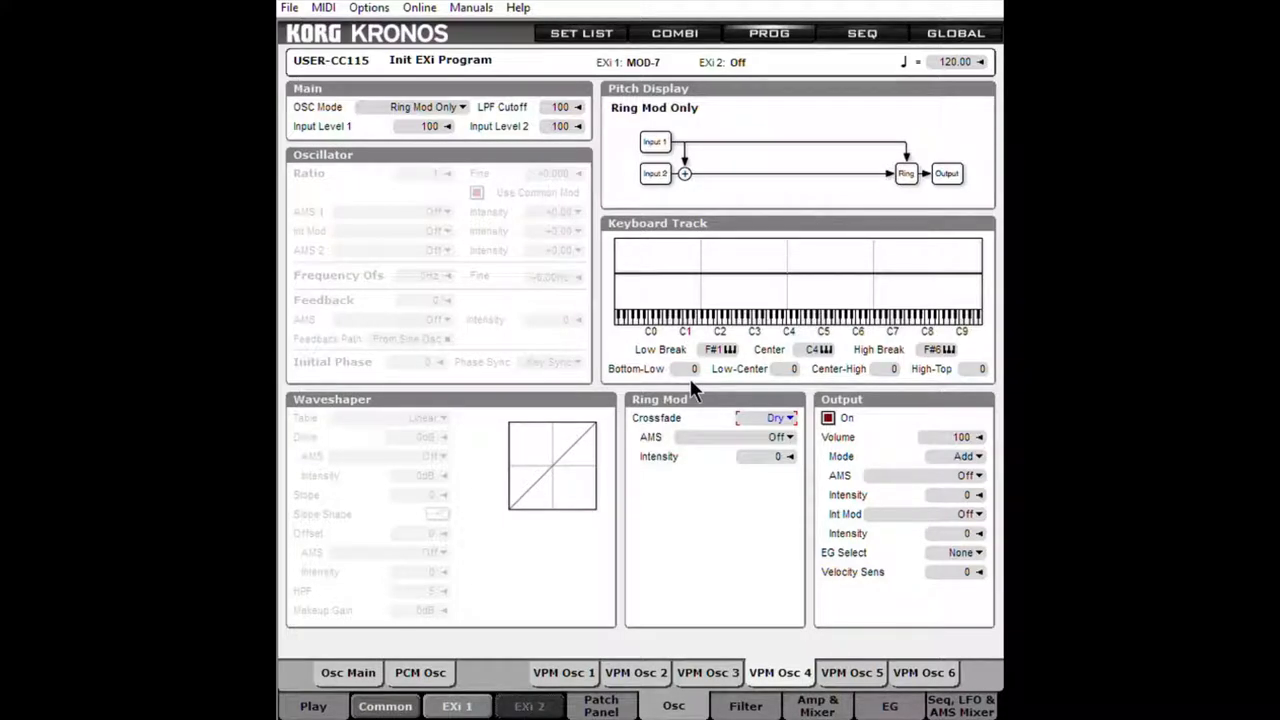
mouse_move(548, 135)
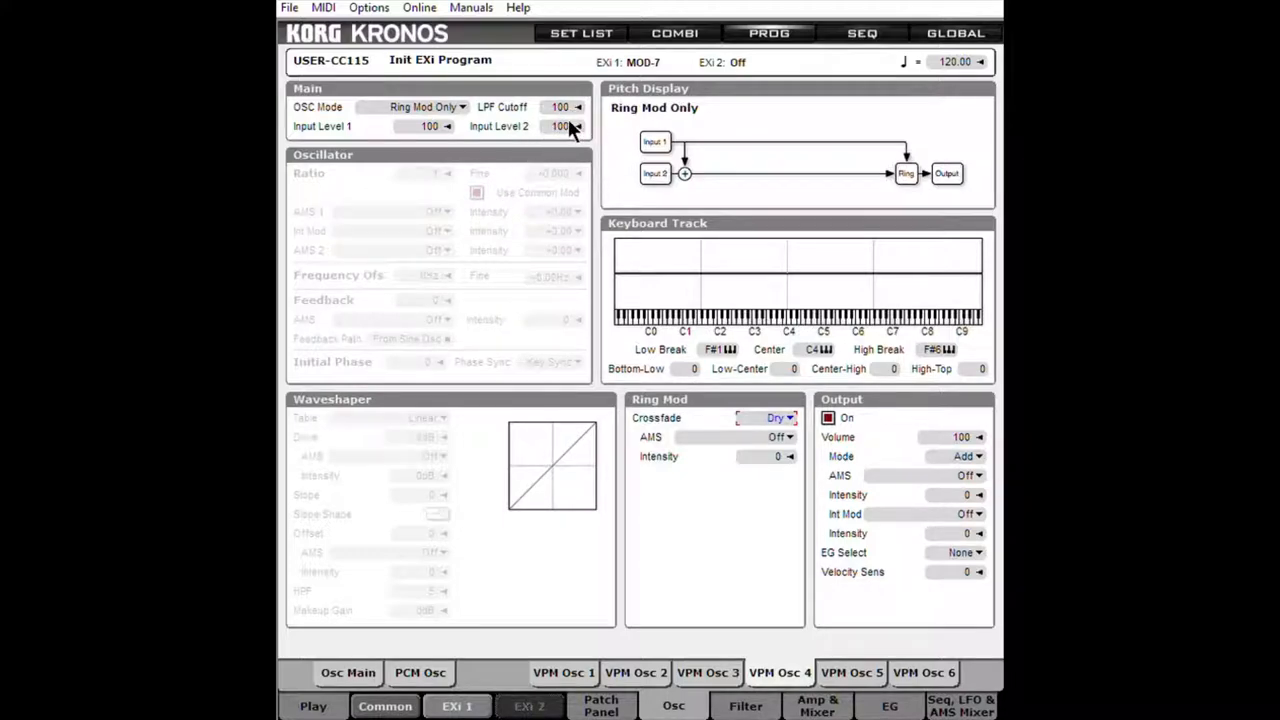
mouse_move(918, 655)
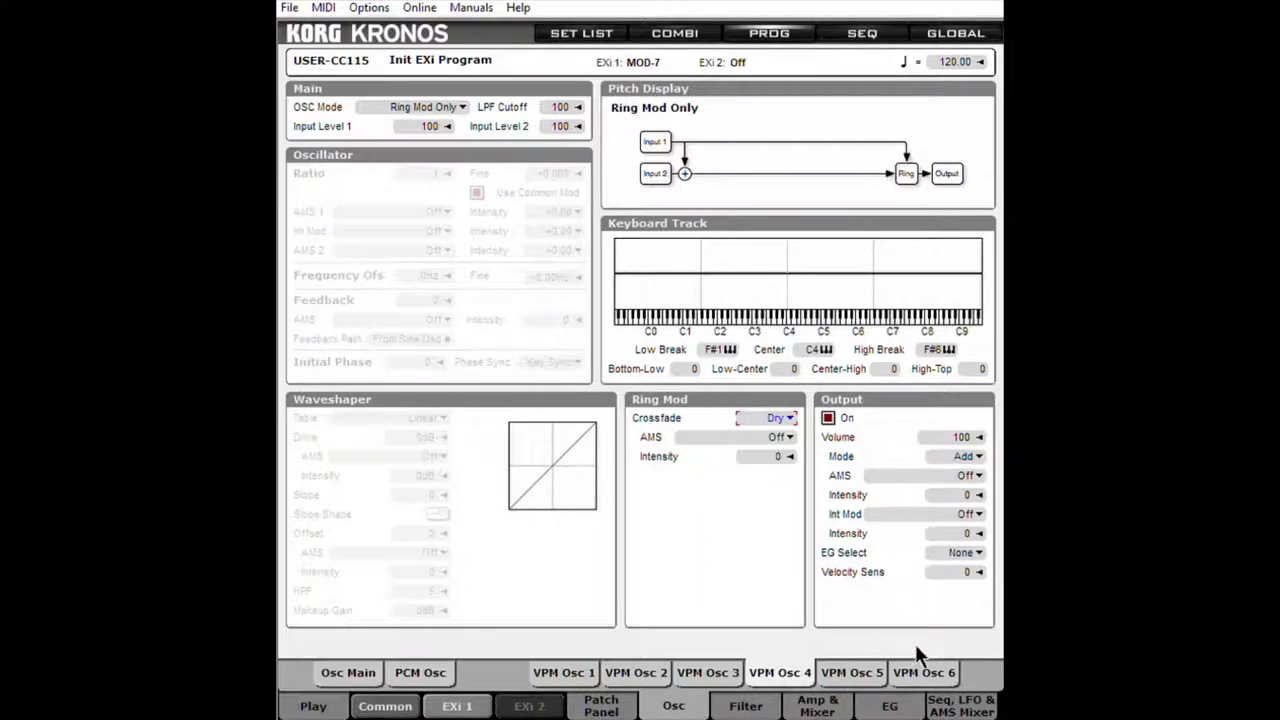
click(425, 107)
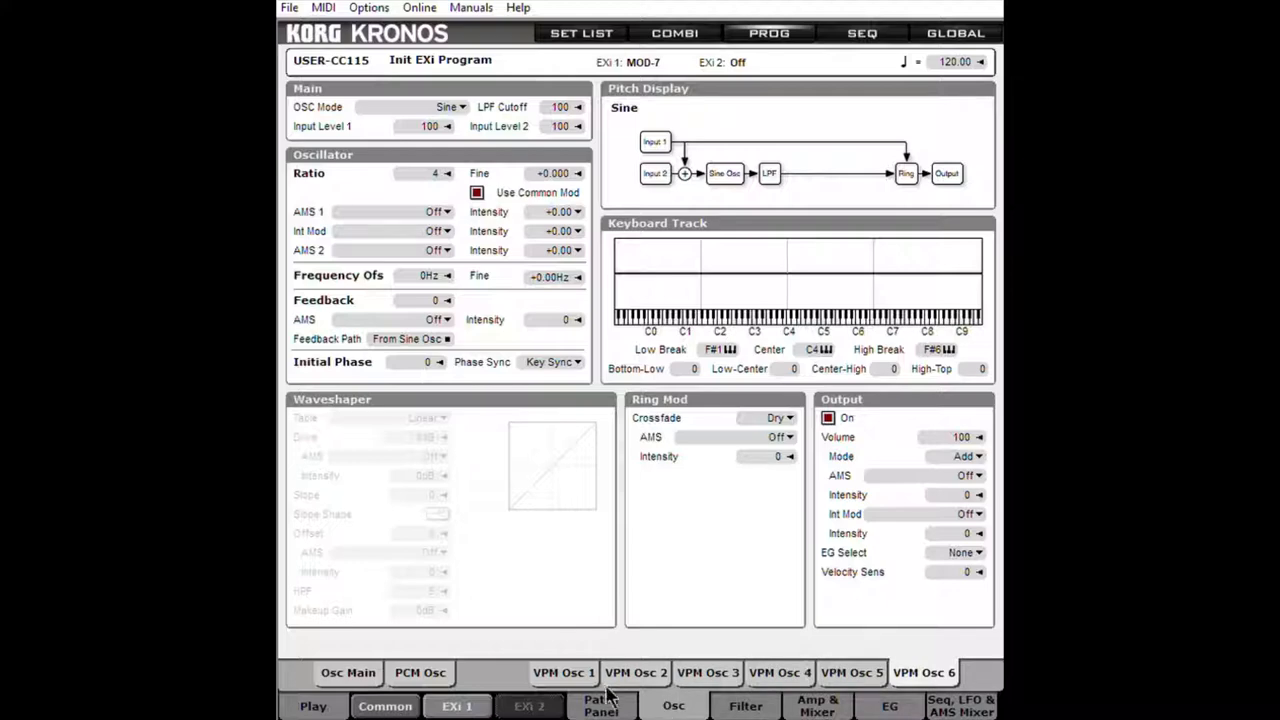
click(601, 705)
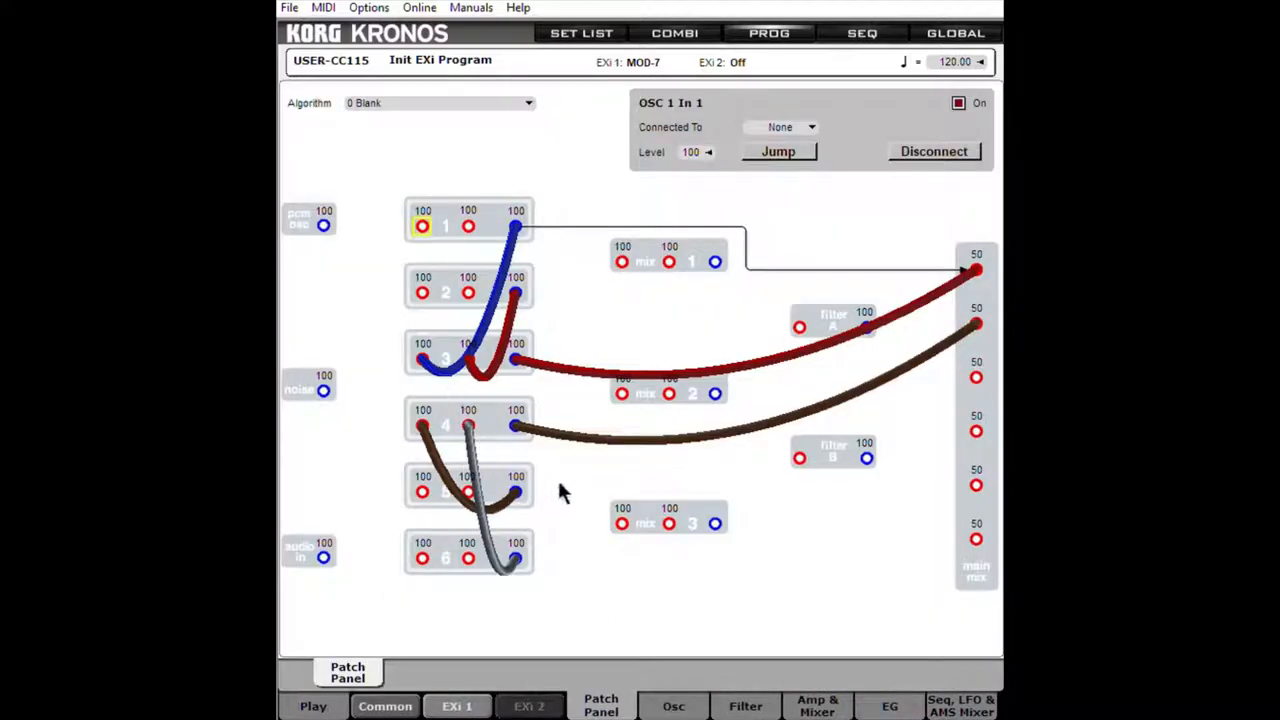
mouse_move(700, 655)
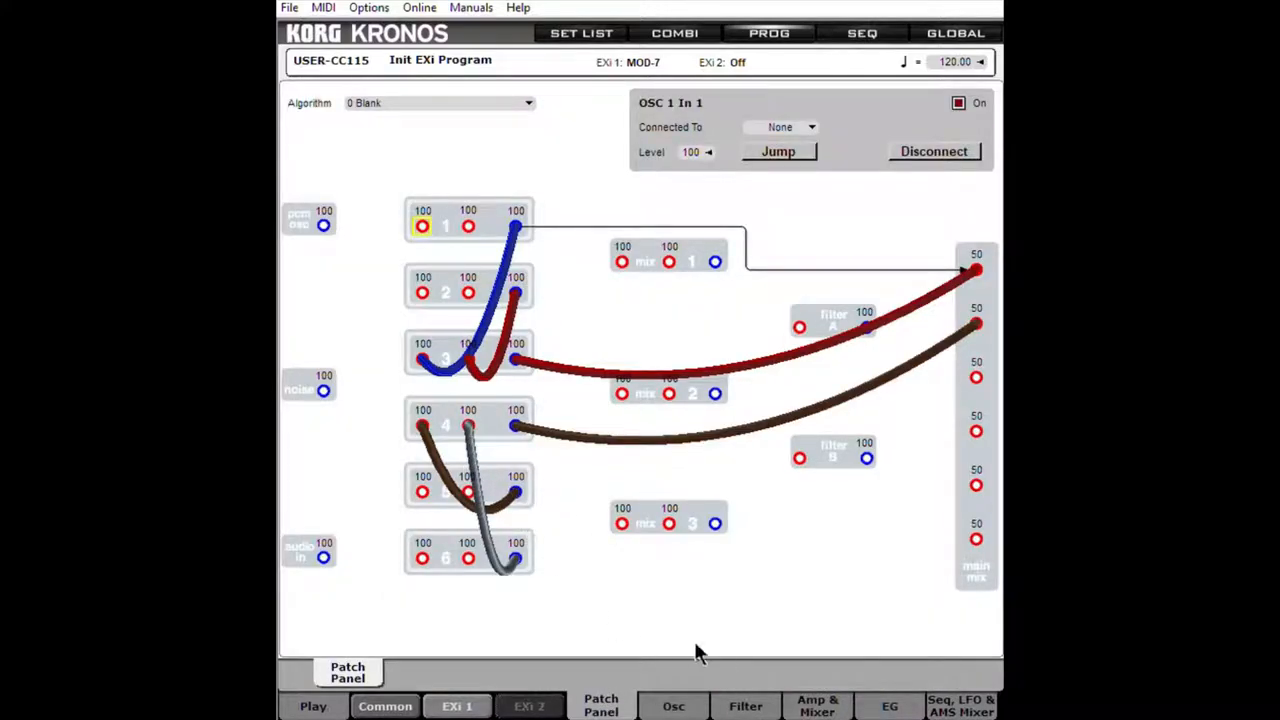
mouse_move(530, 538)
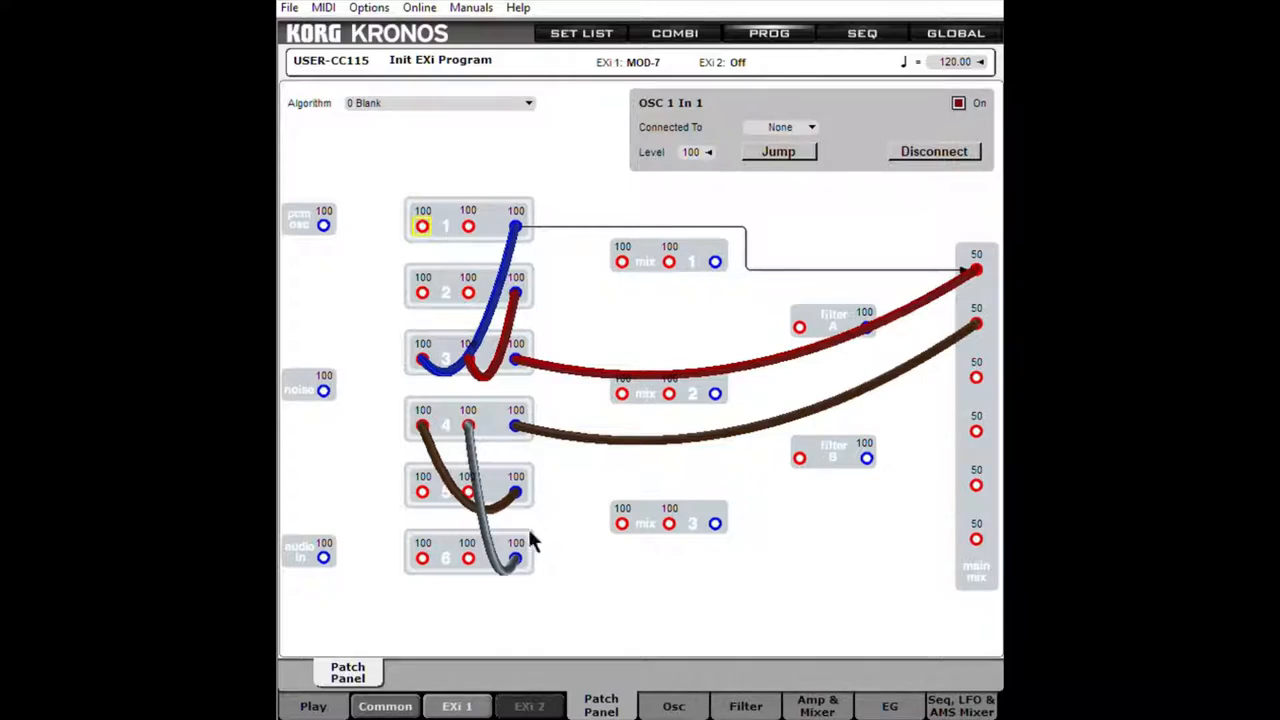
mouse_move(755, 632)
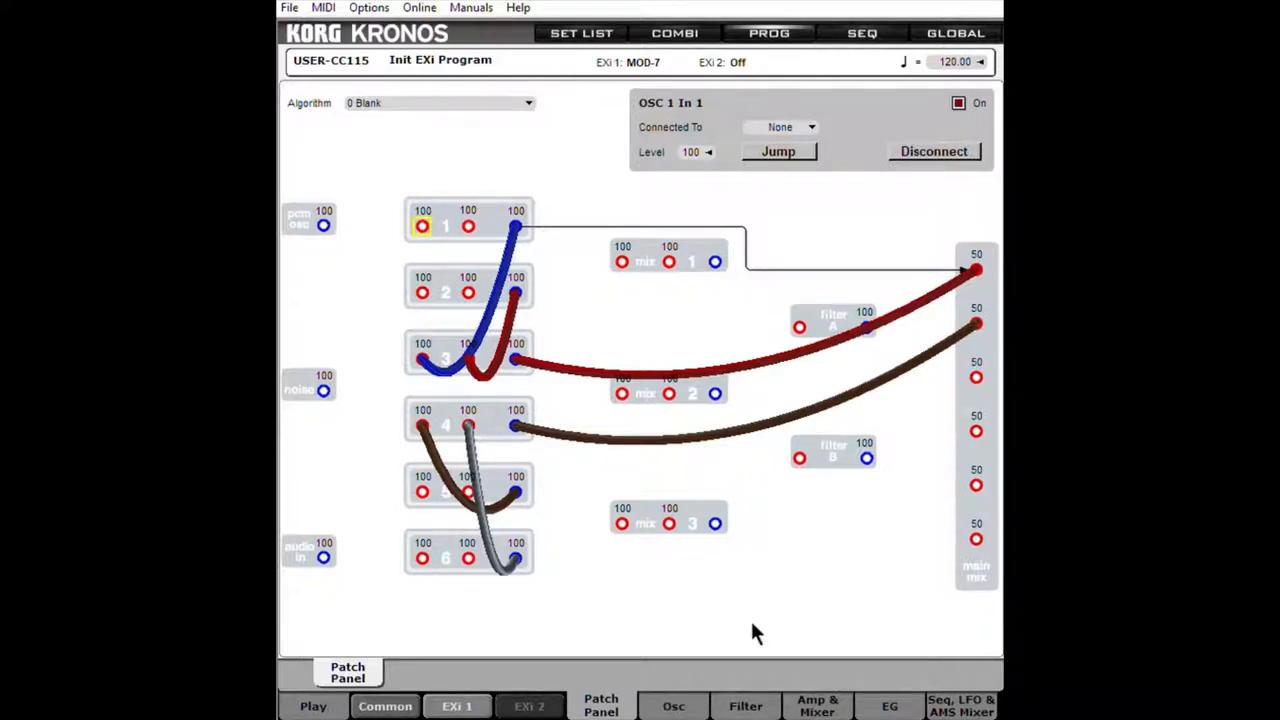
mouse_move(762, 705)
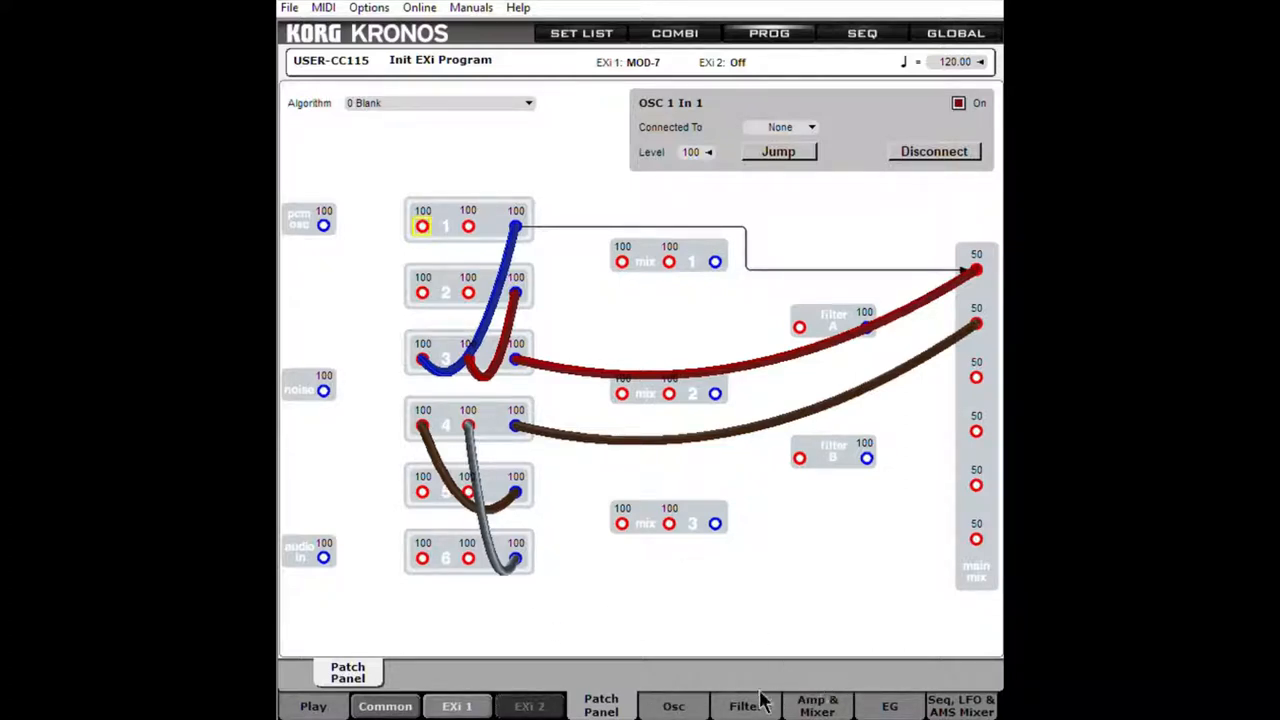
Return to VPM Osc 6's page showing Sine mode, ratio 4, output on
click(673, 705)
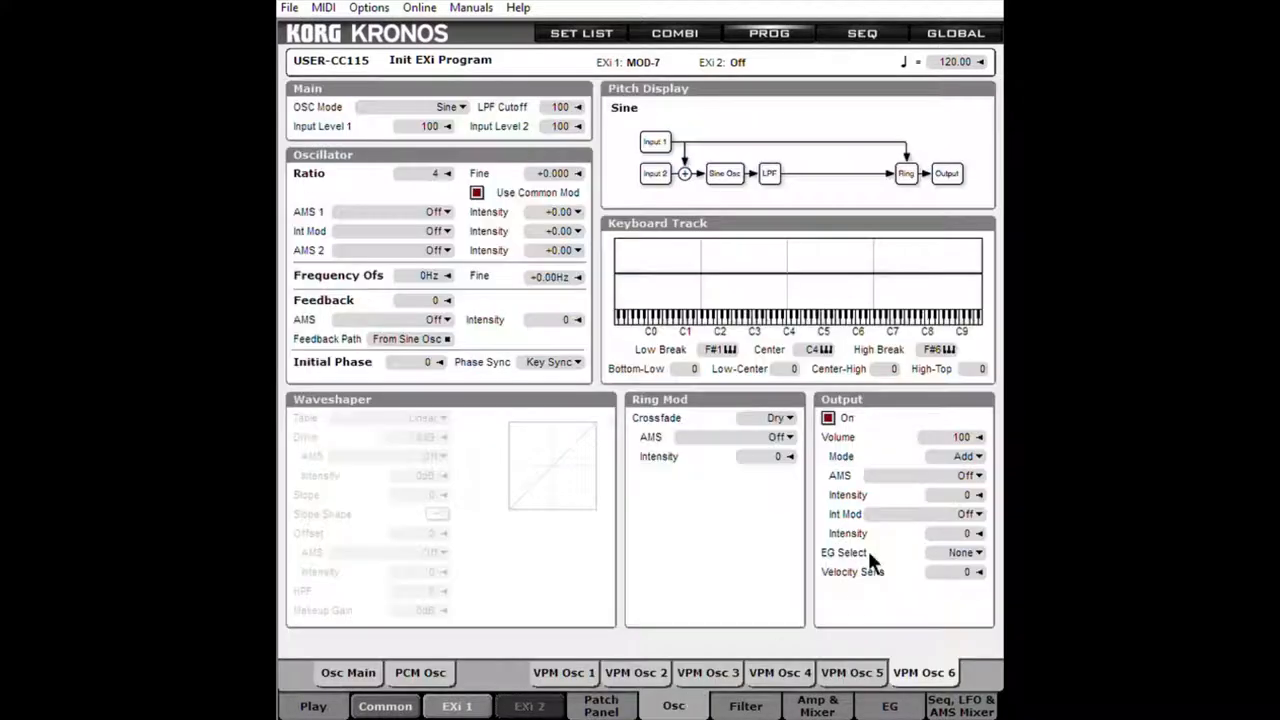
mouse_move(945, 430)
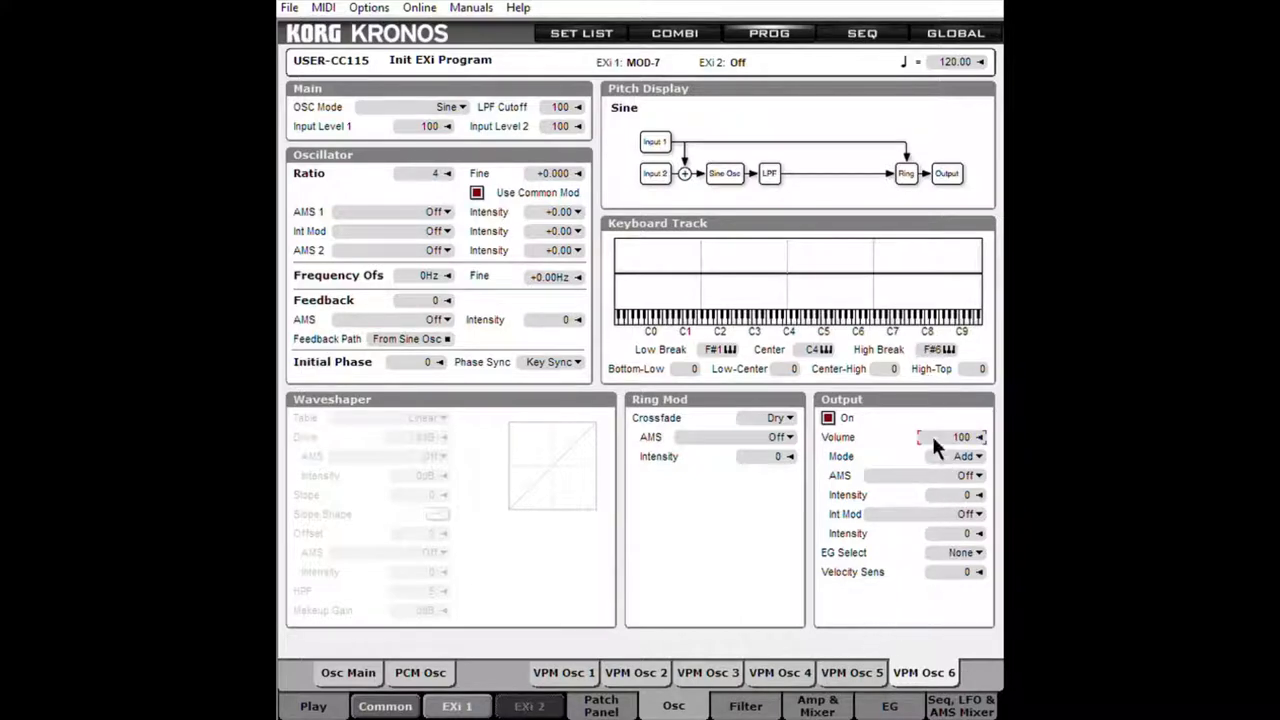
mouse_move(888, 610)
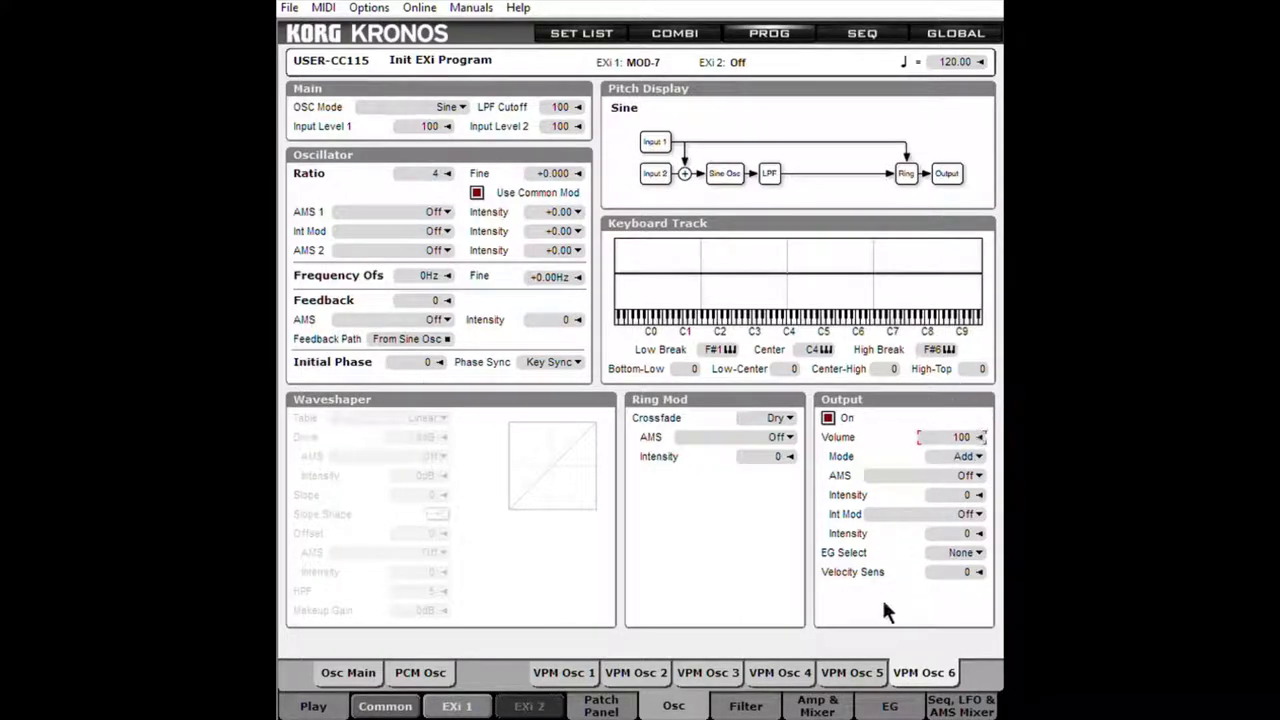
Switch to the VPM Osc 4 page in Ring Mod Only mode
click(448, 107)
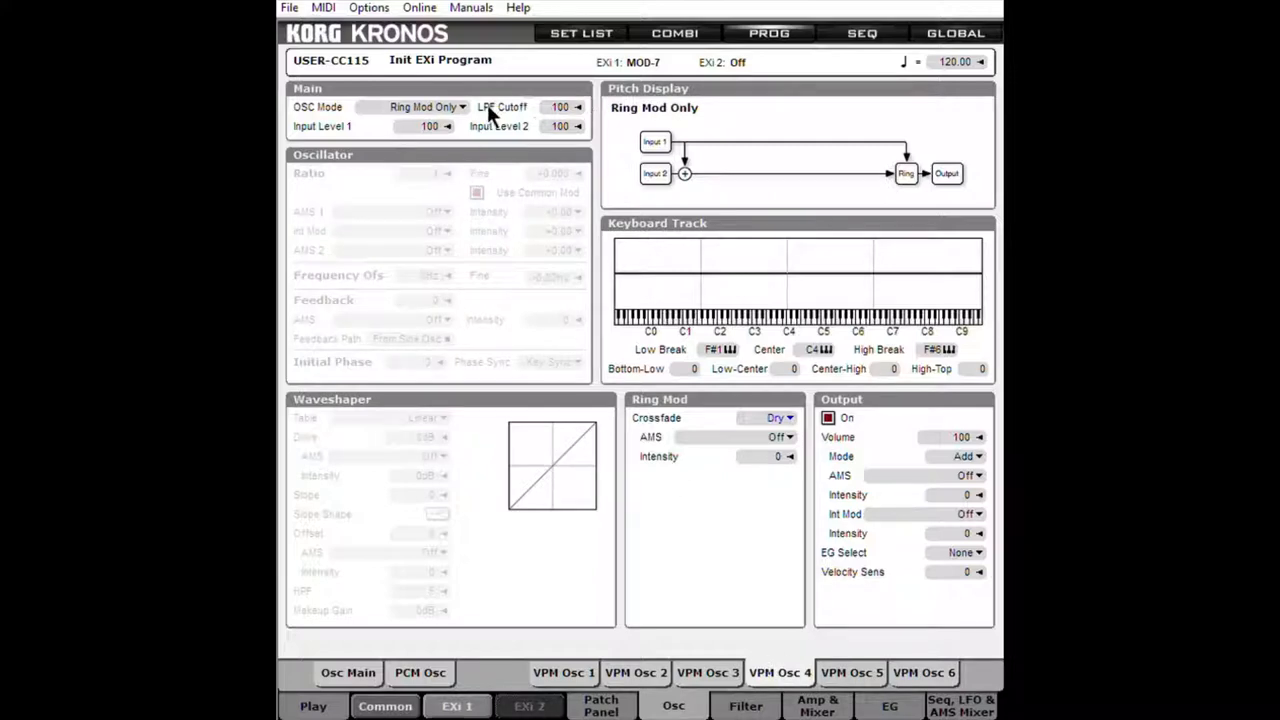
mouse_move(425, 118)
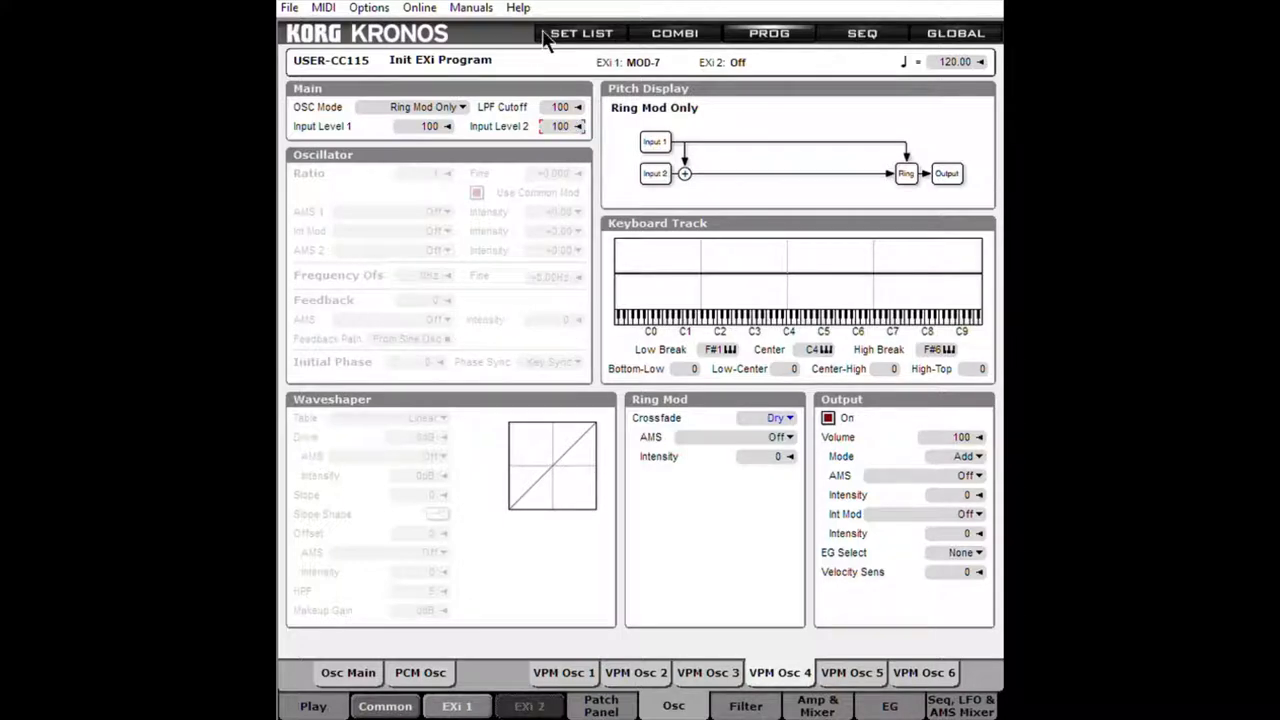
mouse_move(498, 115)
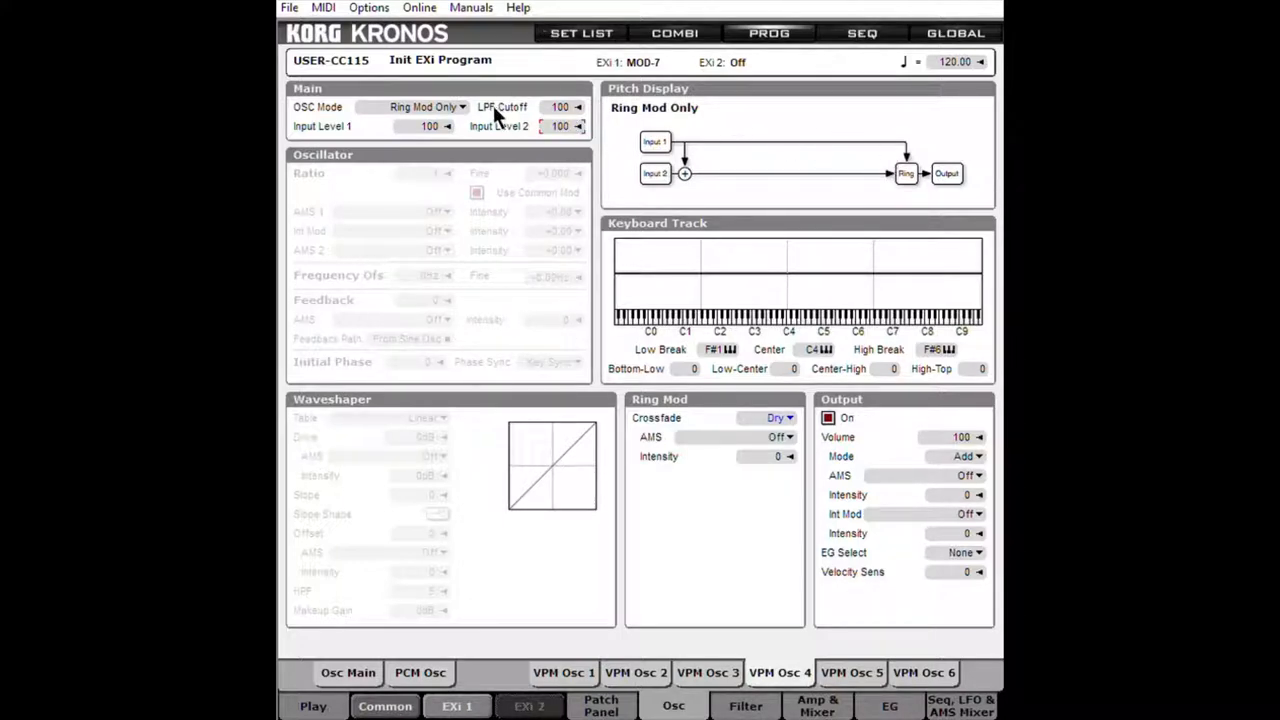
mouse_move(898, 185)
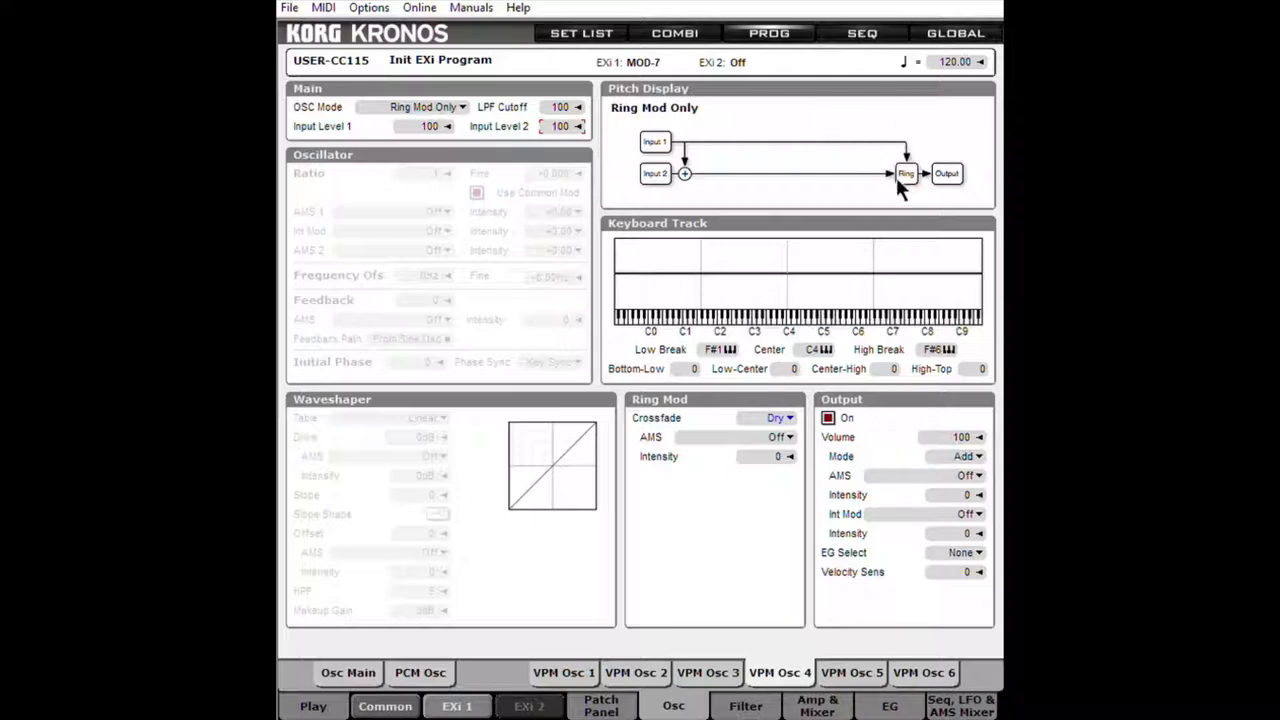
mouse_move(820, 165)
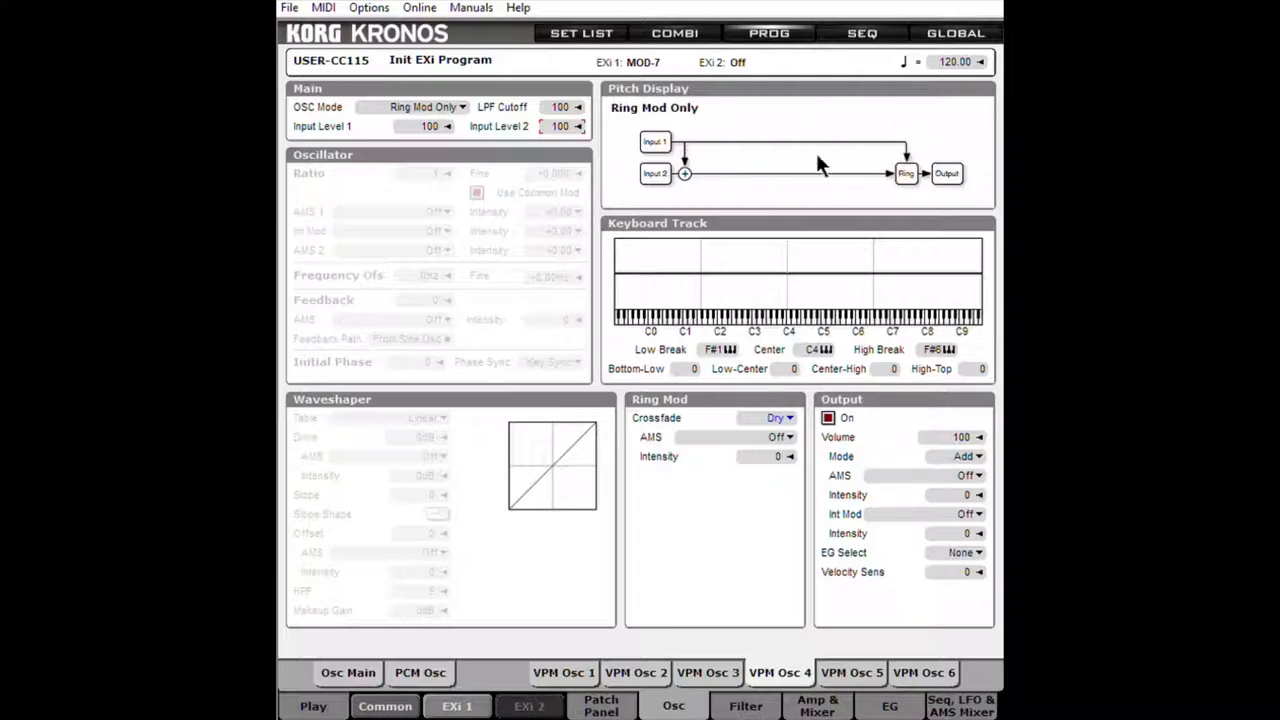
mouse_move(785, 199)
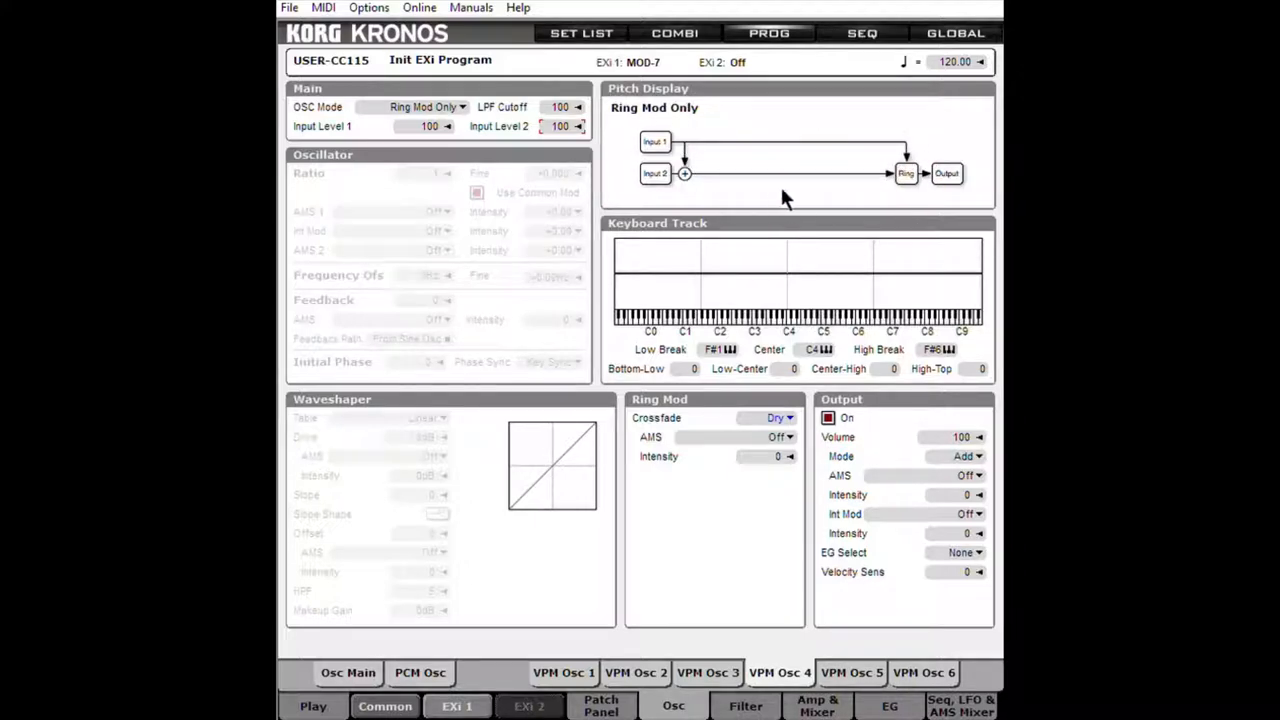
mouse_move(752, 510)
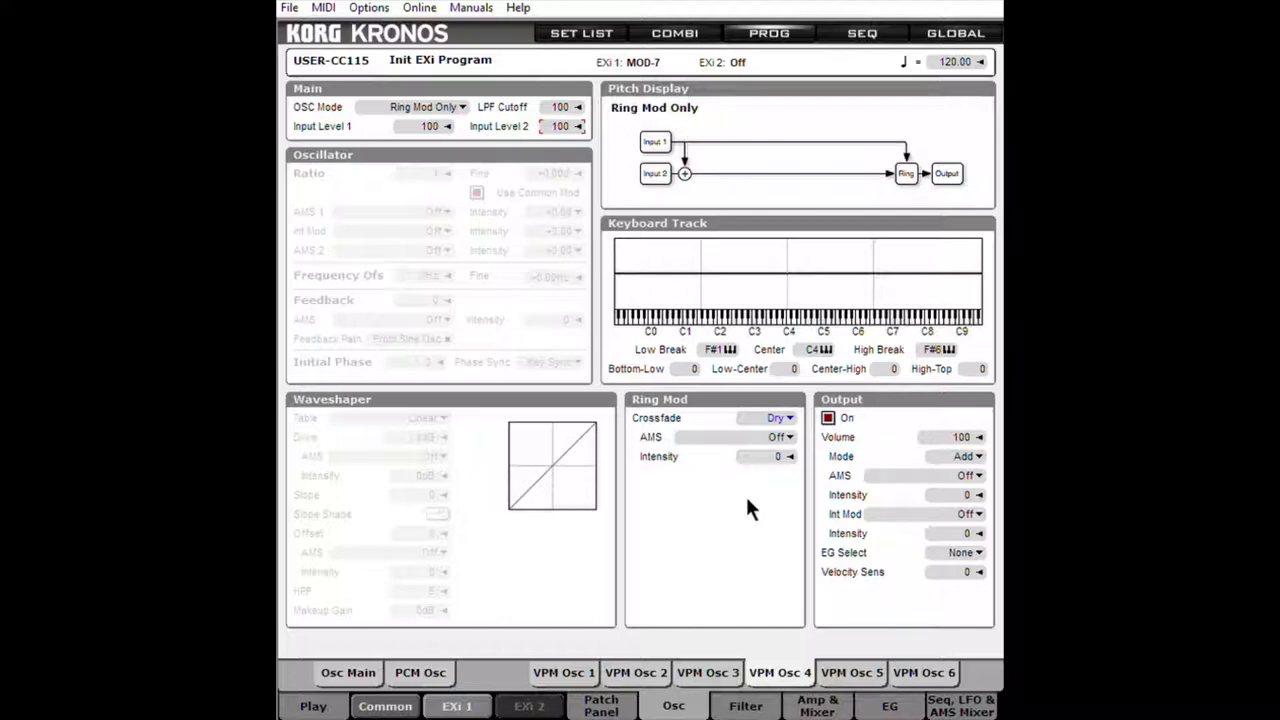
mouse_move(893, 523)
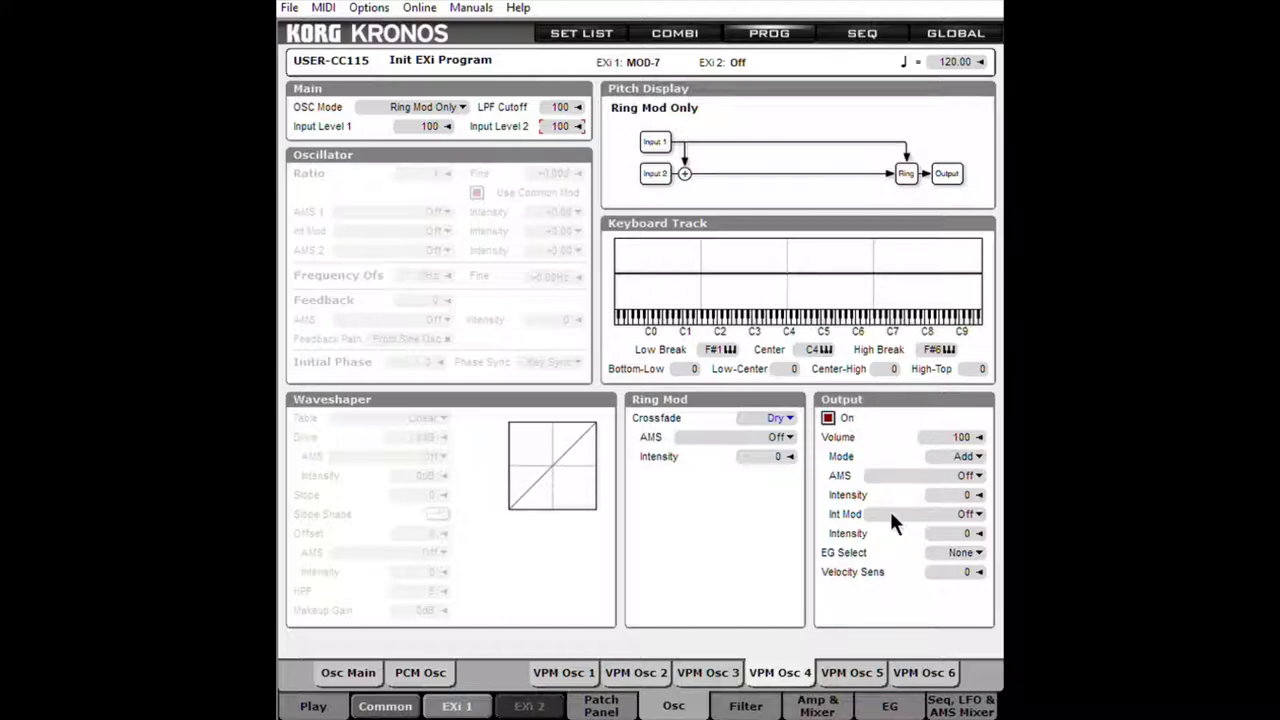
mouse_move(740, 410)
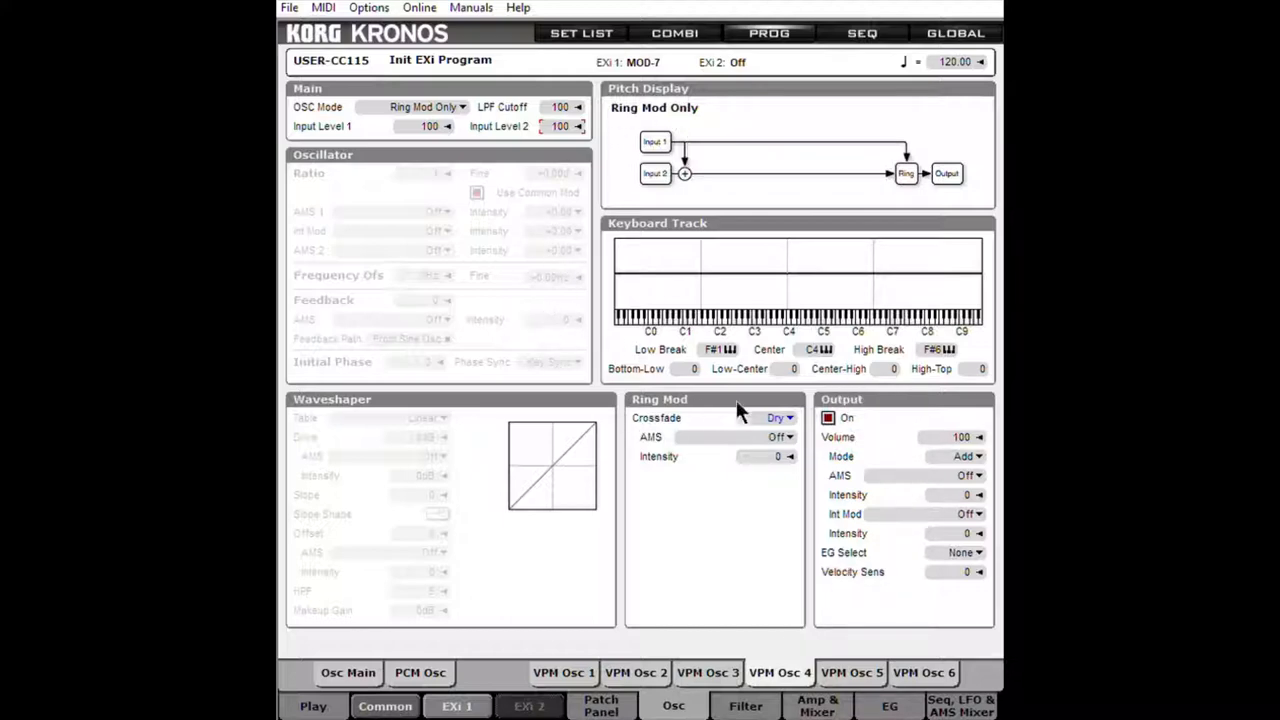
mouse_move(762, 418)
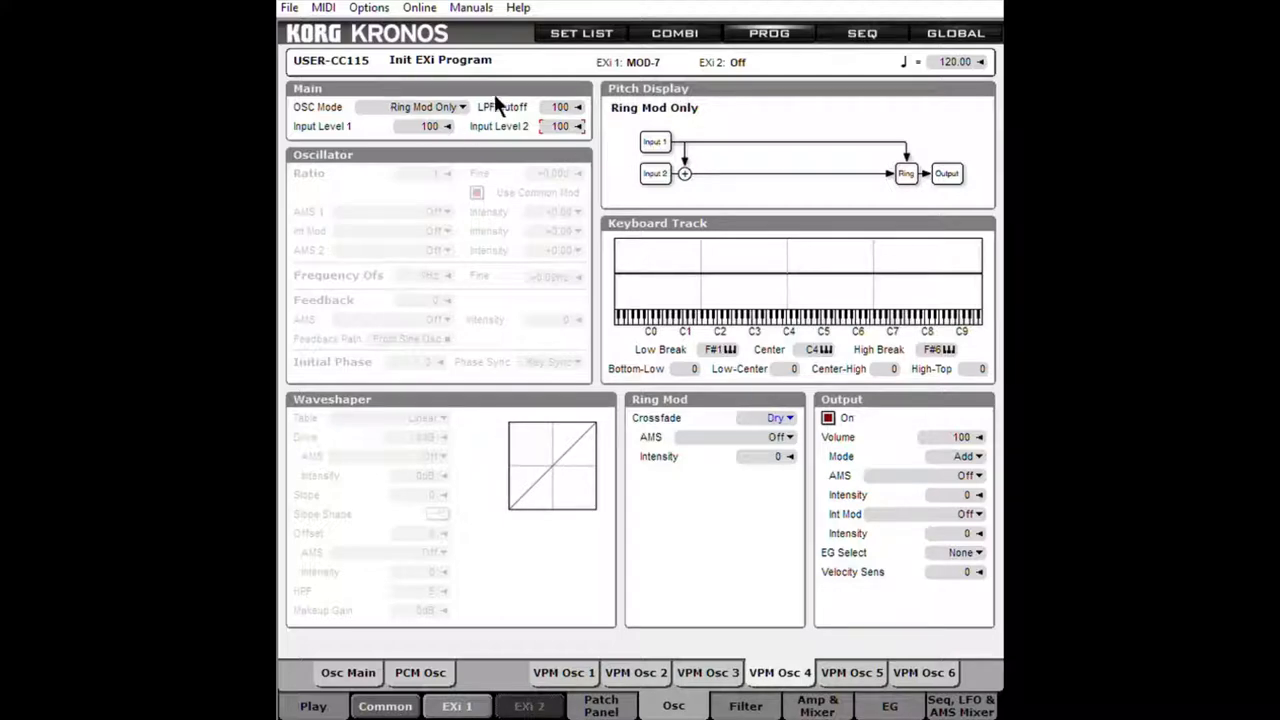
mouse_move(790, 515)
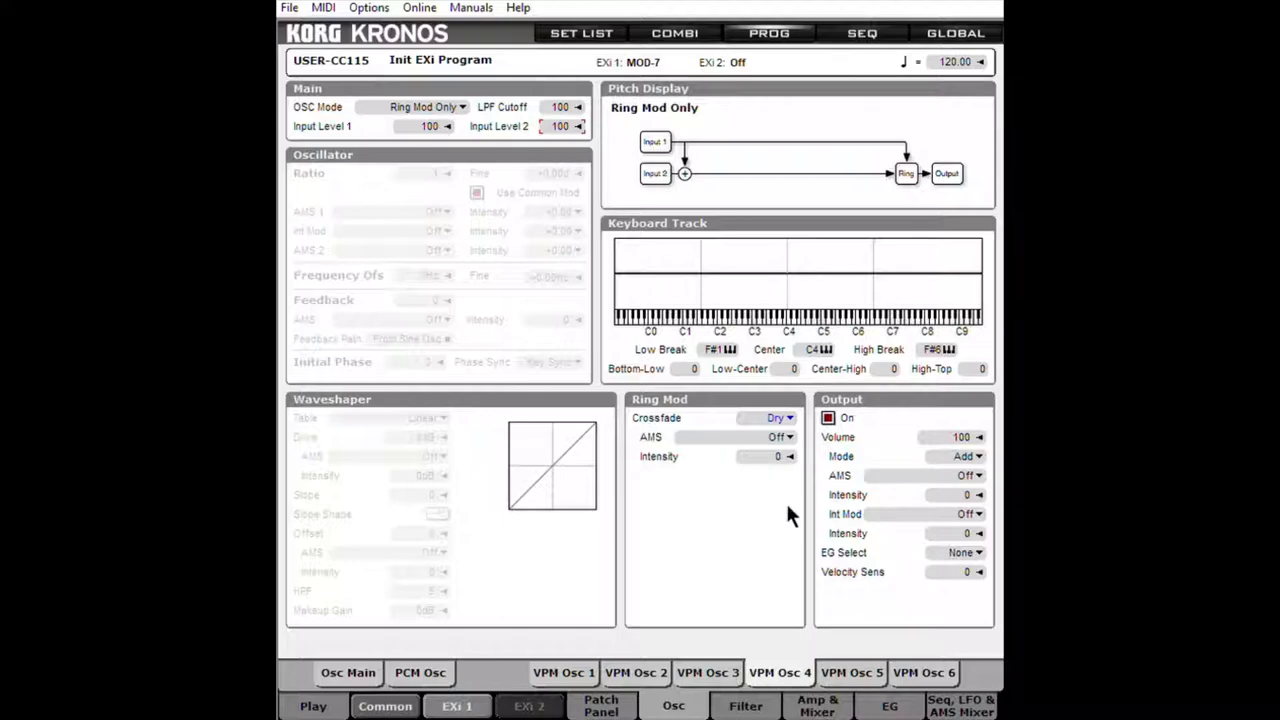
mouse_move(715, 680)
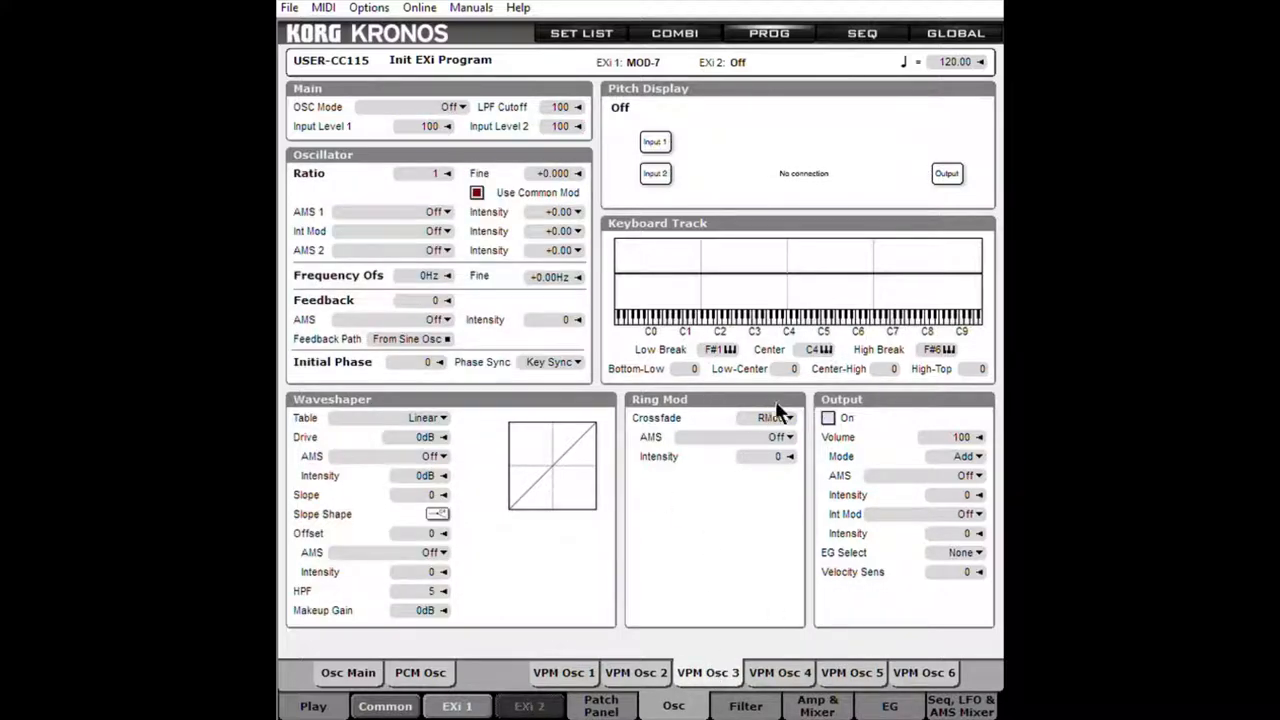
click(775, 417)
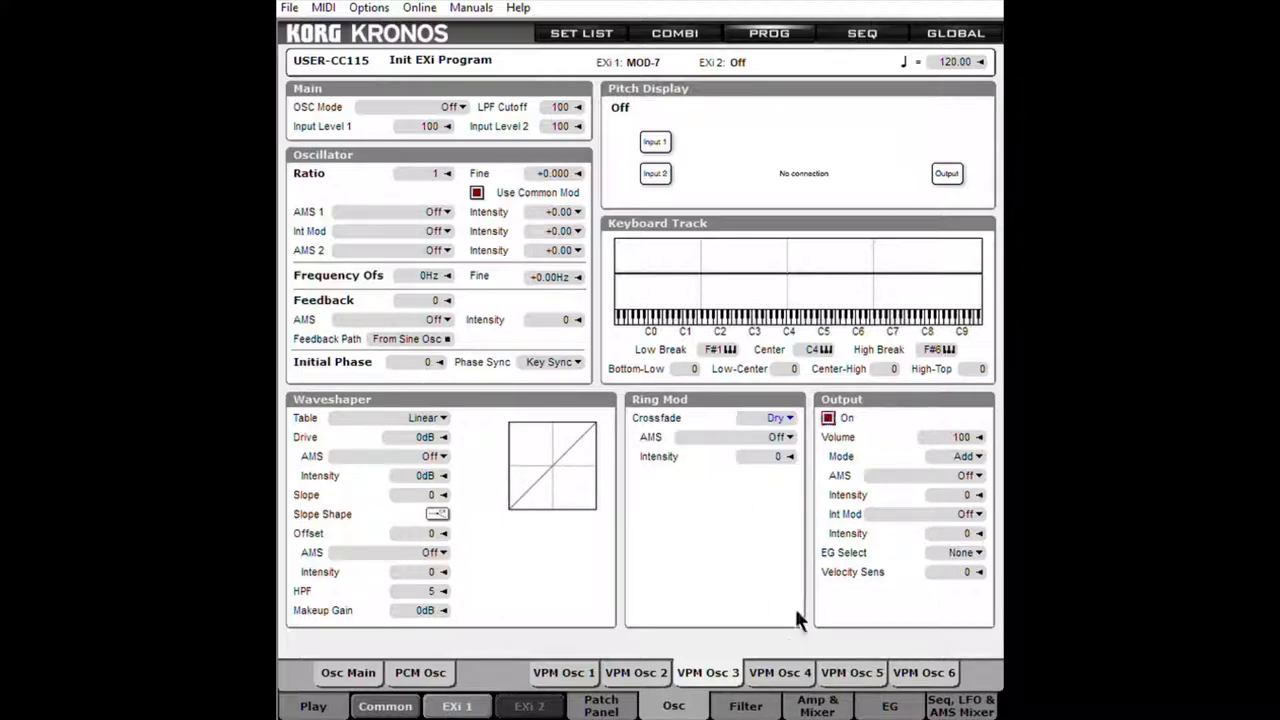
mouse_move(730, 670)
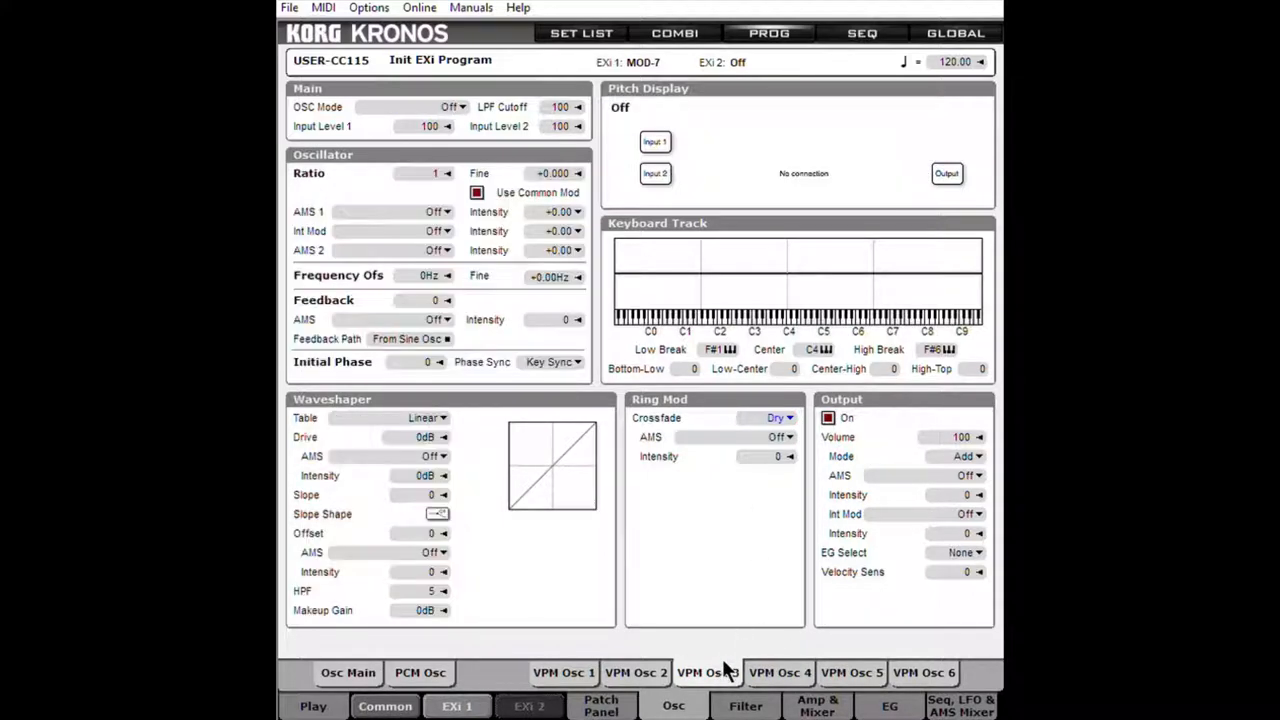
mouse_move(630, 300)
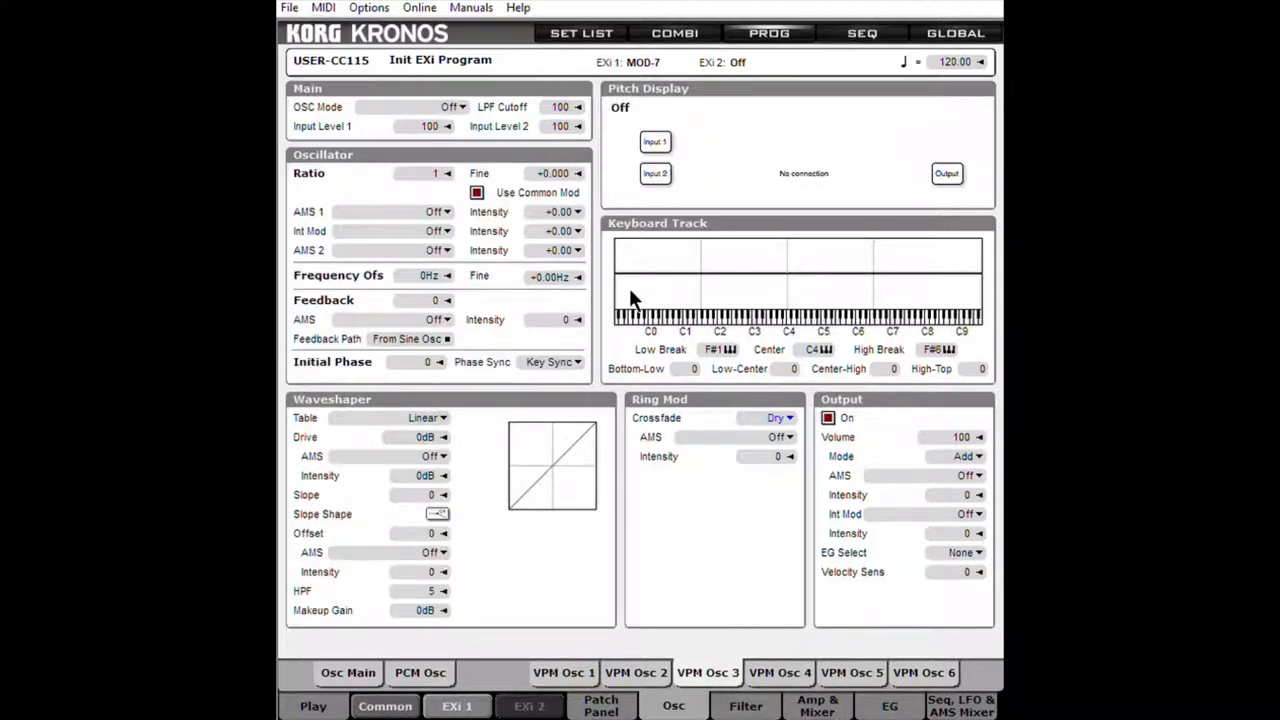
mouse_move(370, 140)
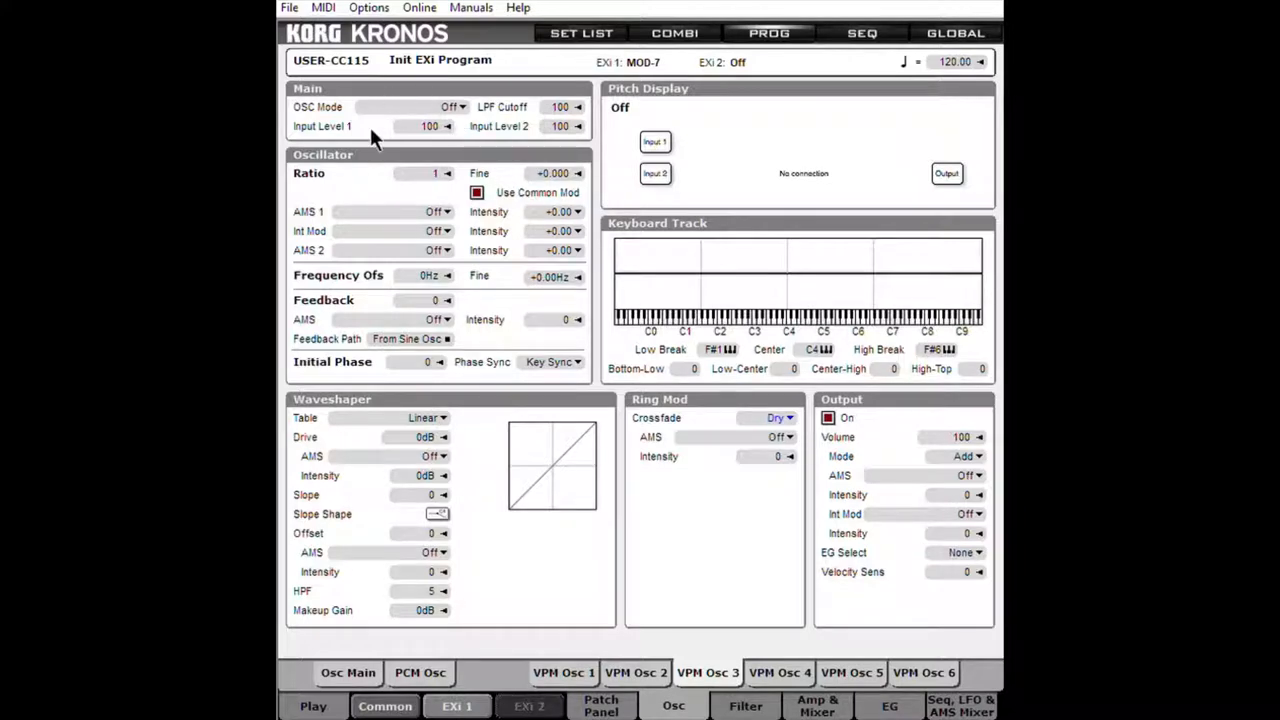
mouse_move(605, 250)
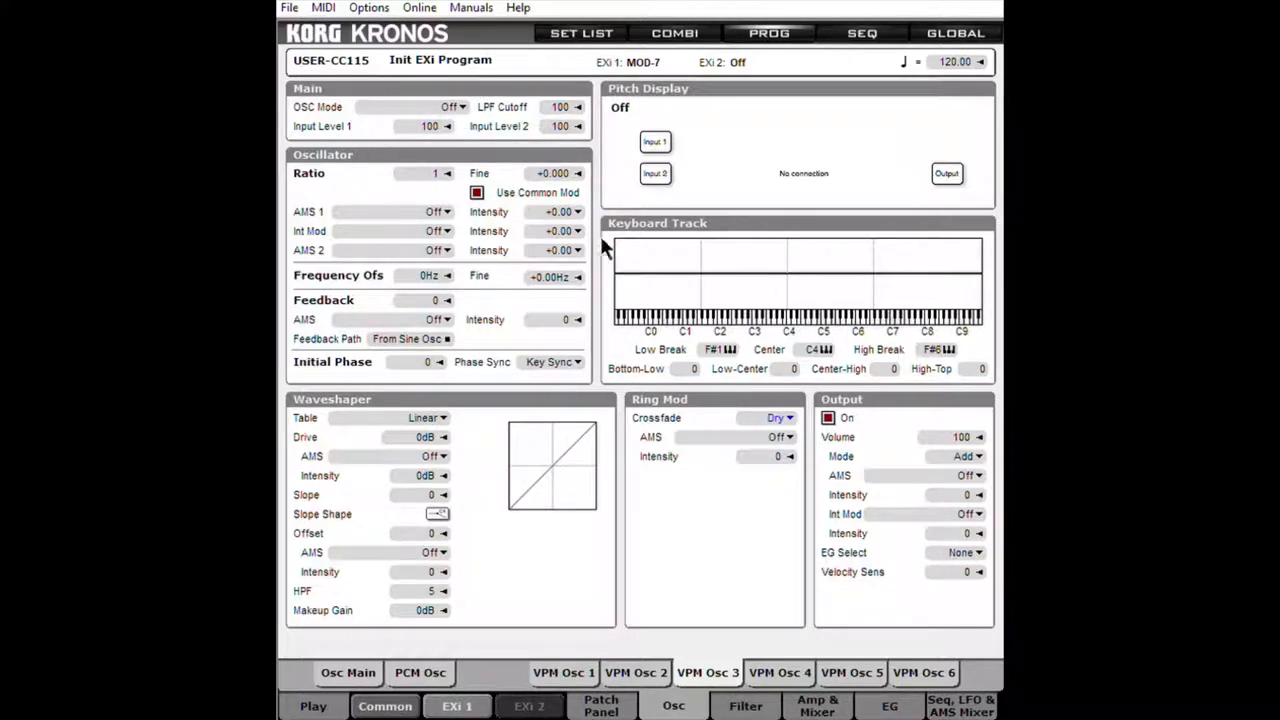
mouse_move(675, 295)
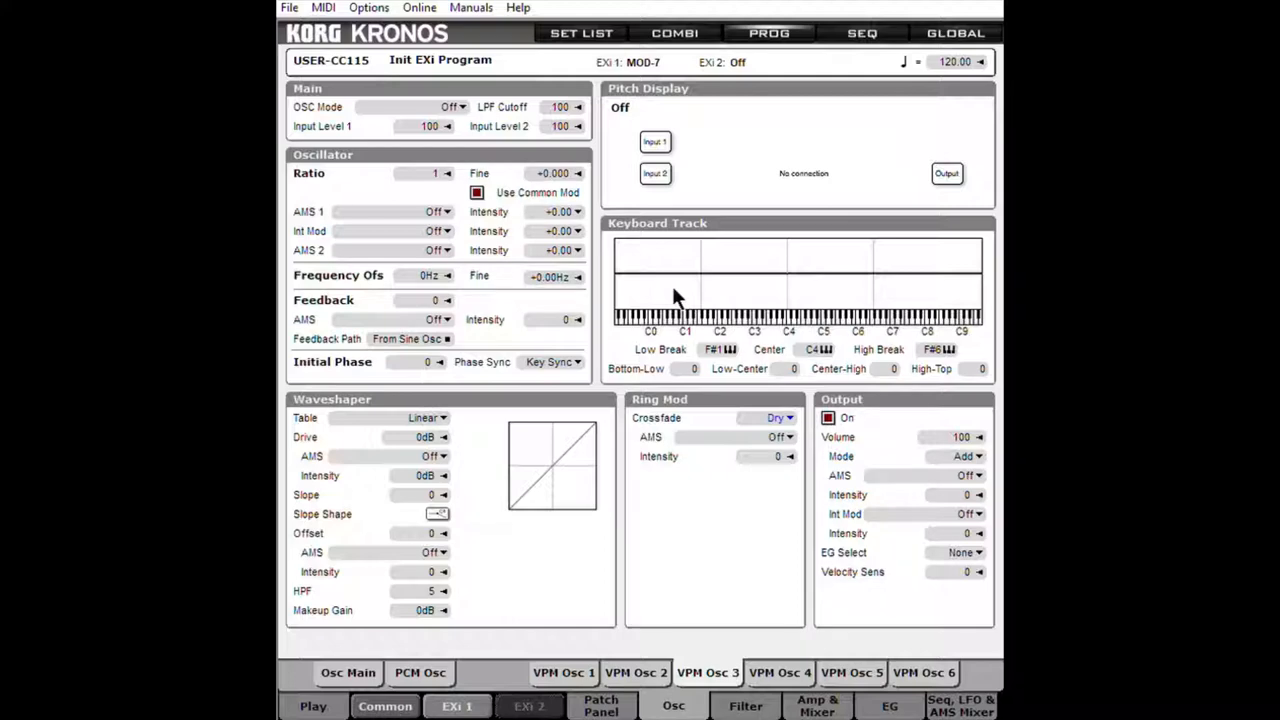
mouse_move(590, 632)
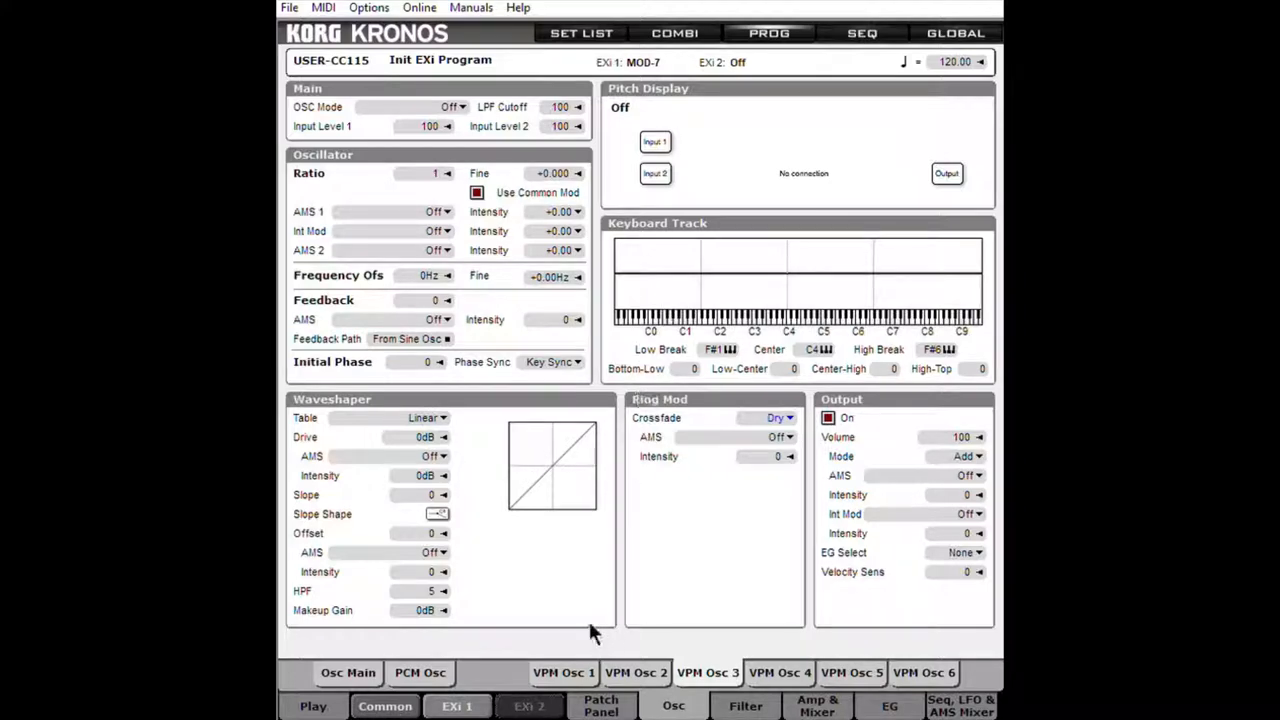
View VPM Osc 1, then VPM Osc 2 in Sine mode with ratio 4
click(450, 107)
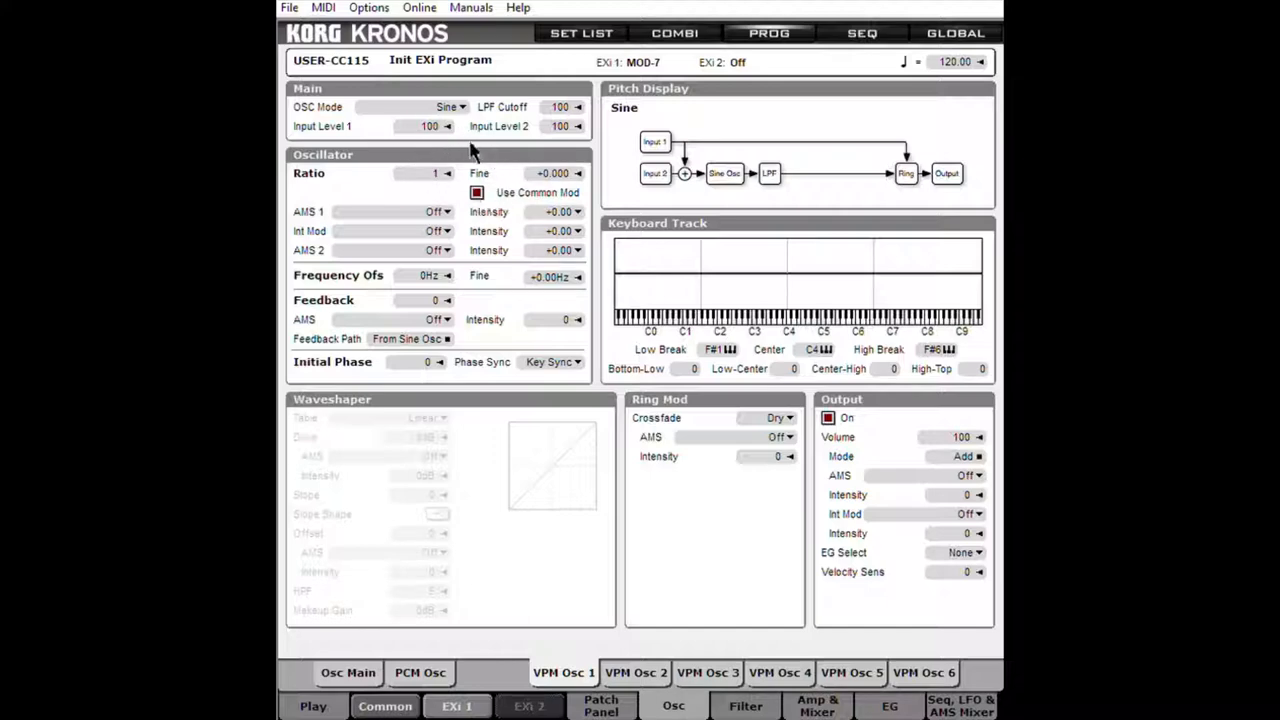
mouse_move(577, 648)
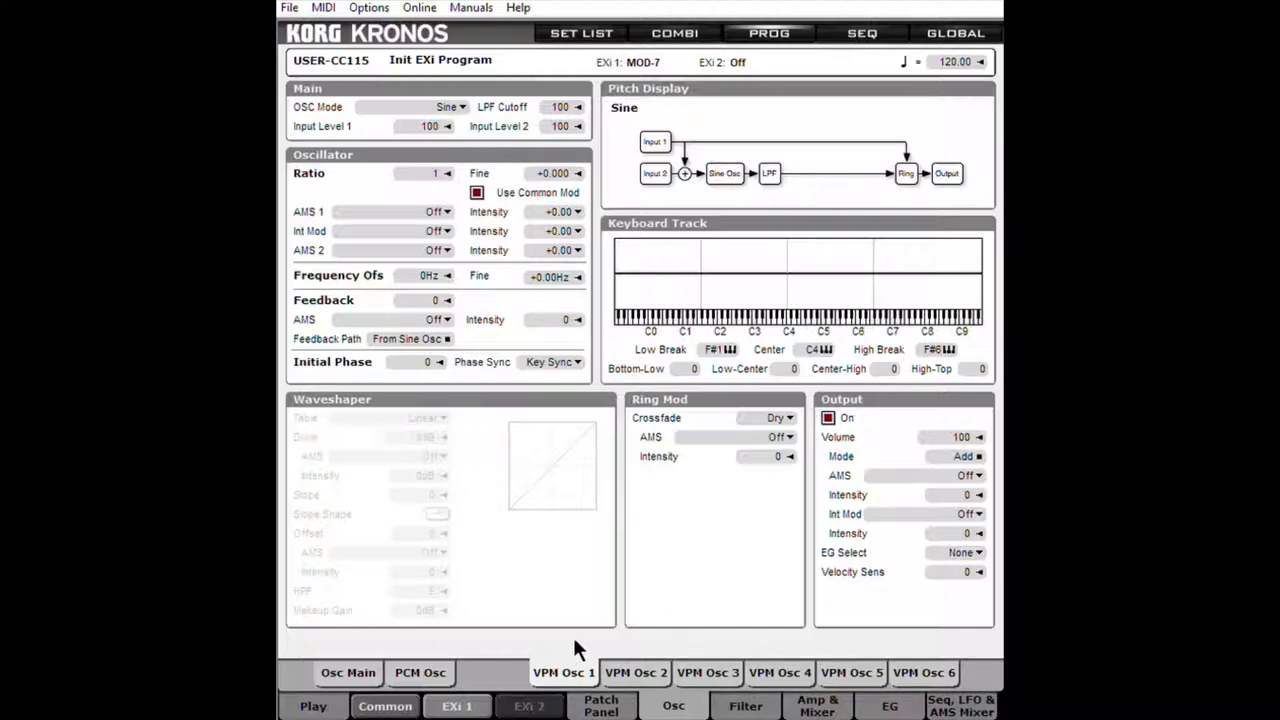
mouse_move(697, 595)
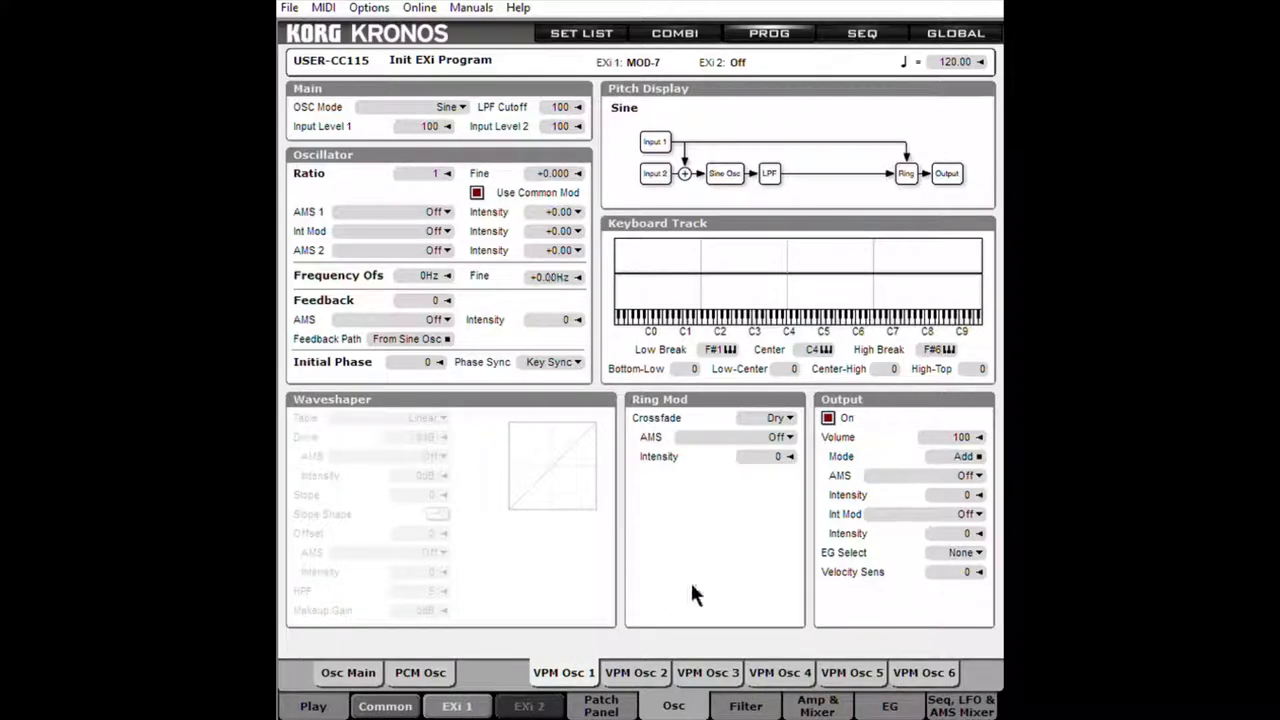
click(450, 106)
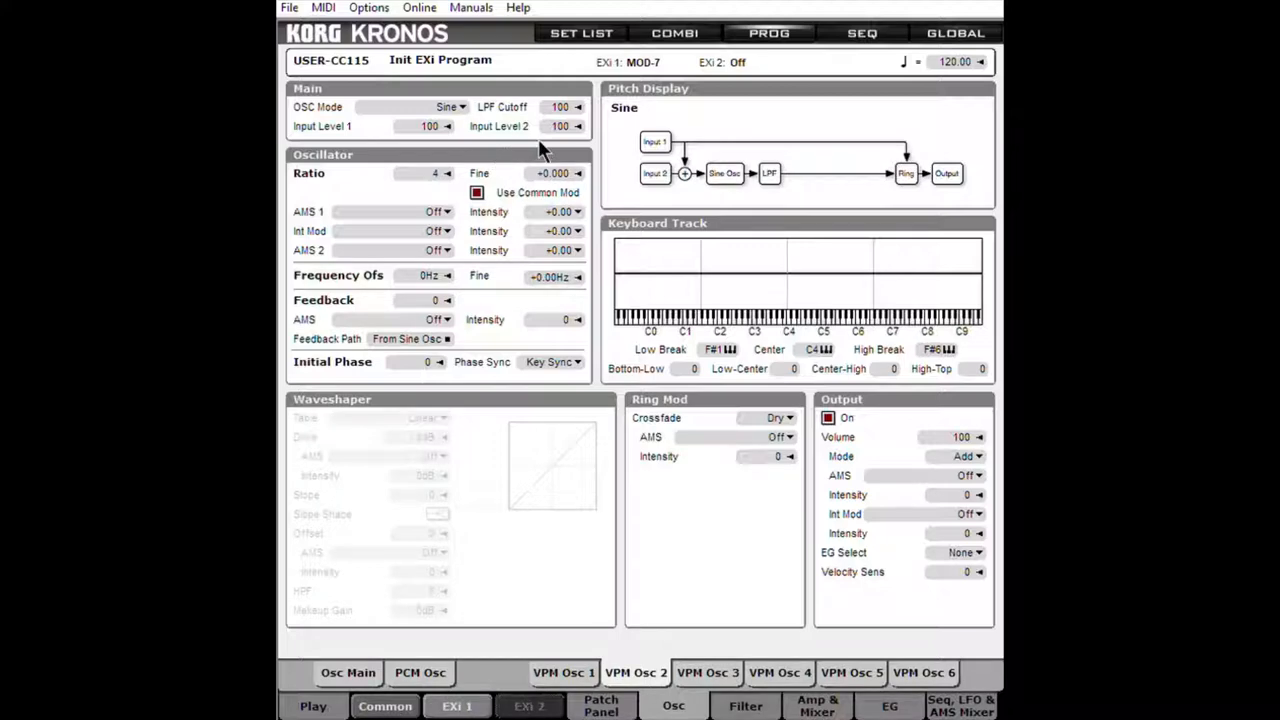
mouse_move(535, 125)
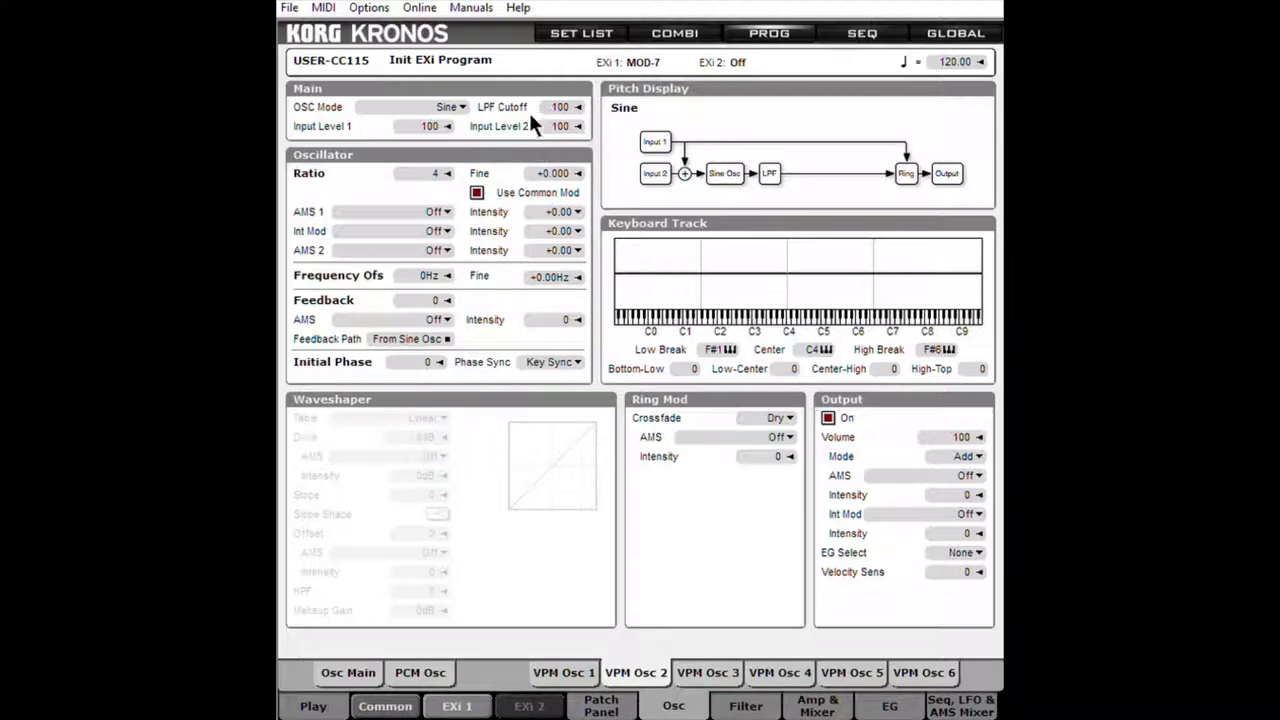
mouse_move(615, 705)
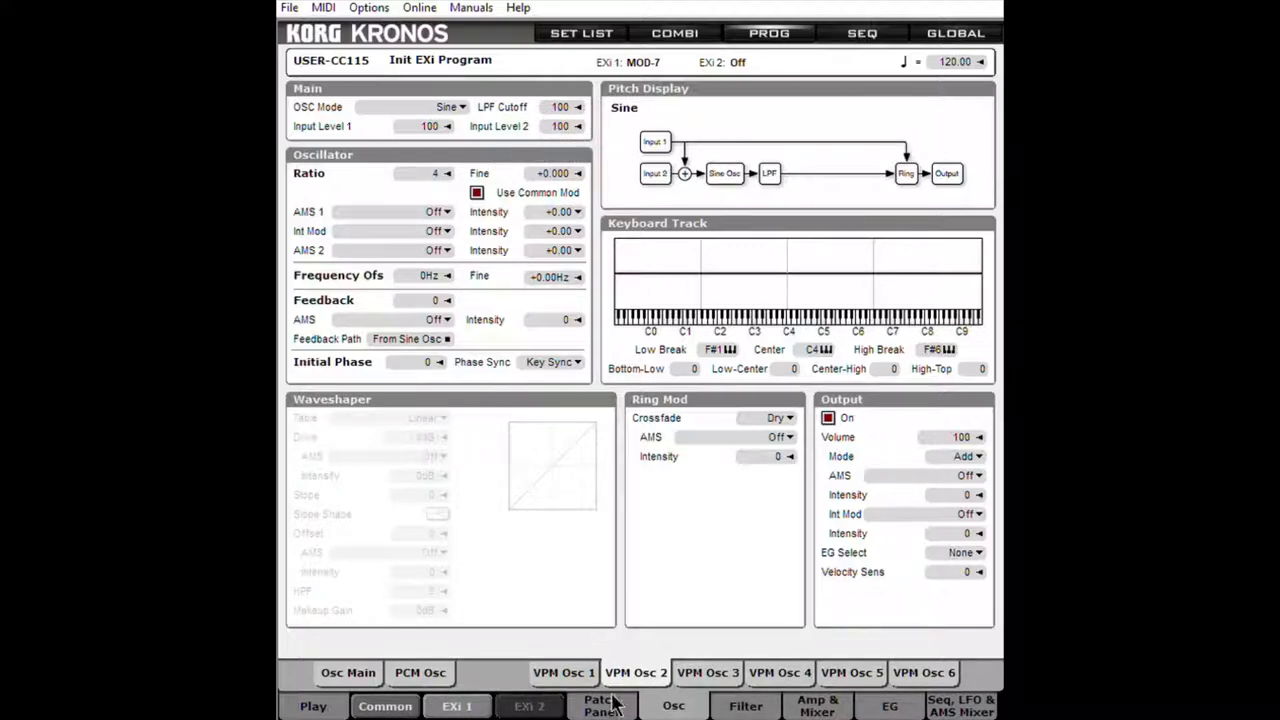
Show the Patch Panel with OSC 1 In 1 connected to None at level 100
click(601, 705)
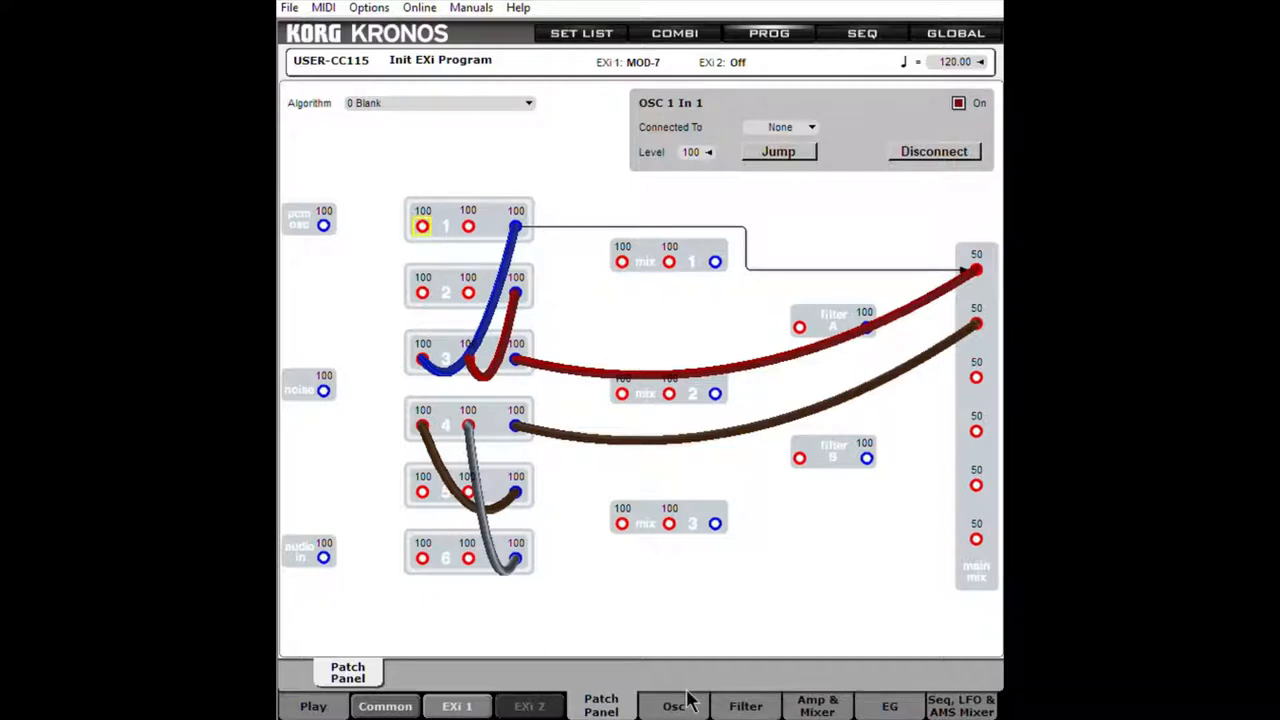
mouse_move(440, 362)
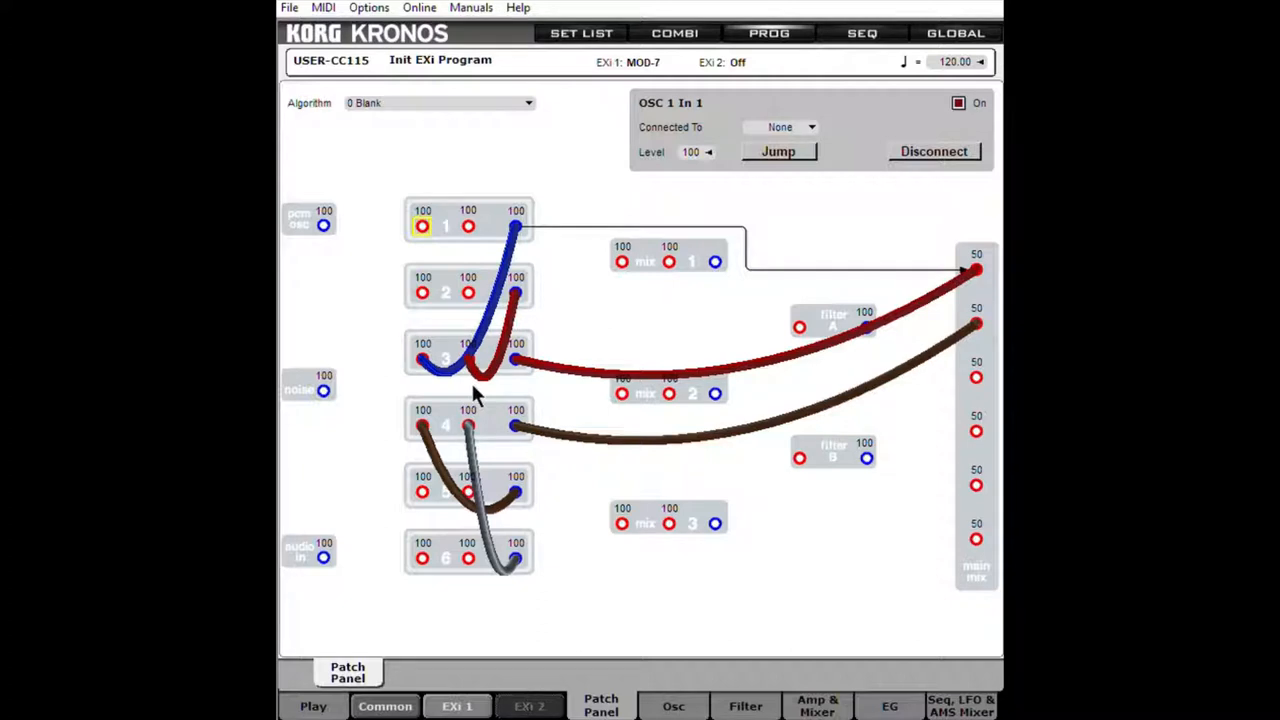
mouse_move(370, 363)
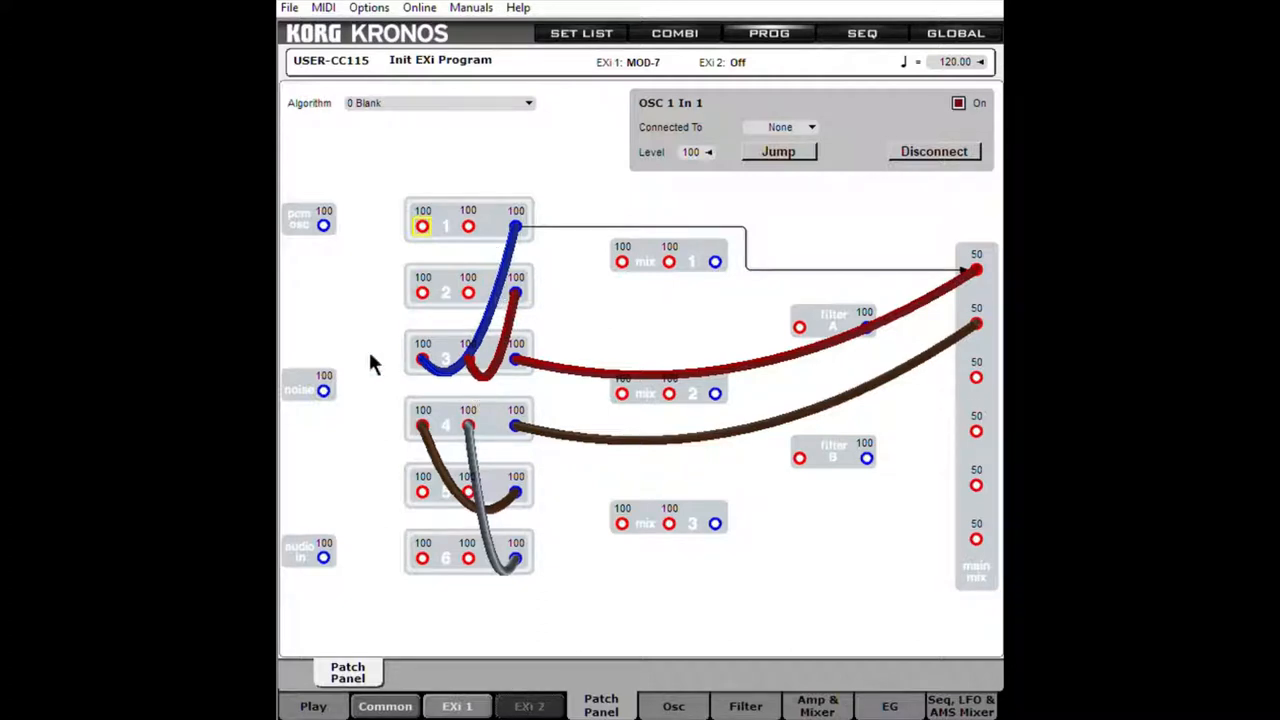
mouse_move(447, 395)
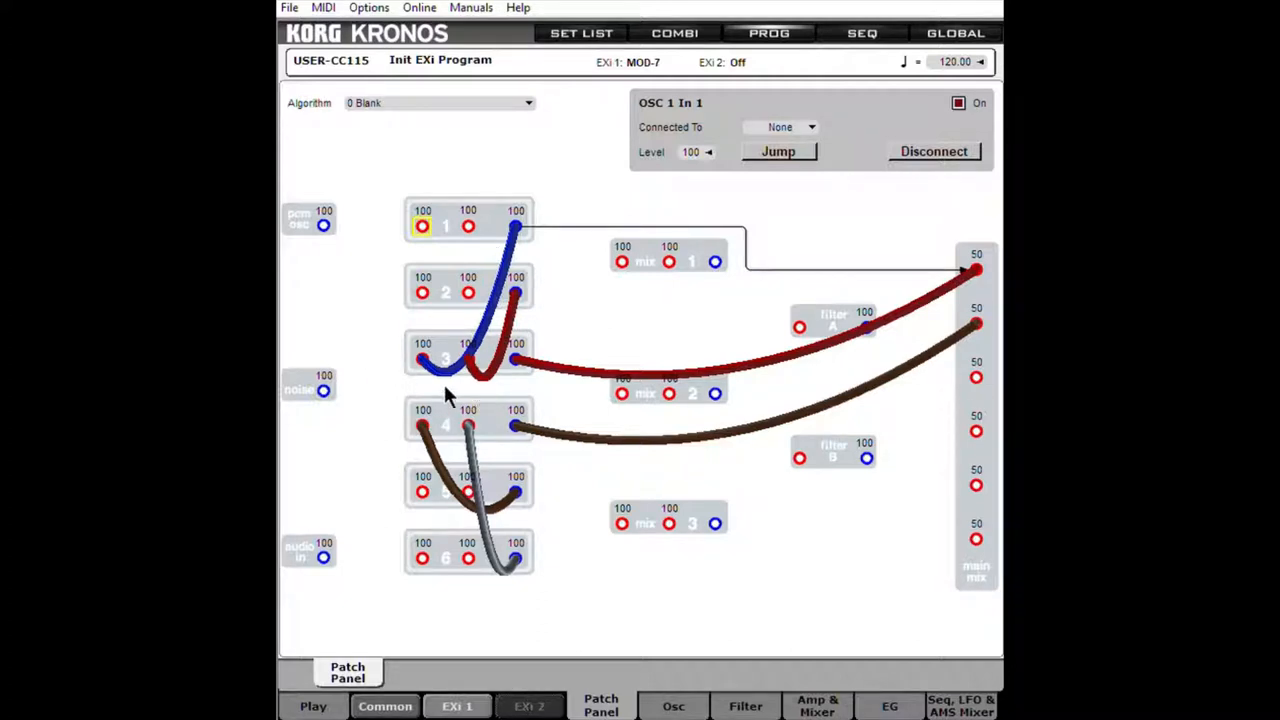
mouse_move(480, 360)
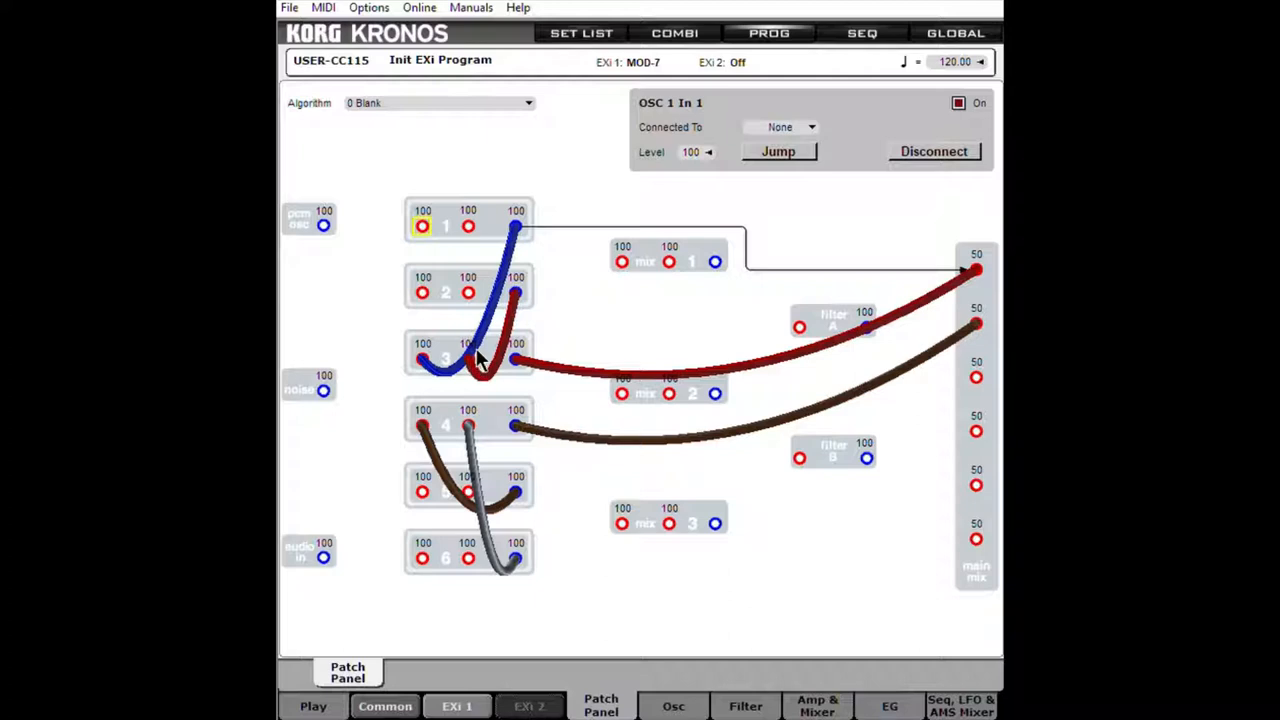
mouse_move(495, 360)
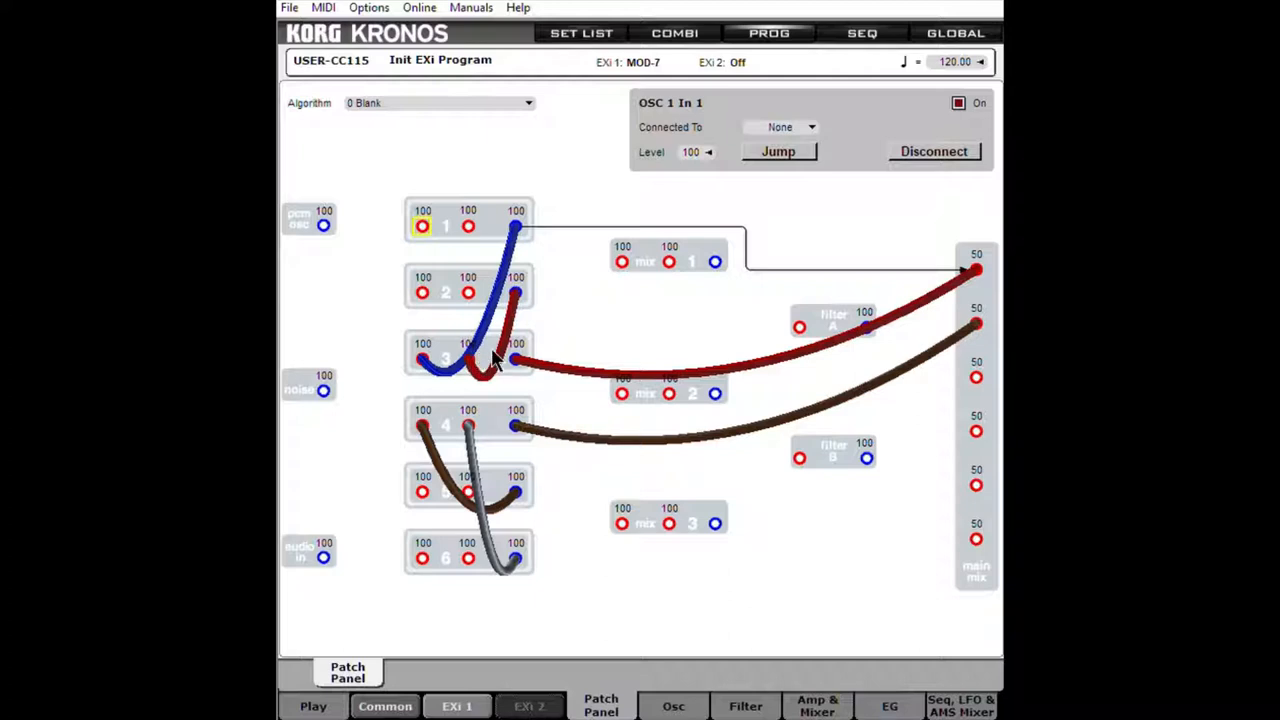
mouse_move(485, 420)
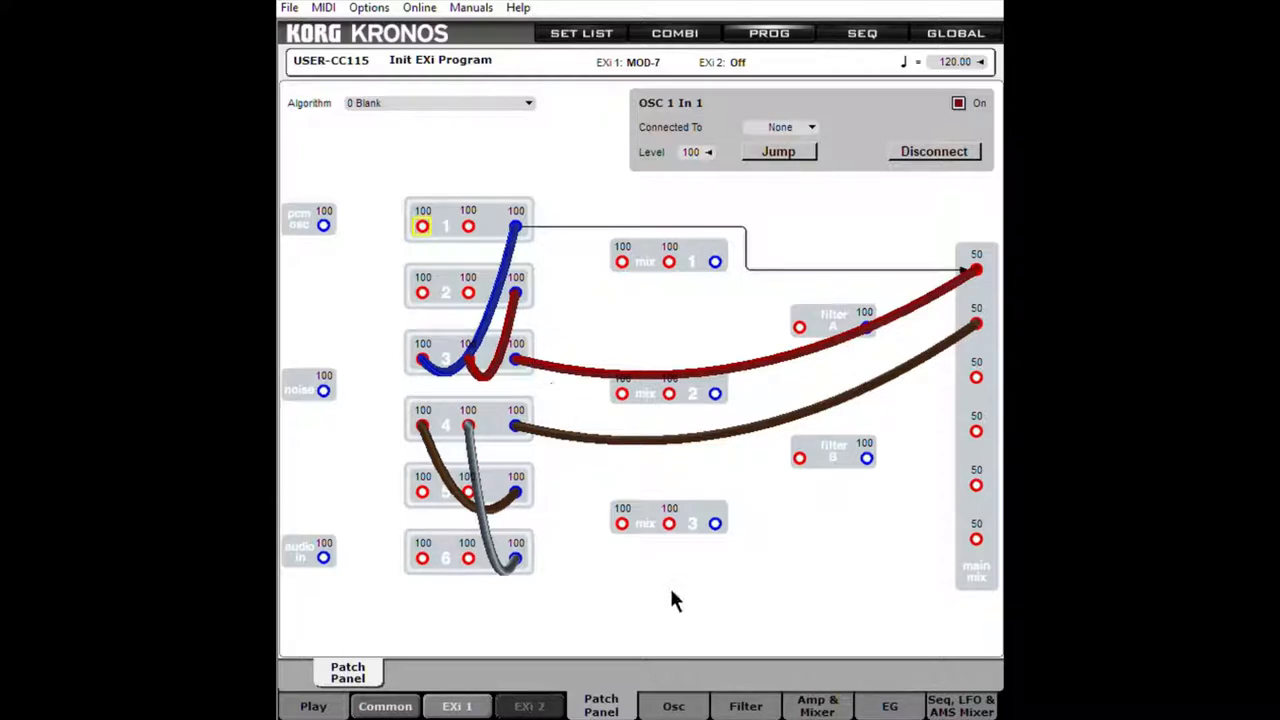
mouse_move(687, 633)
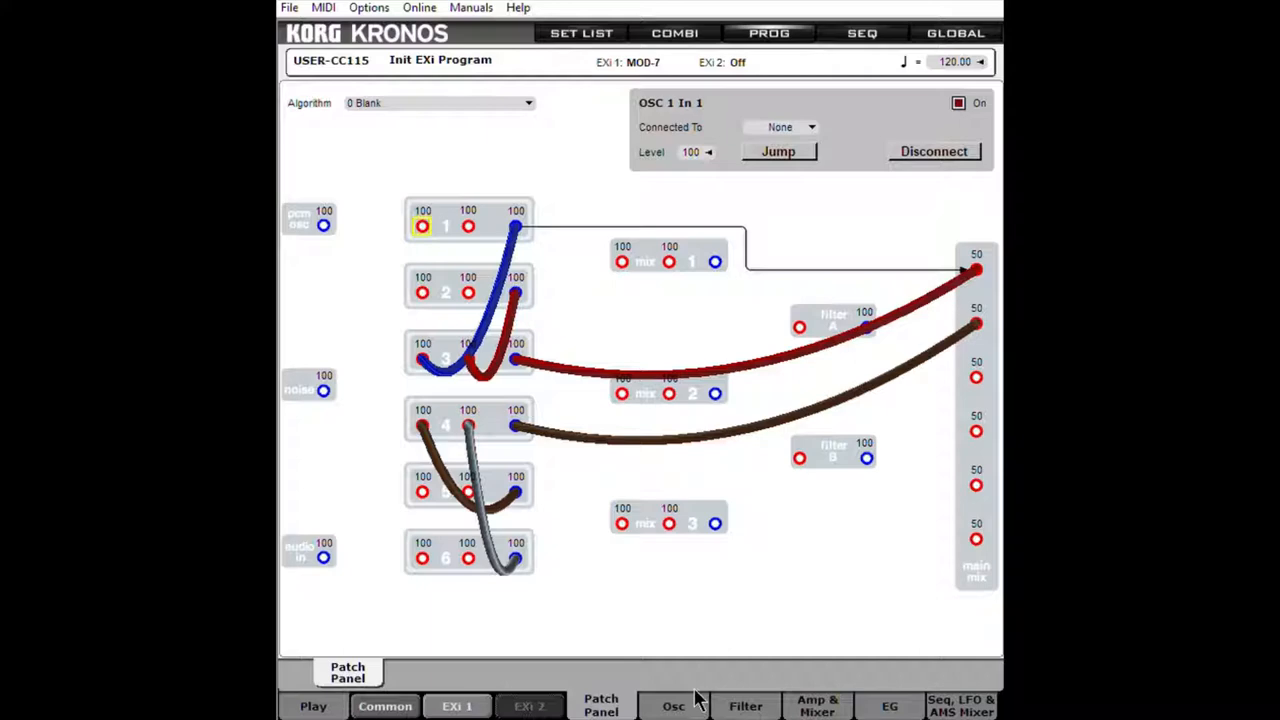
Return to VPM Osc 2's page: Sine mode, ratio 4, output on
click(674, 705)
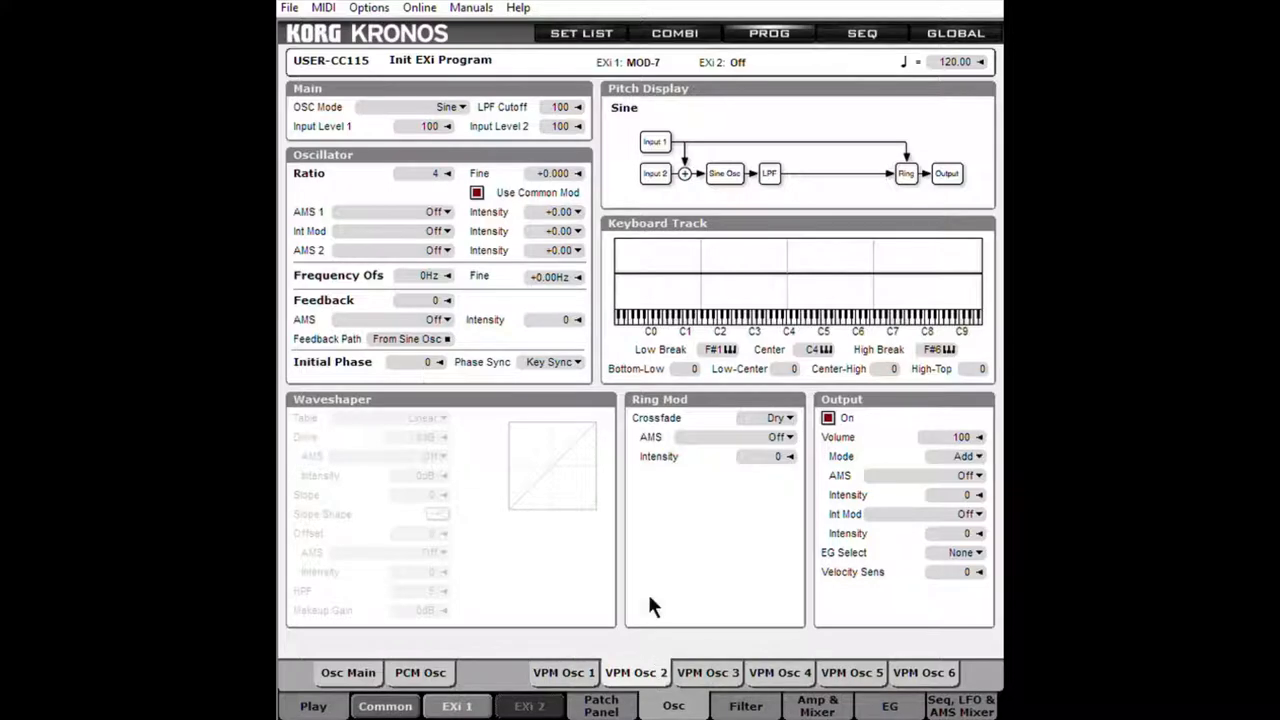
mouse_move(420, 175)
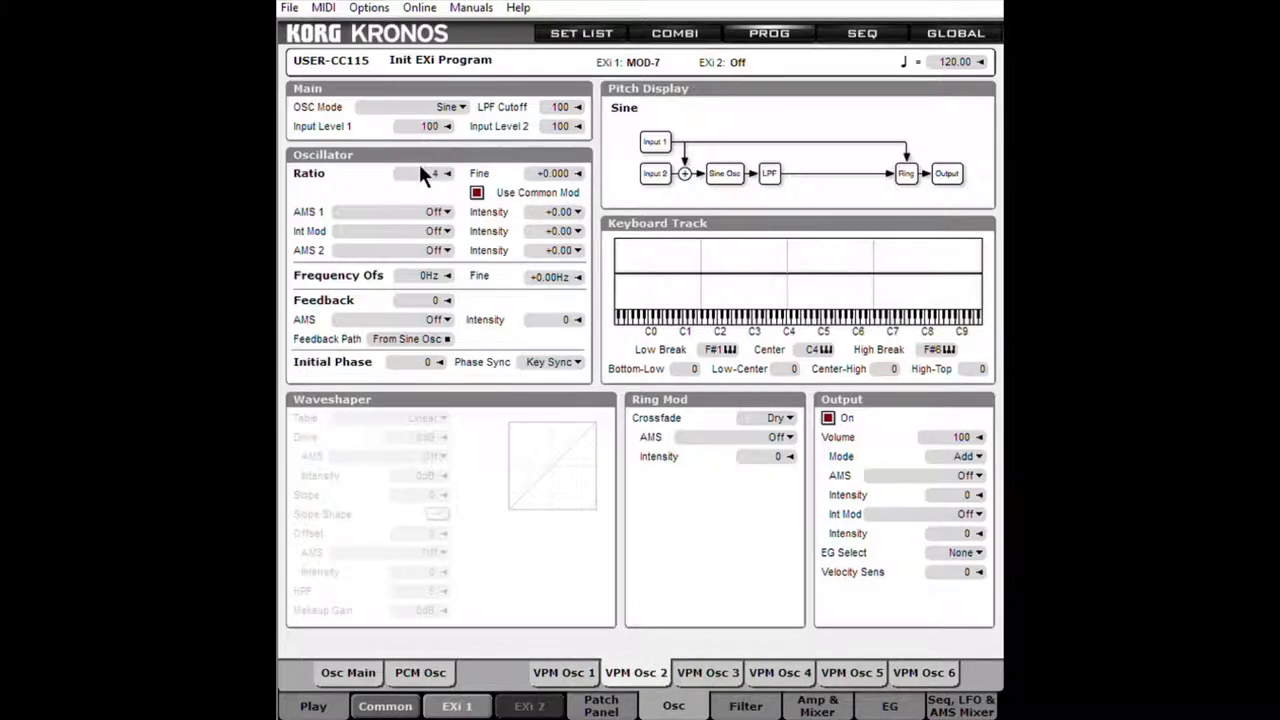
mouse_move(460, 165)
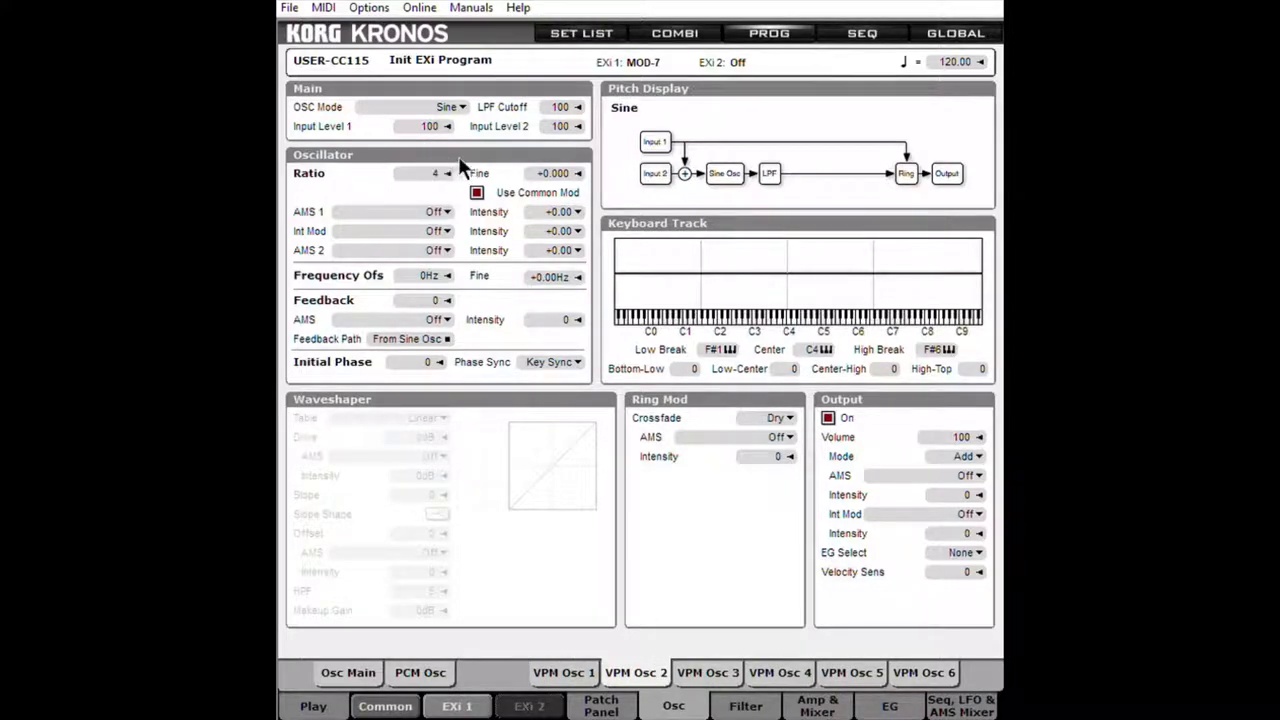
mouse_move(453, 178)
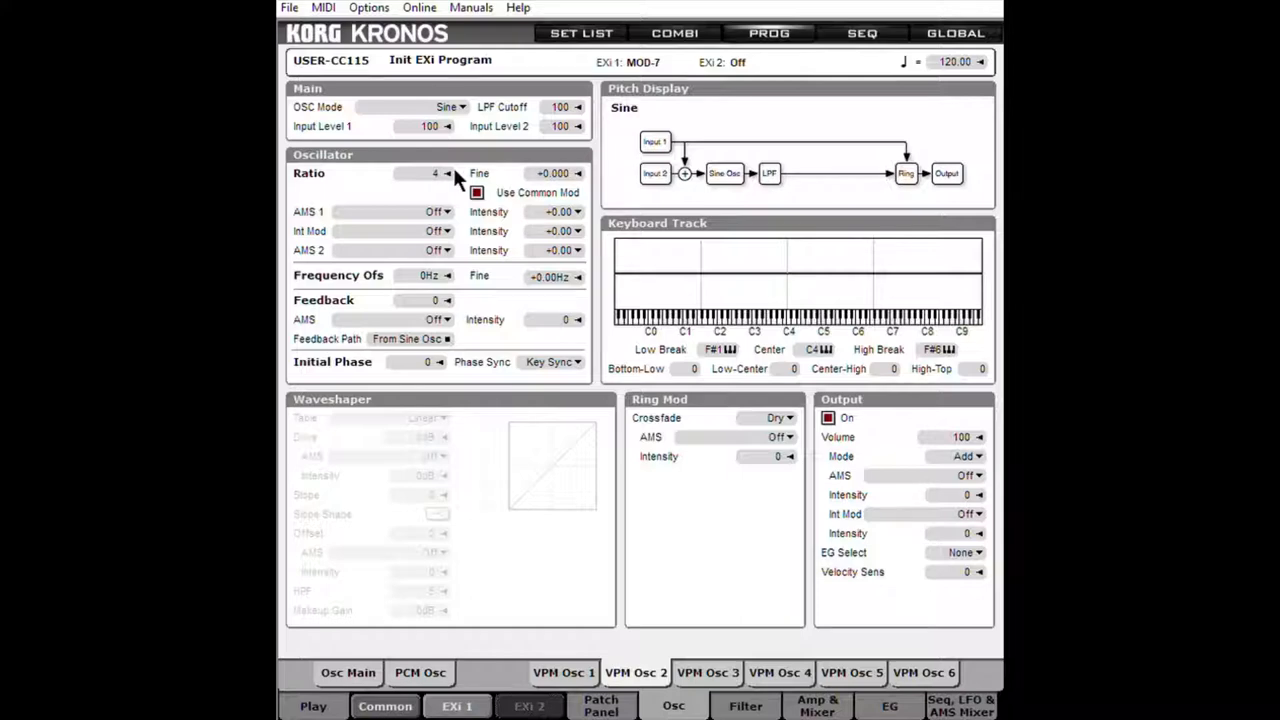
mouse_move(427, 148)
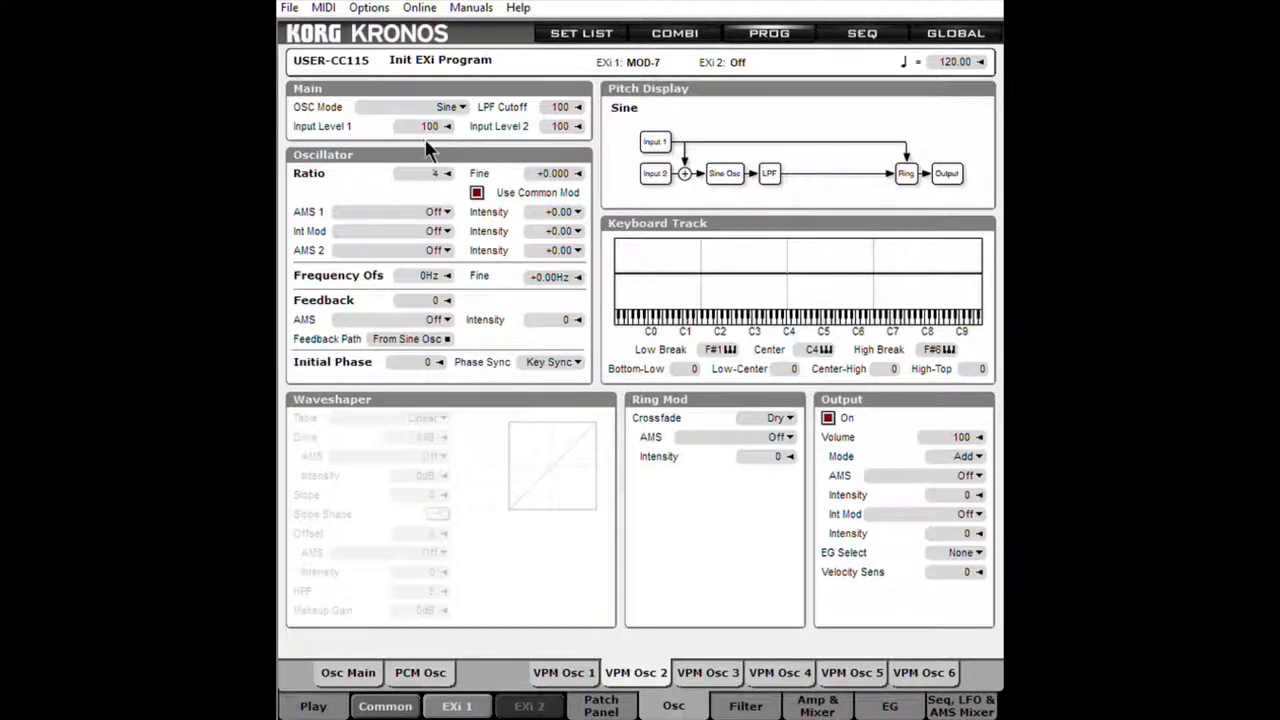
mouse_move(570, 658)
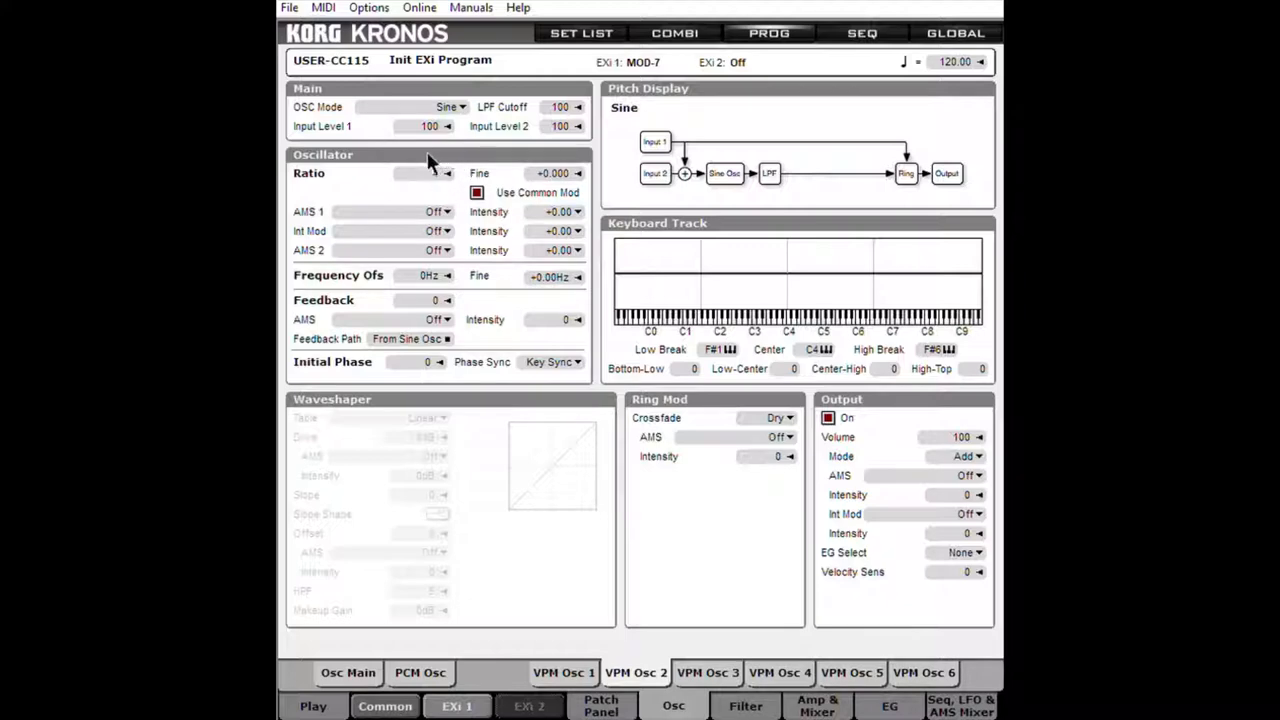
mouse_move(428, 168)
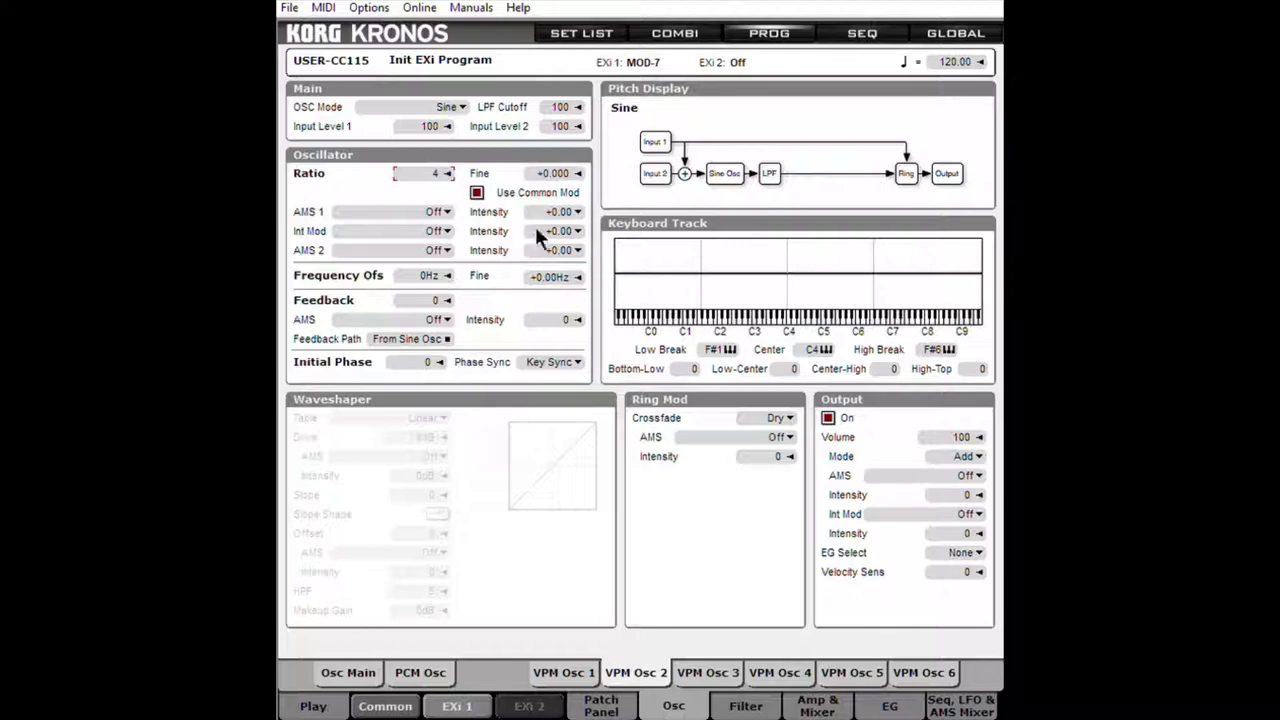
mouse_move(852, 410)
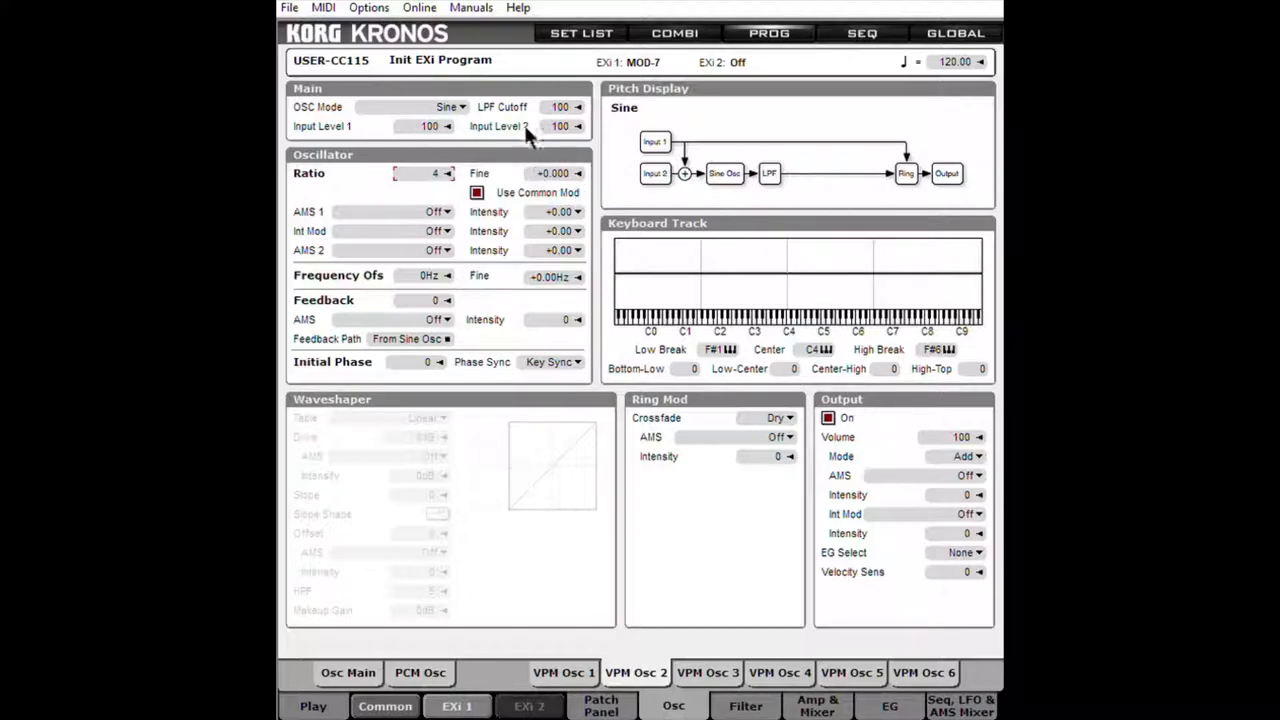
mouse_move(470, 115)
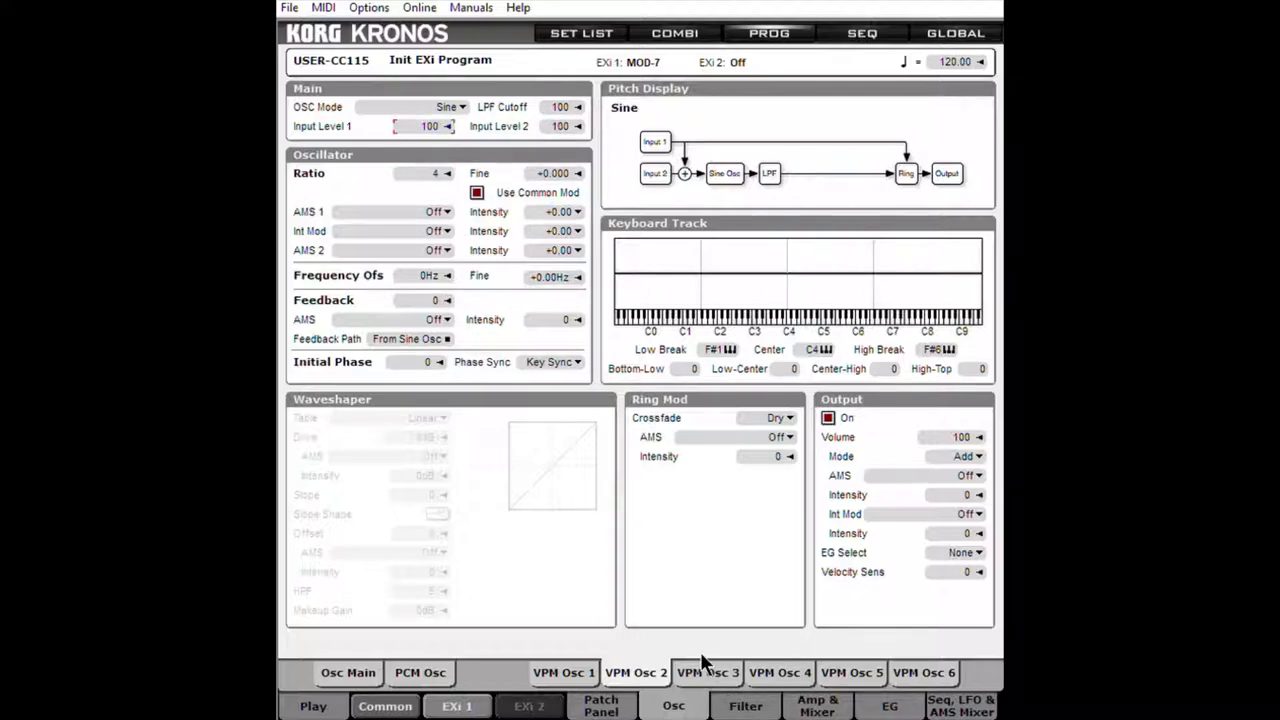
Open VPM Osc 3 with mode Off and set its ring mod crossfade to Dry
click(449, 107)
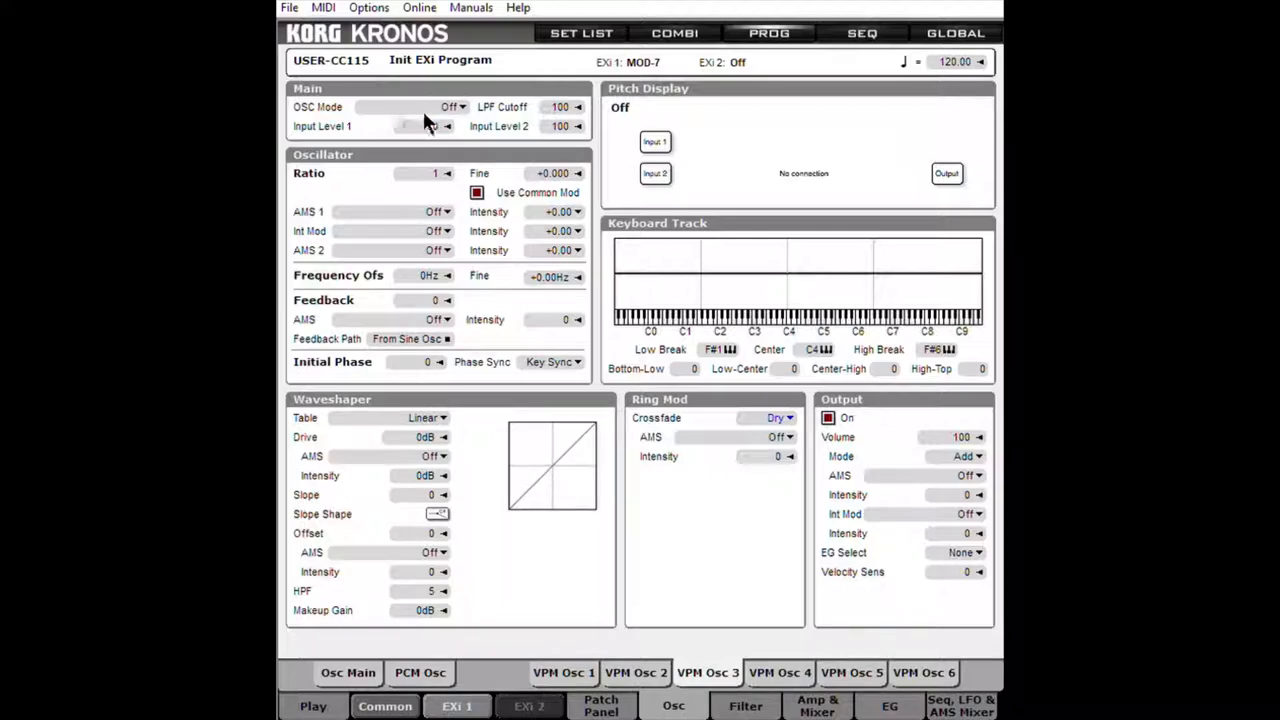
mouse_move(427, 115)
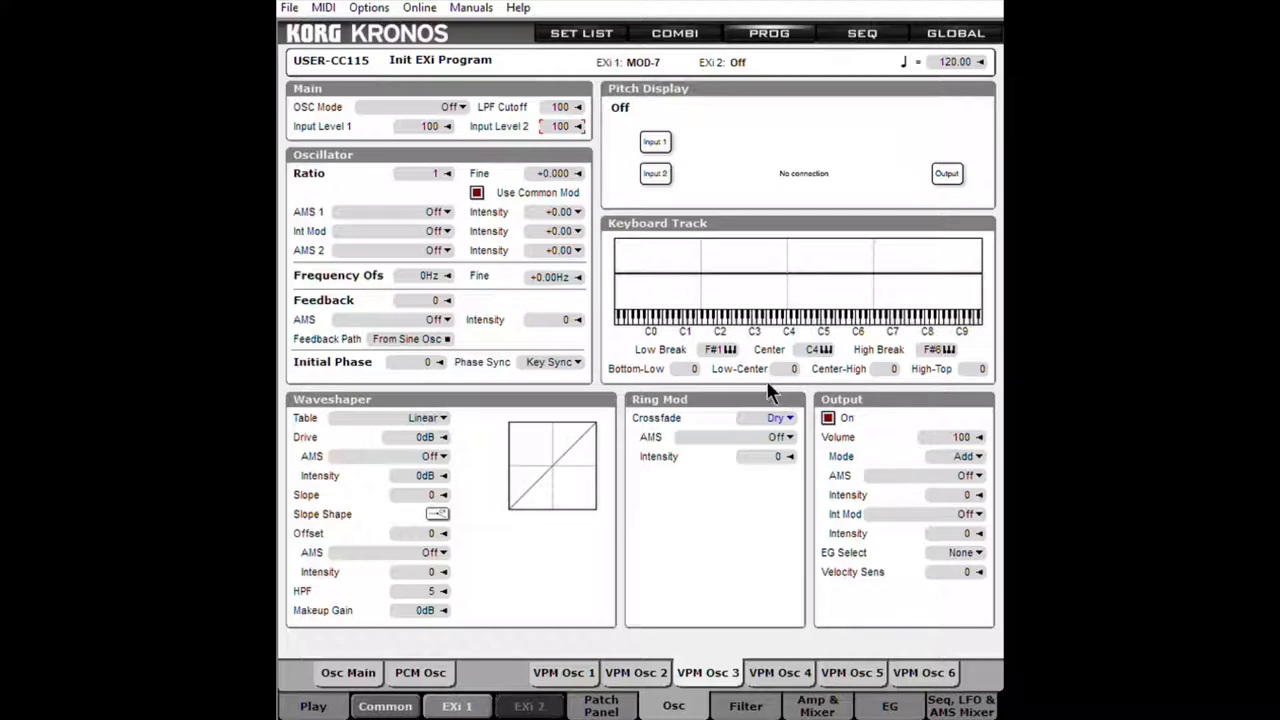
mouse_move(760, 440)
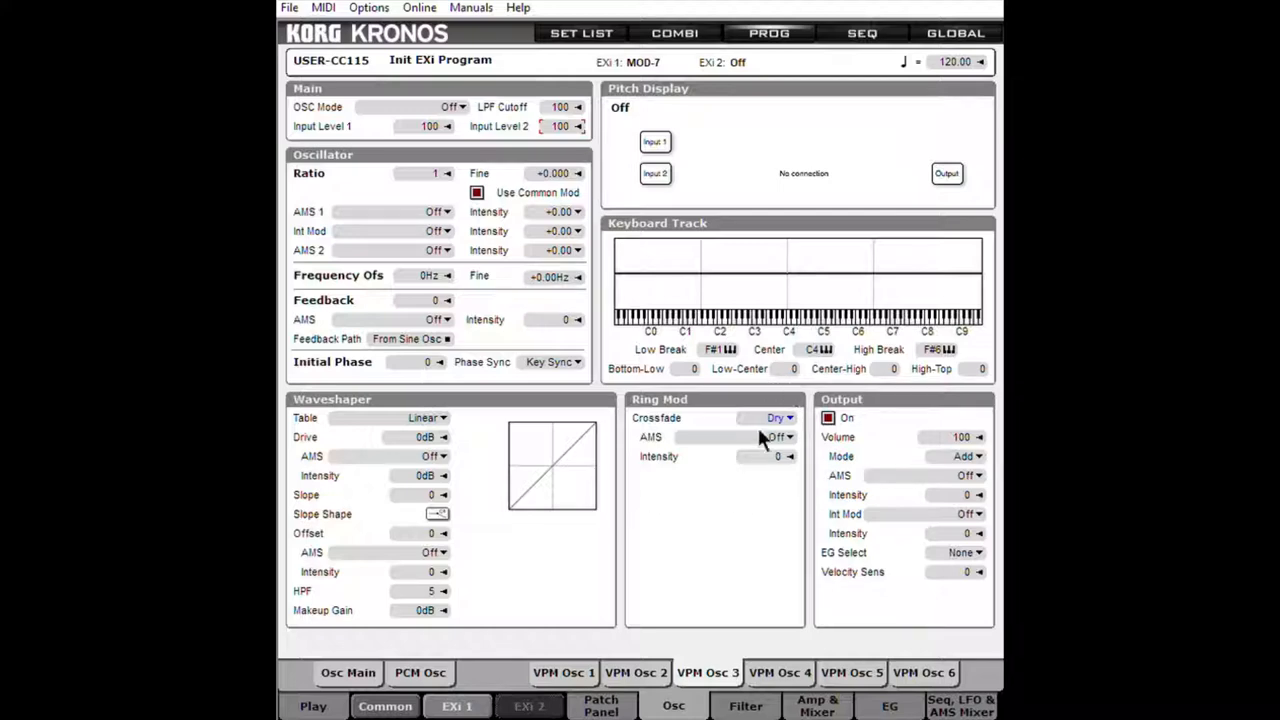
mouse_move(760, 395)
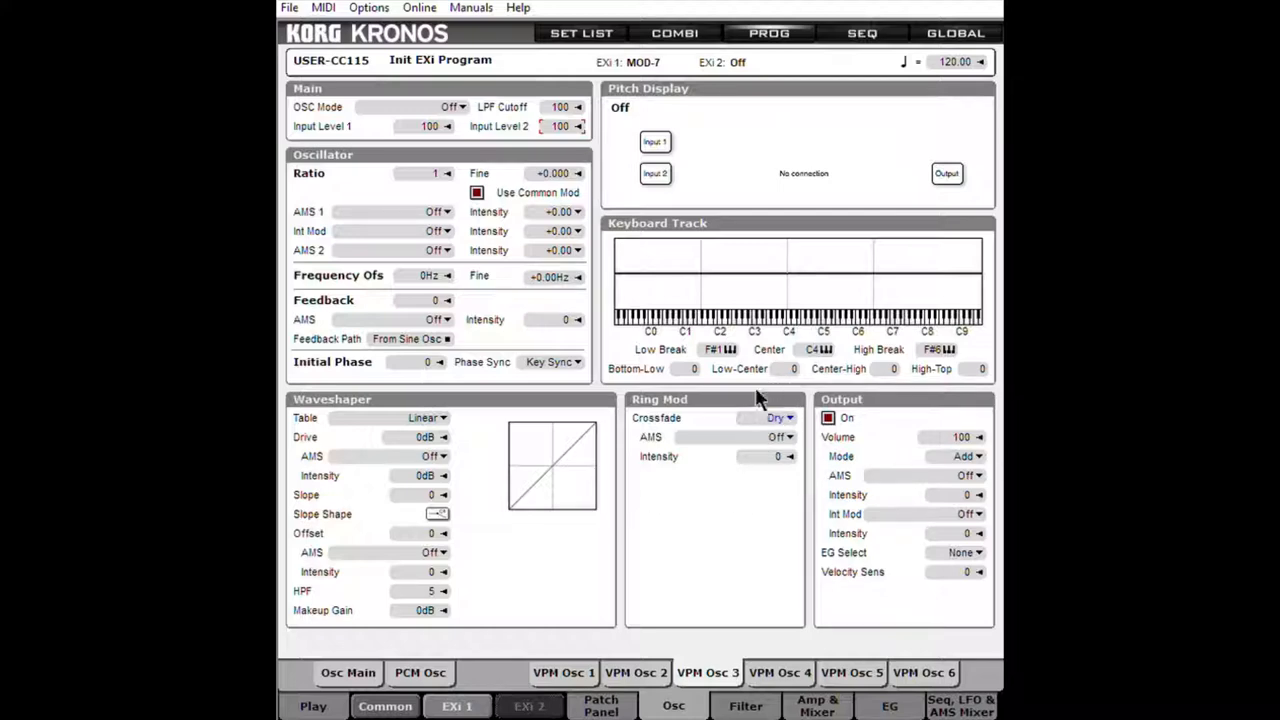
mouse_move(785, 410)
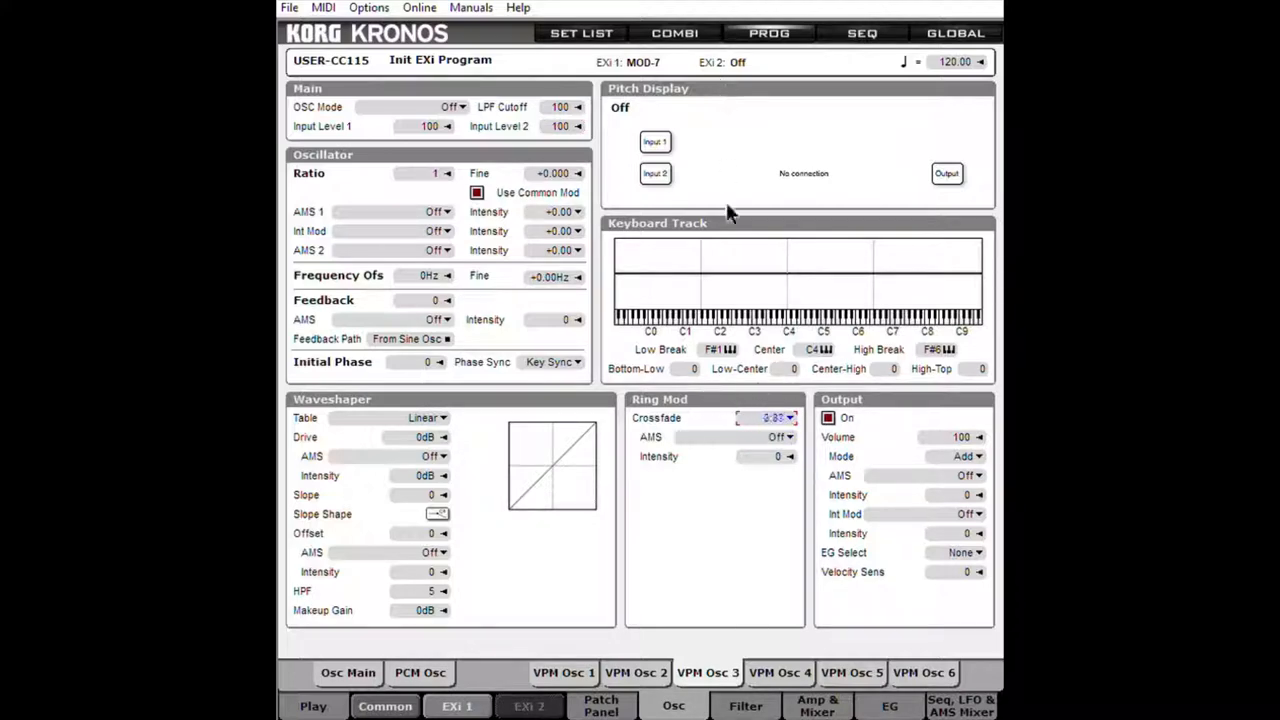
click(775, 418)
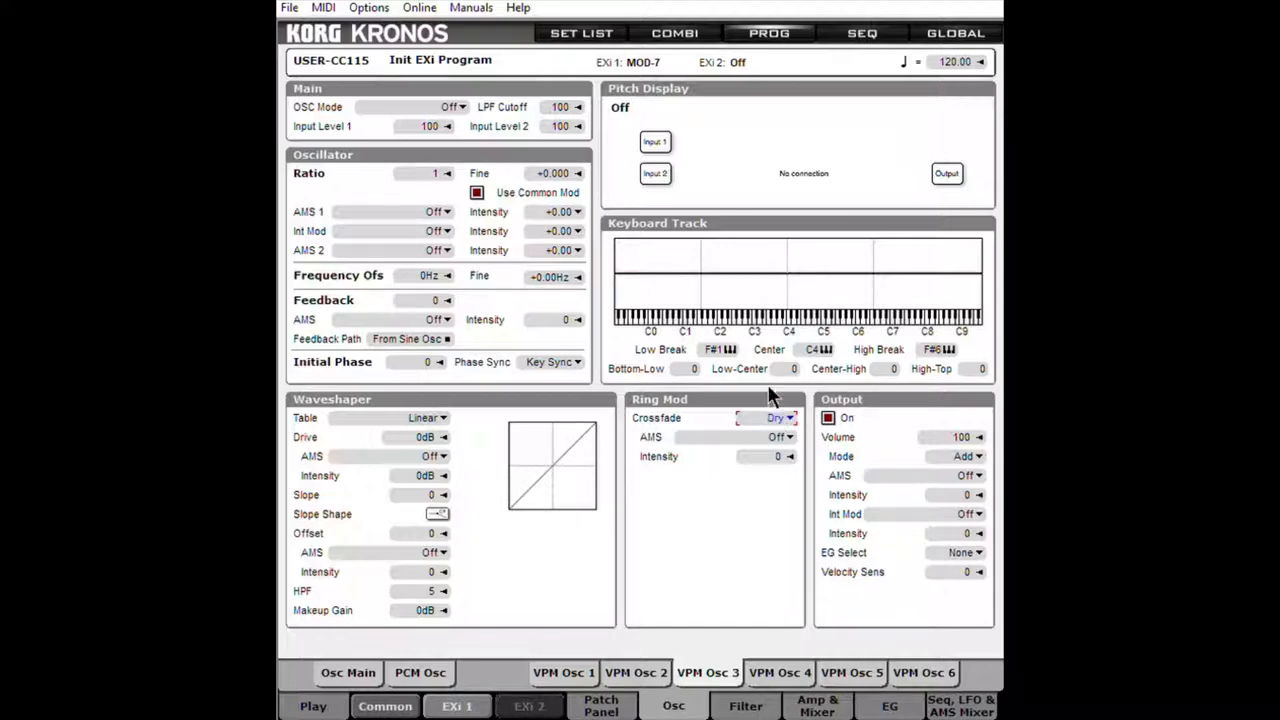
mouse_move(760, 340)
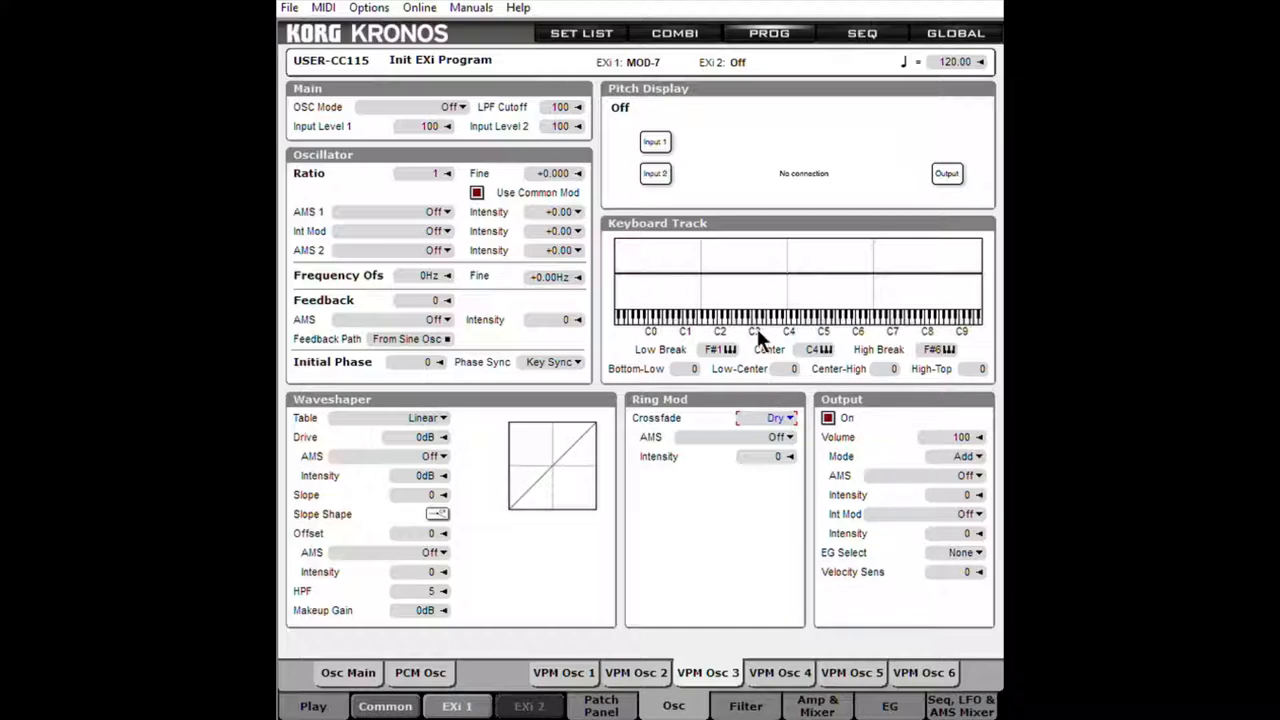
mouse_move(762, 407)
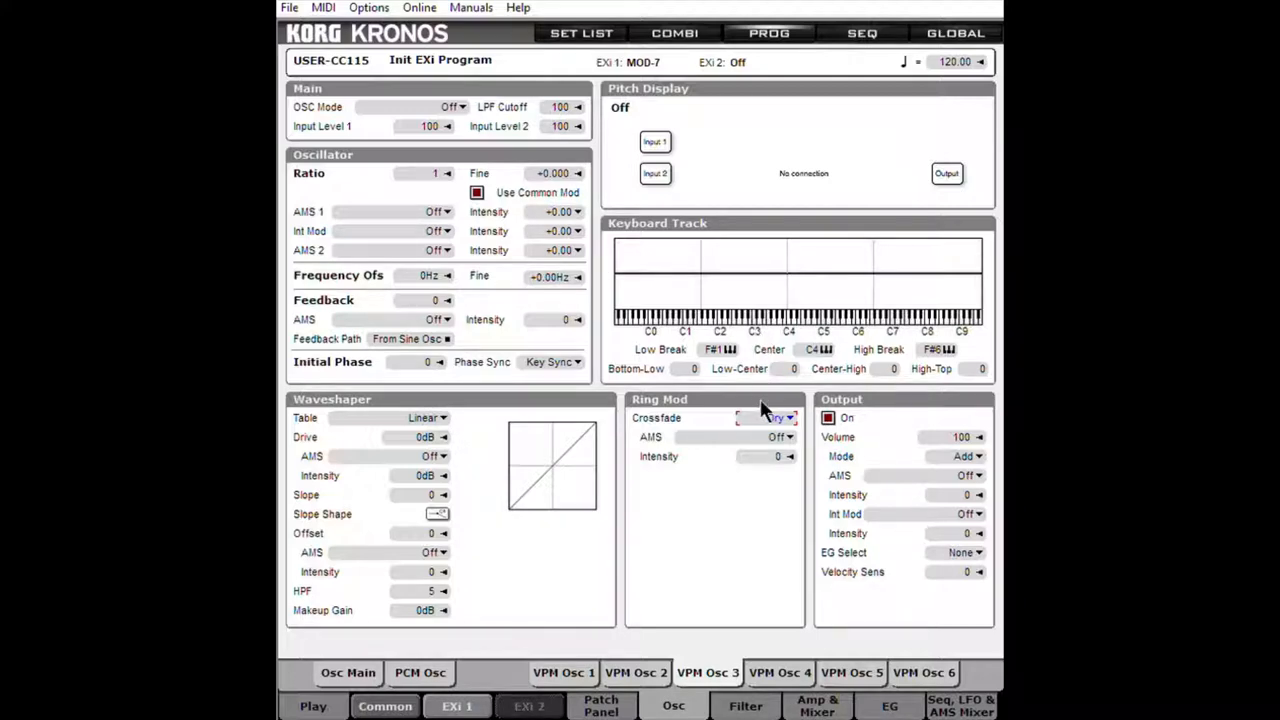
On VPM Osc 4, switch ring mod crossfade to RMod, then back to Dry
click(425, 107)
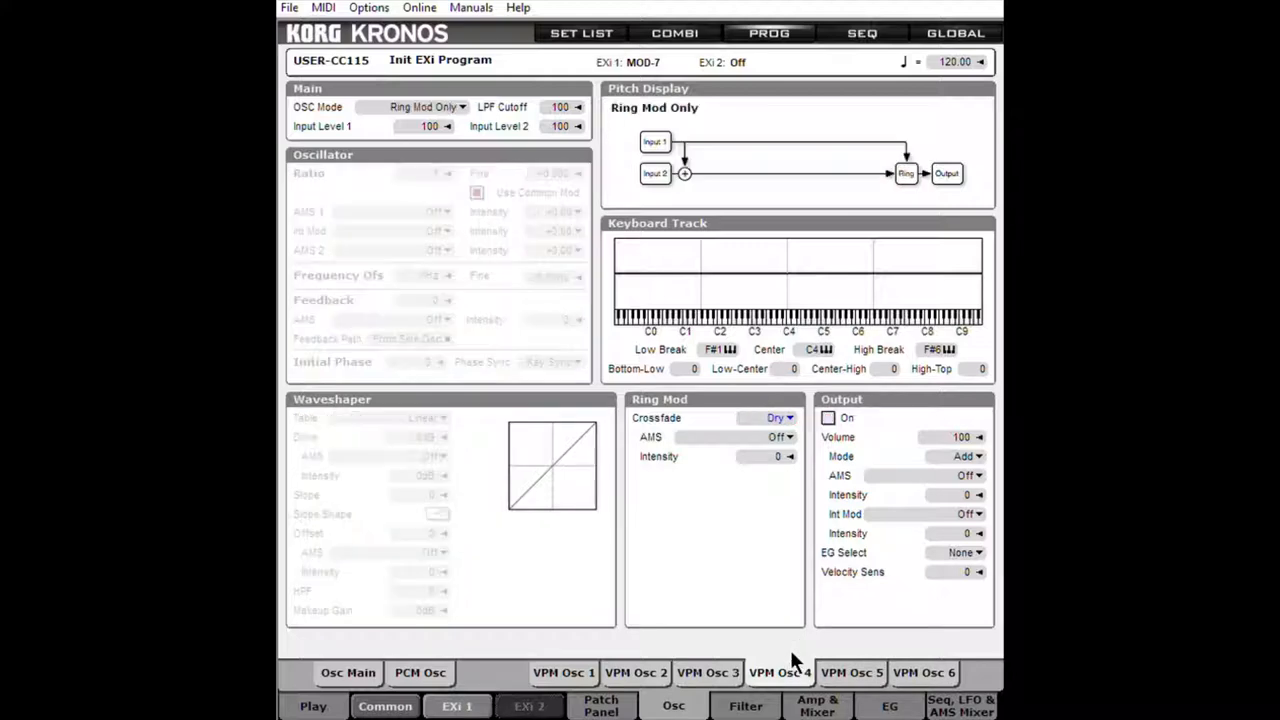
mouse_move(750, 410)
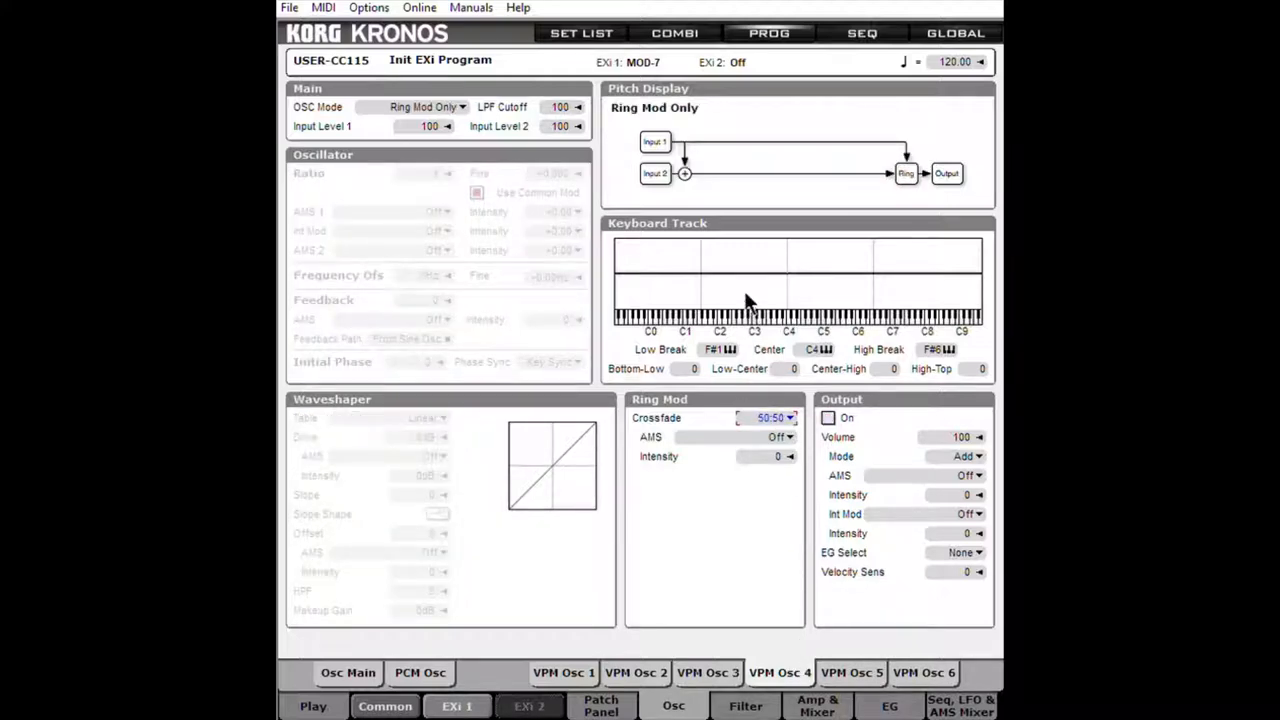
mouse_move(765, 370)
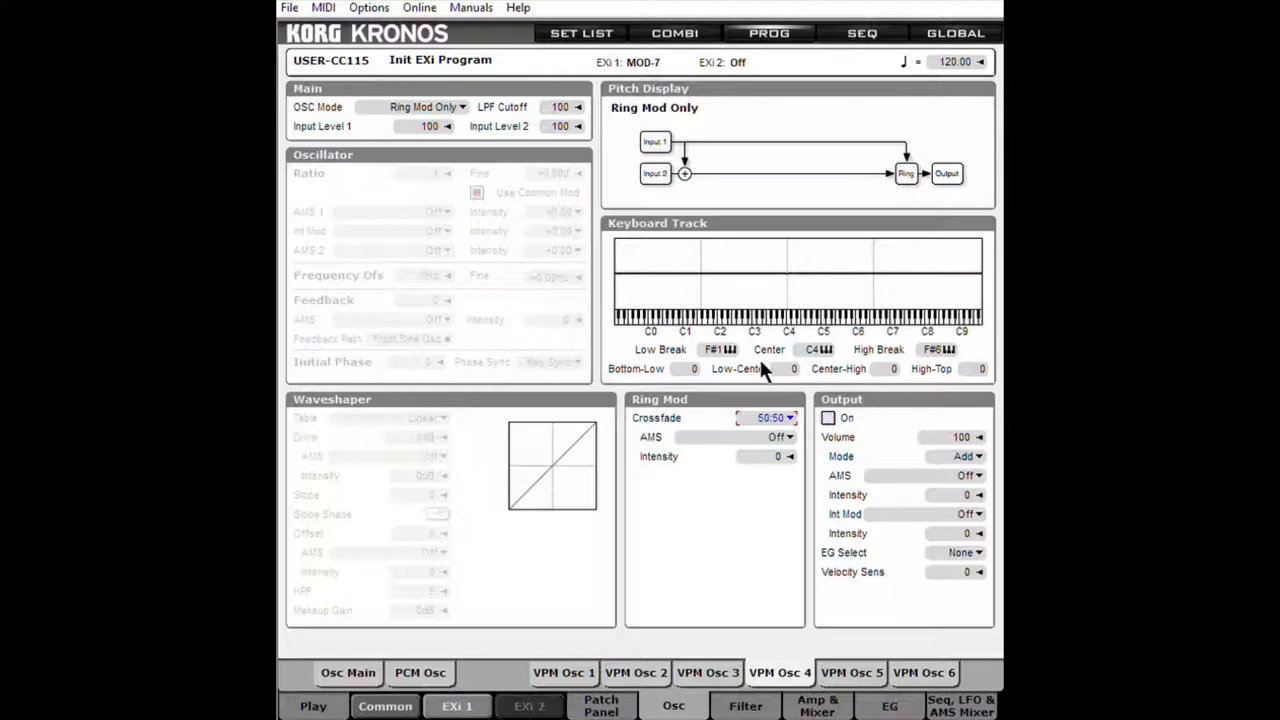
mouse_move(775, 400)
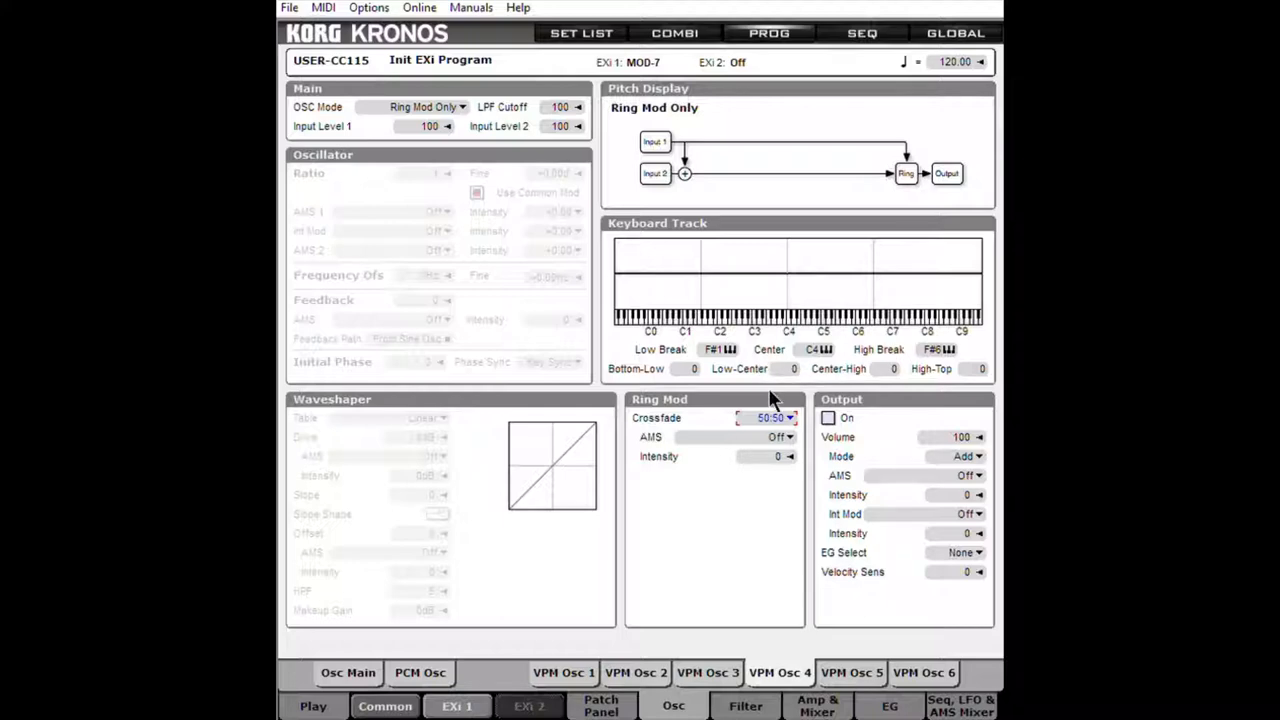
mouse_move(957, 133)
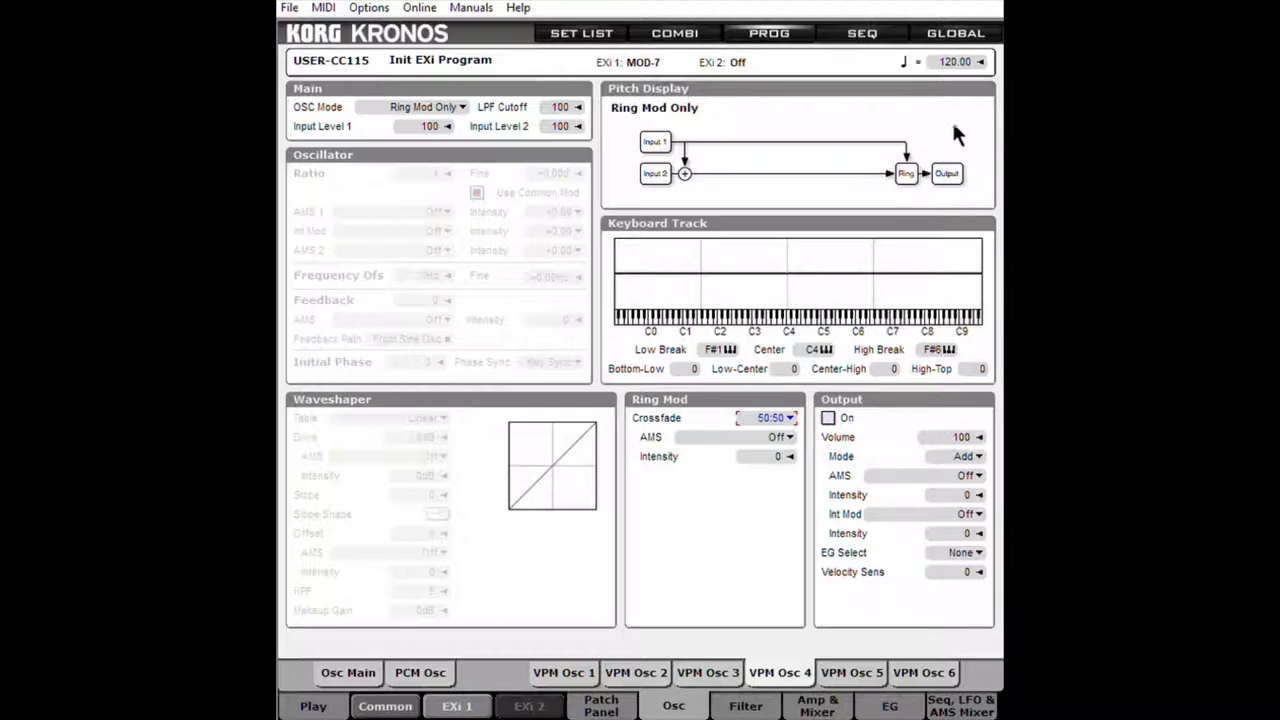
click(770, 417)
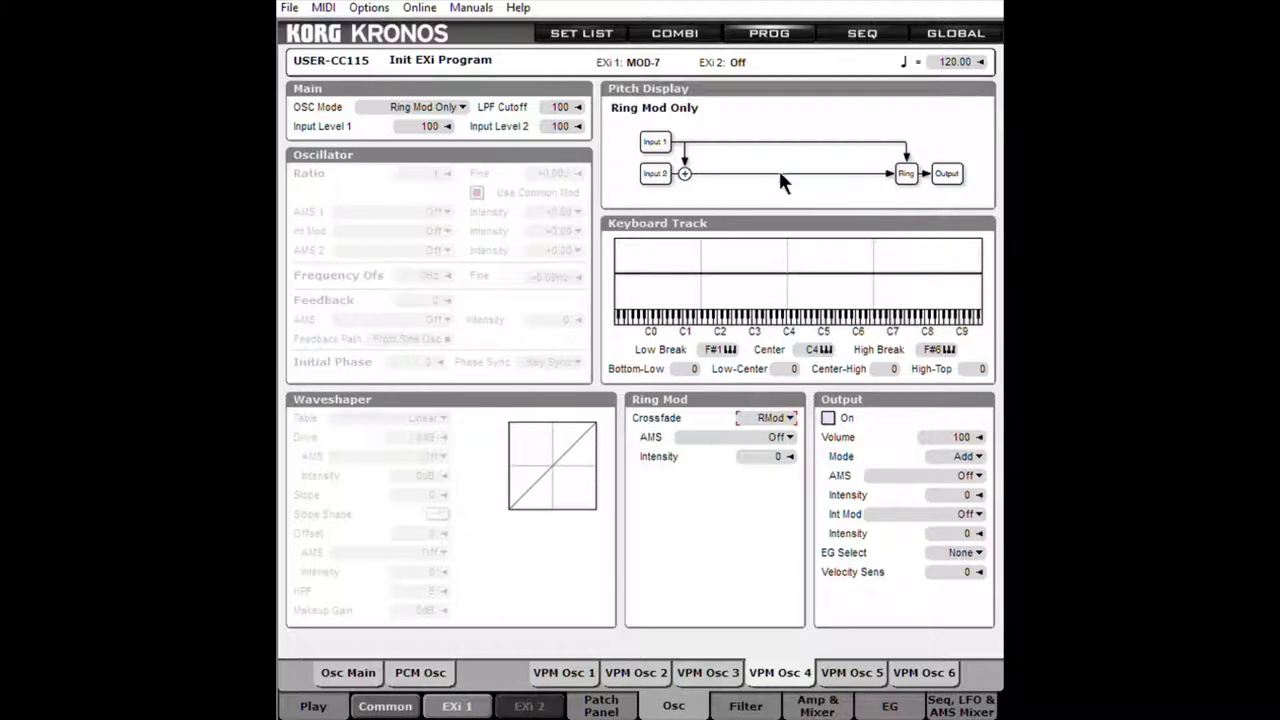
mouse_move(783, 417)
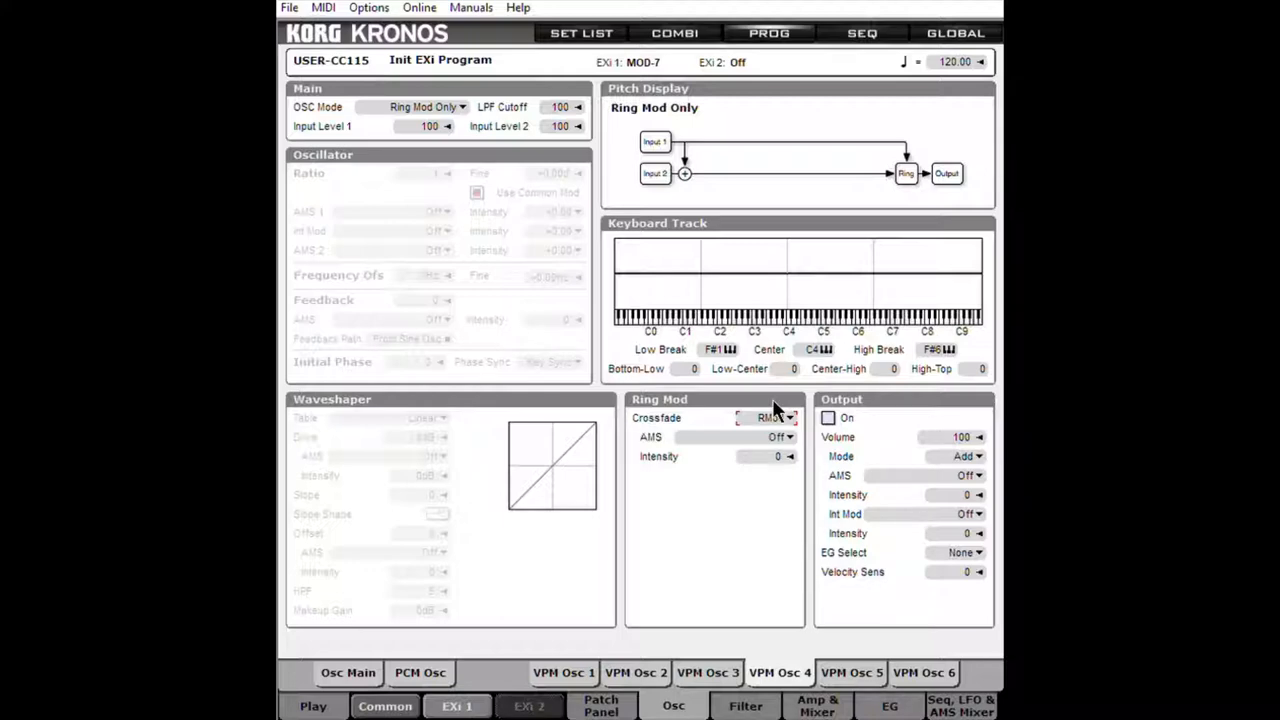
click(775, 417)
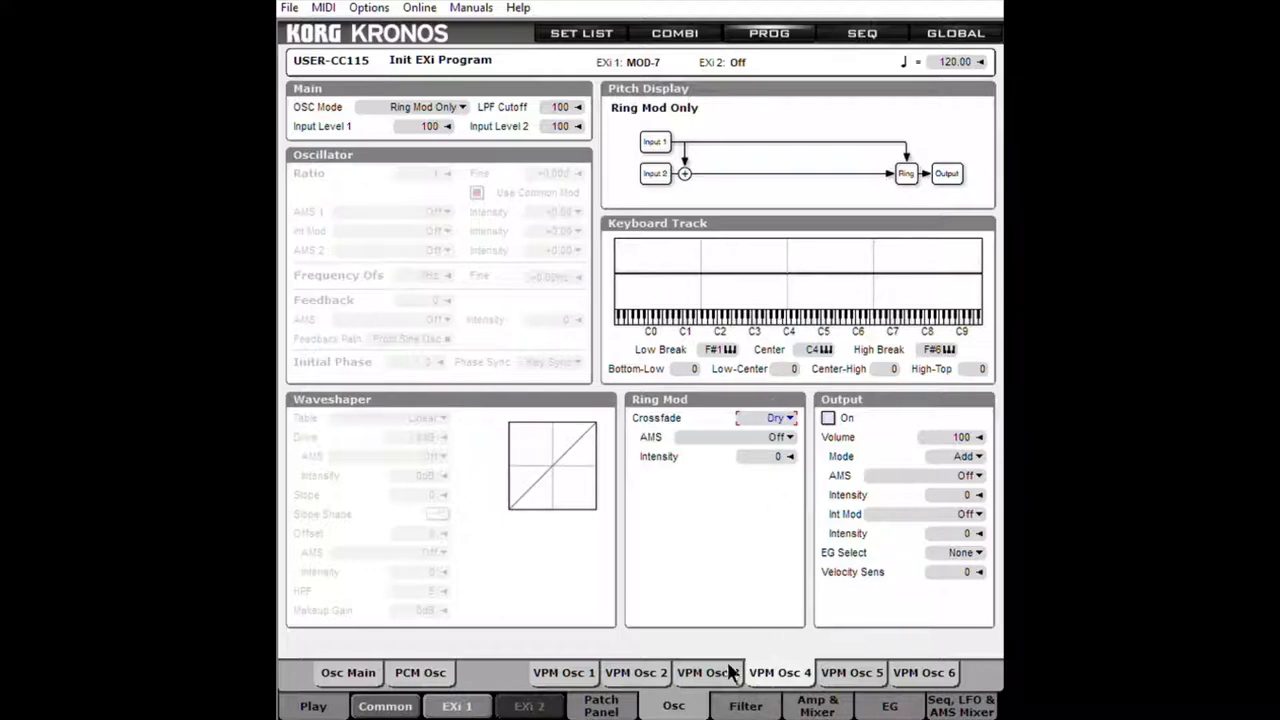
Return to the VPM Osc 3 page, showing OSC Mode Off and crossfade RMod
click(427, 107)
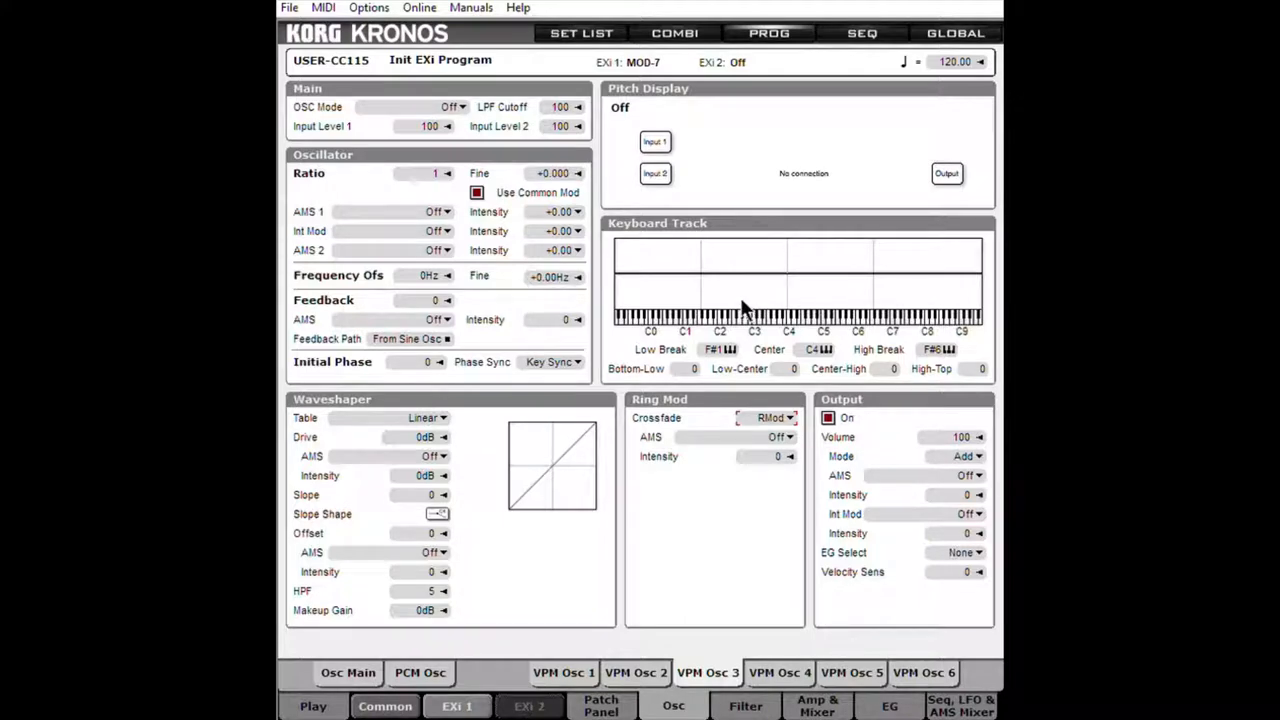
mouse_move(445, 125)
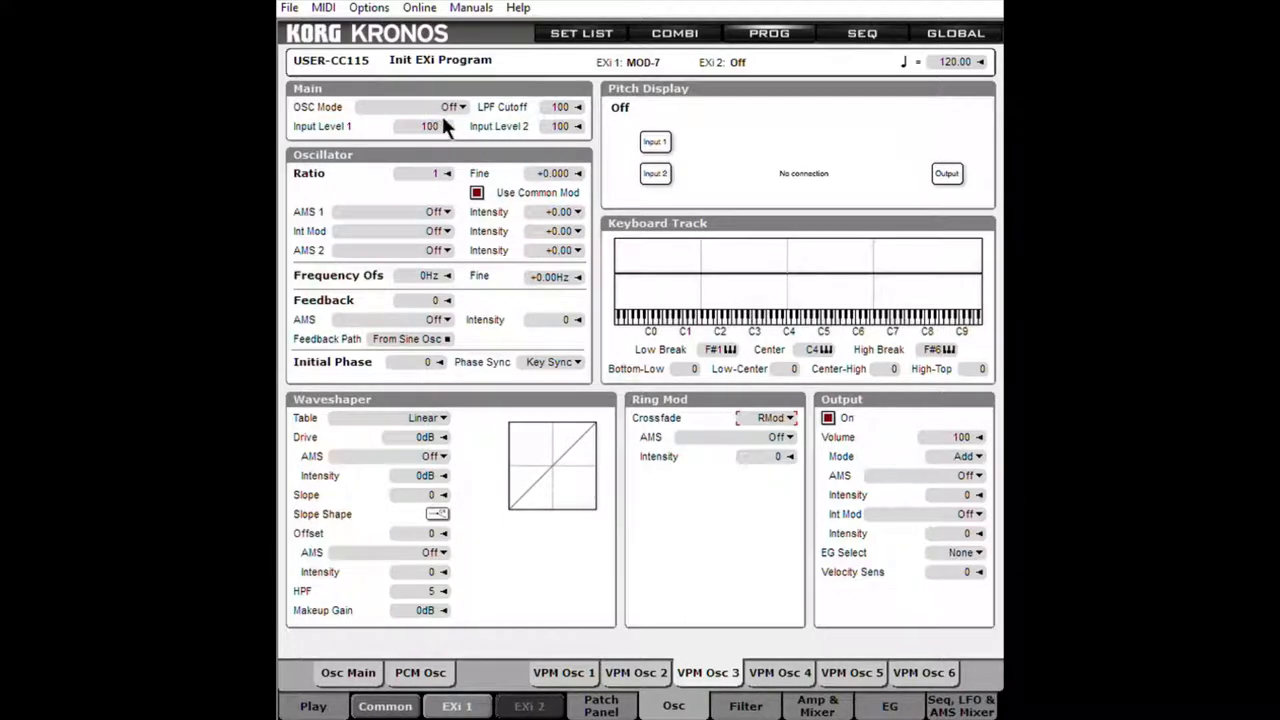
mouse_move(735, 405)
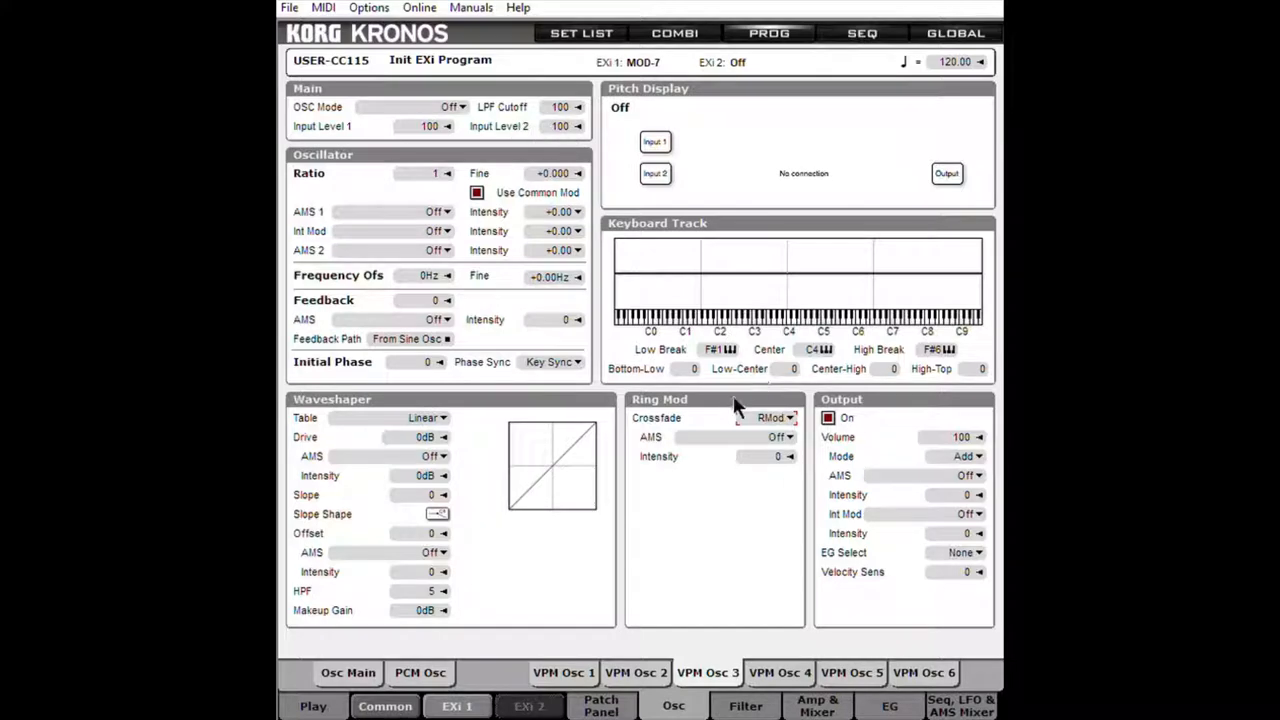
mouse_move(490, 62)
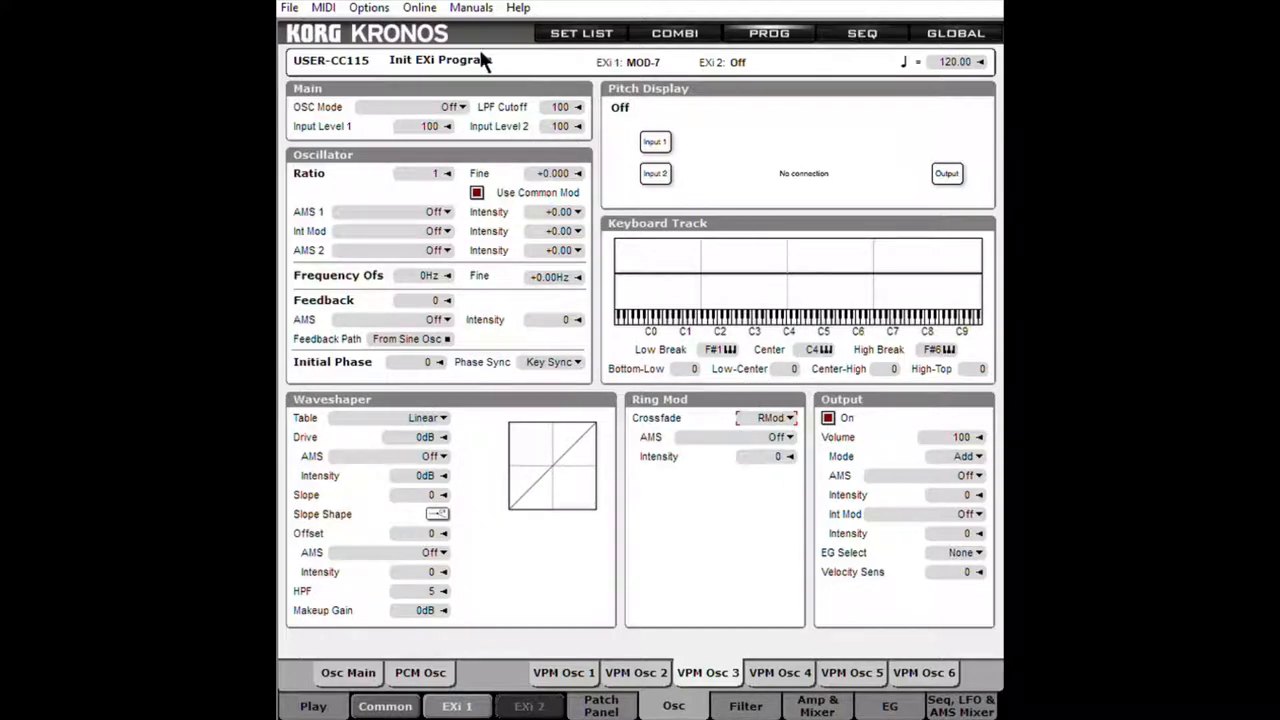
mouse_move(658, 142)
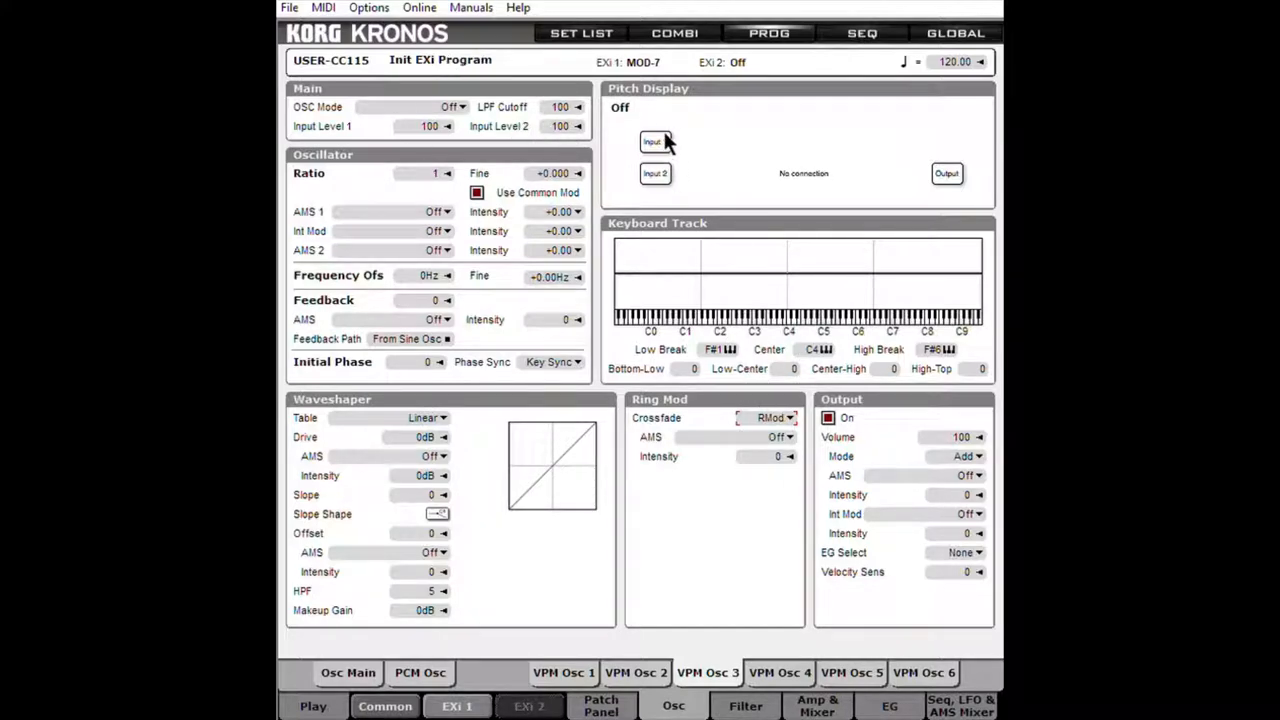
mouse_move(697, 173)
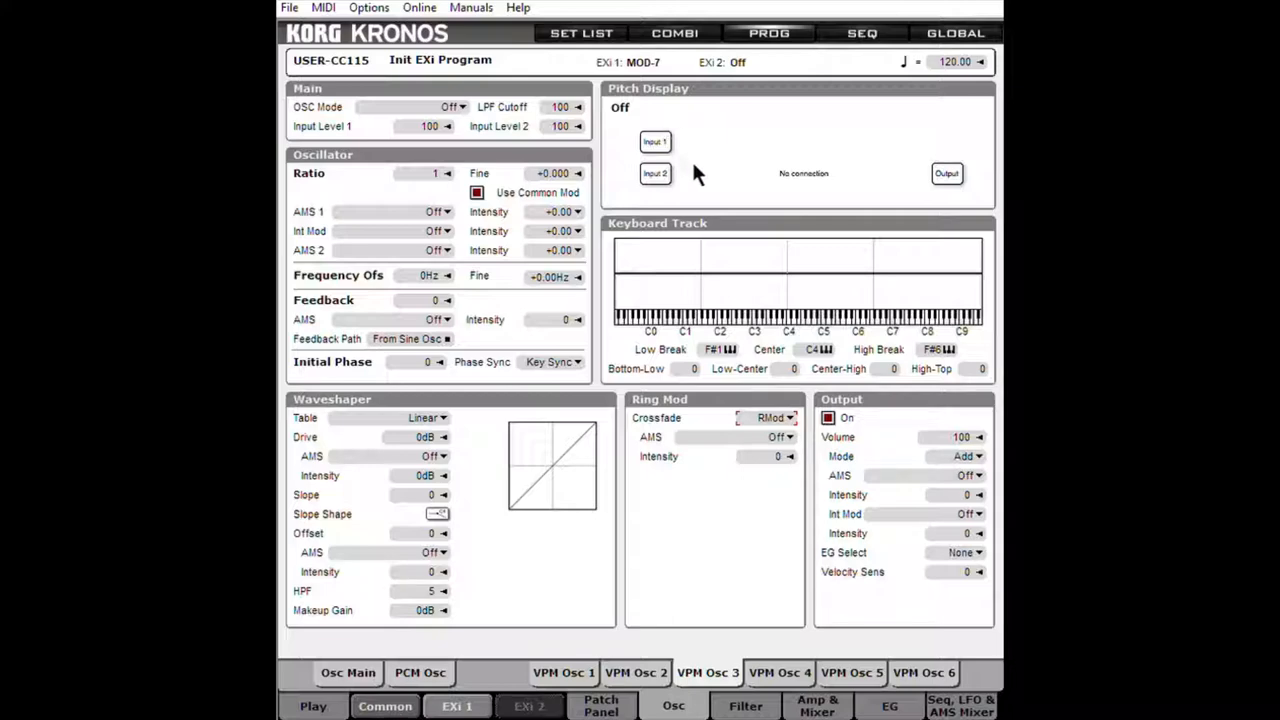
mouse_move(700, 165)
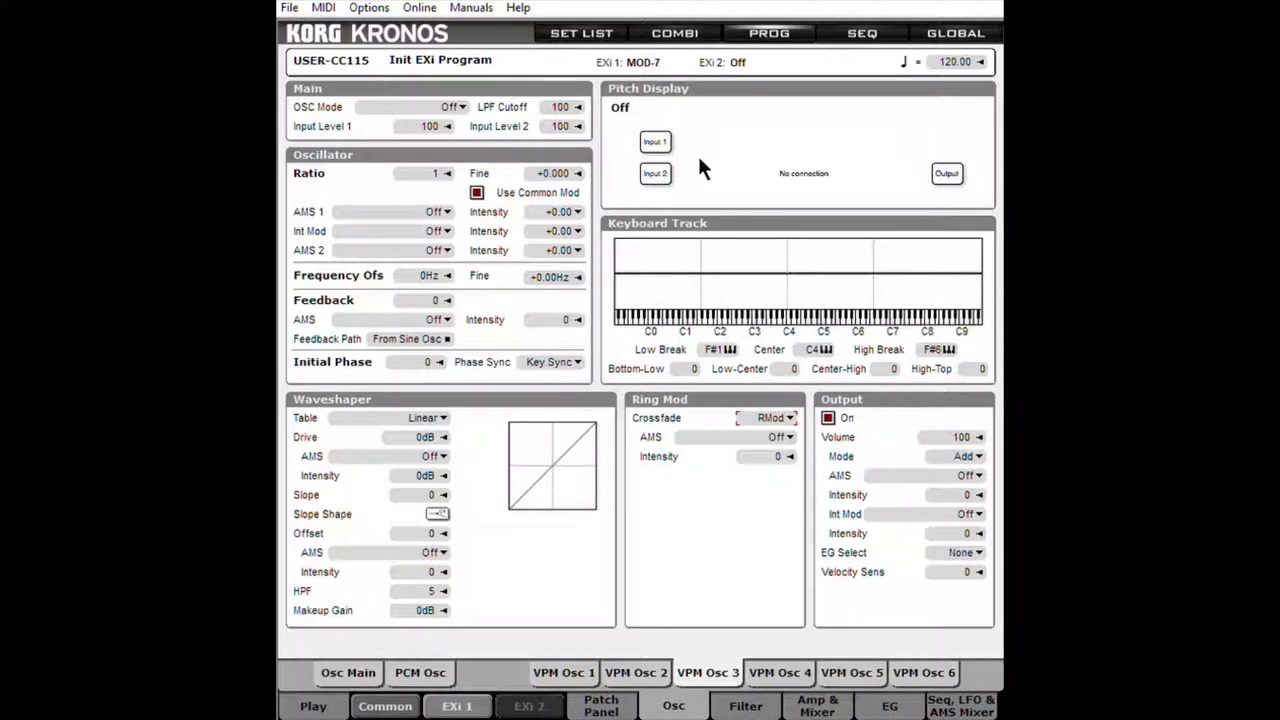
mouse_move(450, 100)
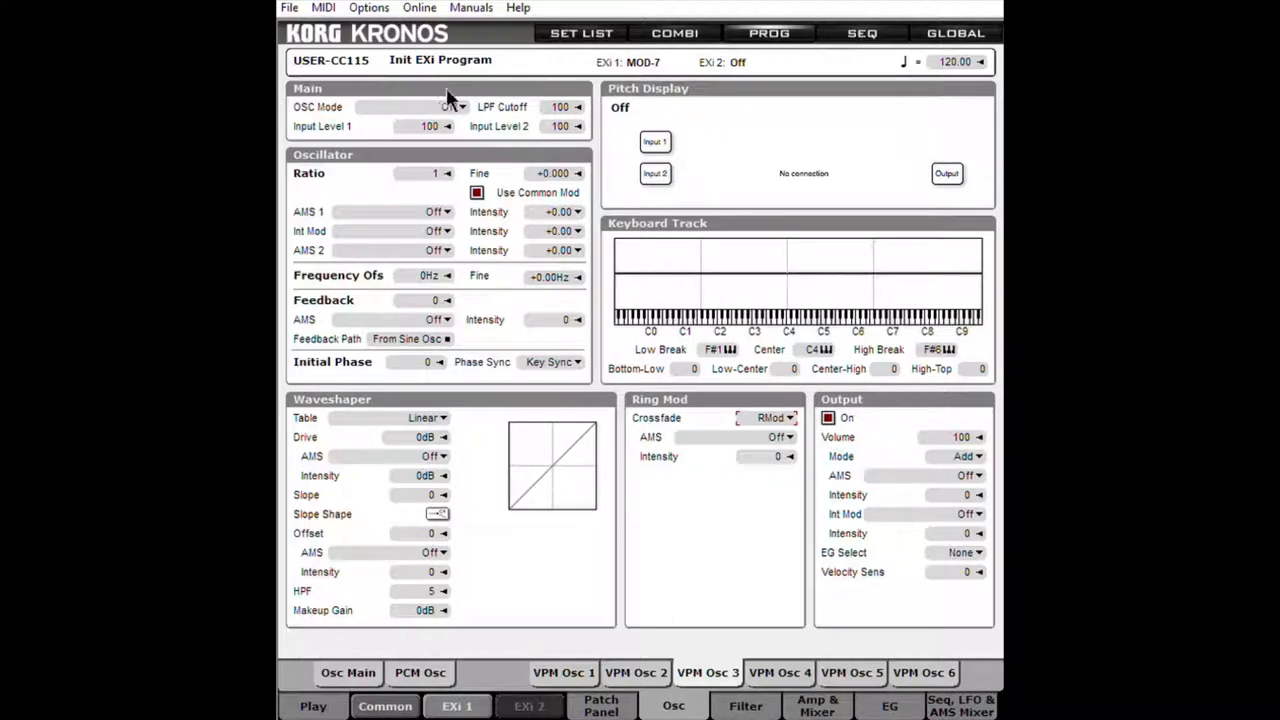
Cycle Osc 3's mode through Sine, Triangle, Off and Waveshaper, settling on Ring Mod Only
click(450, 107)
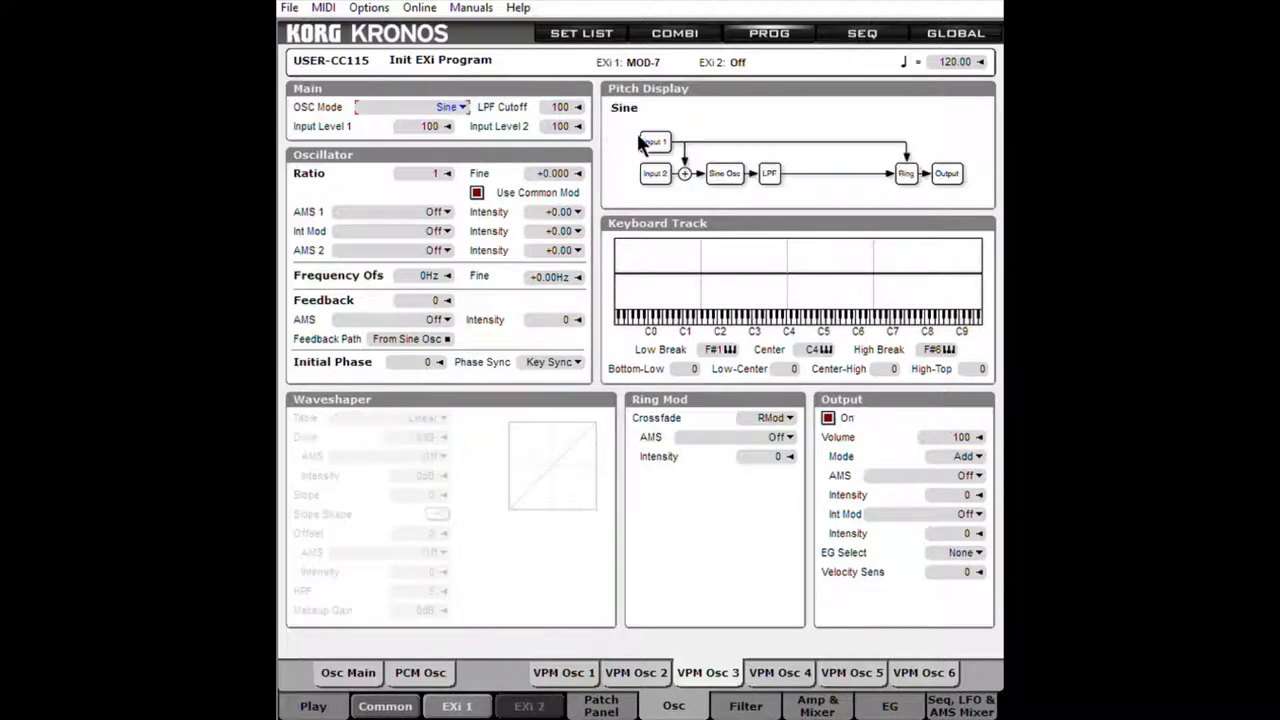
mouse_move(695, 140)
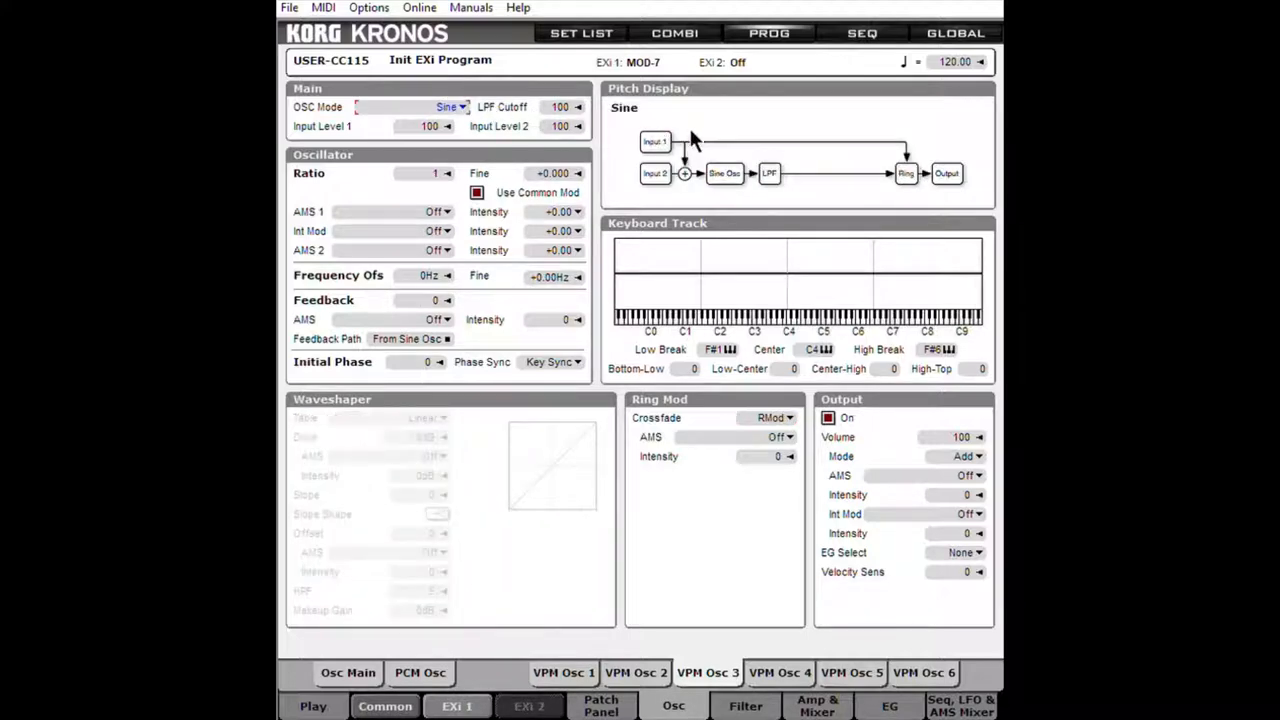
click(440, 107)
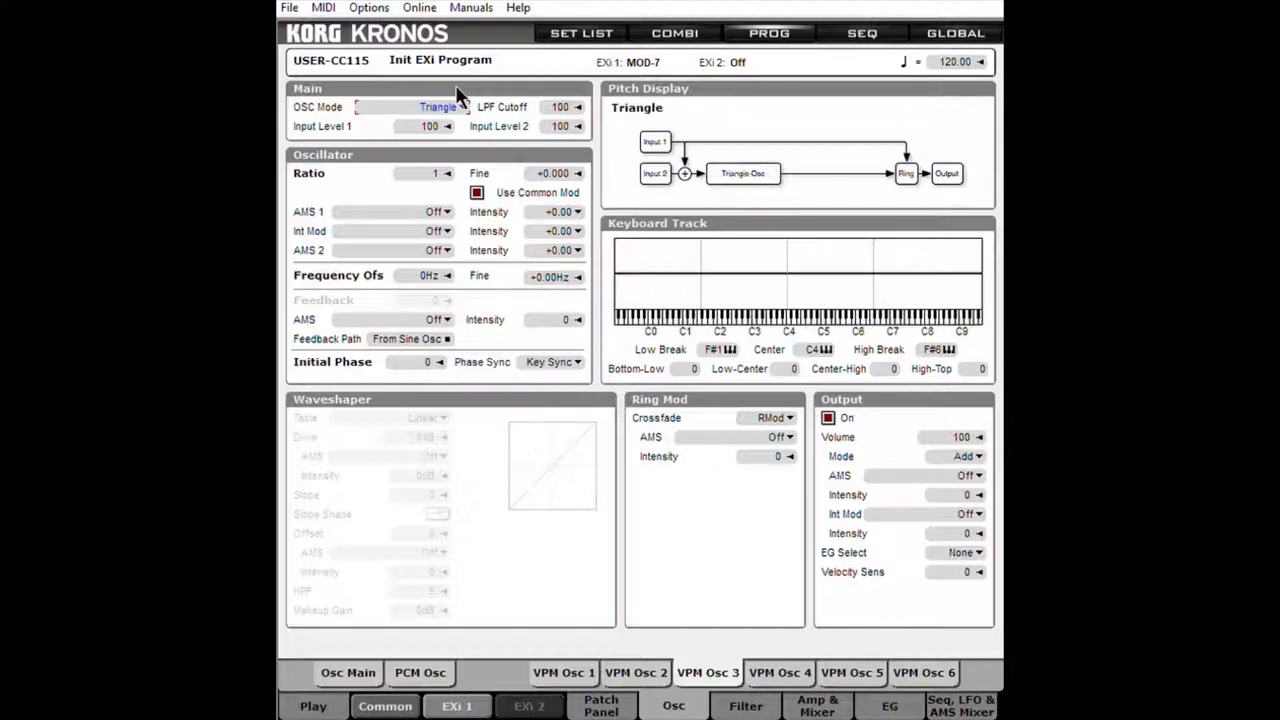
click(435, 107)
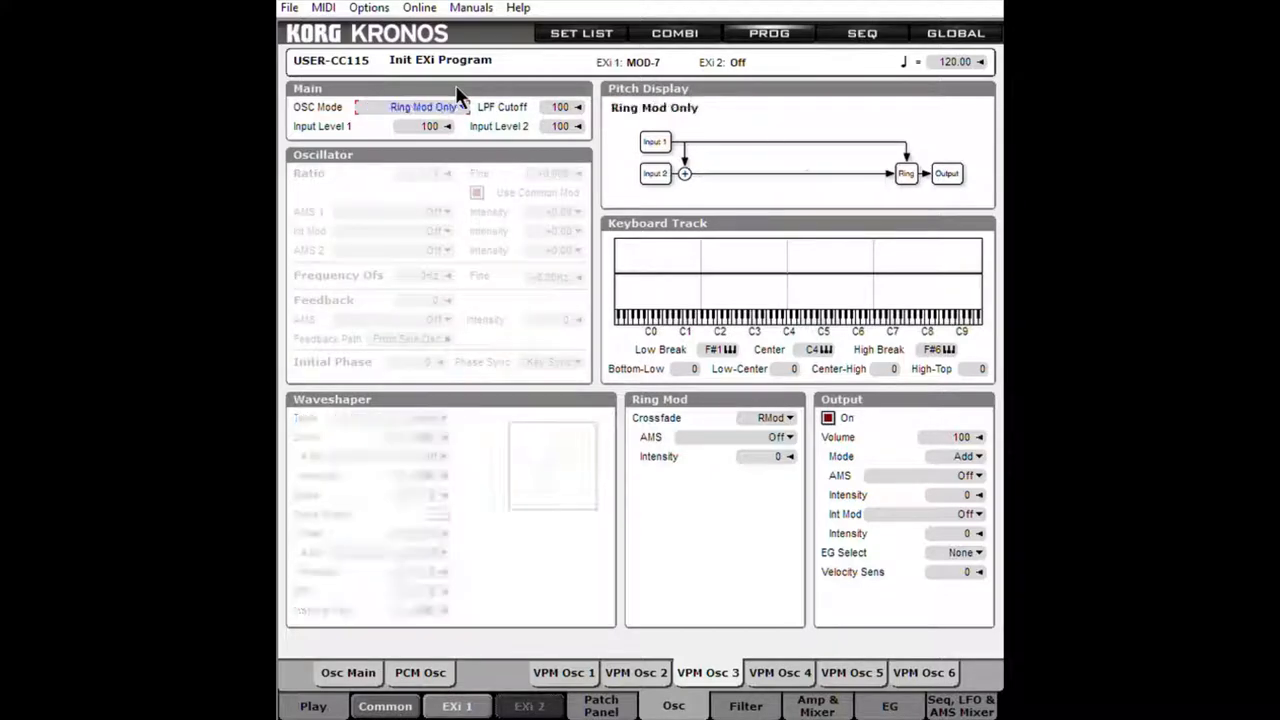
click(420, 107)
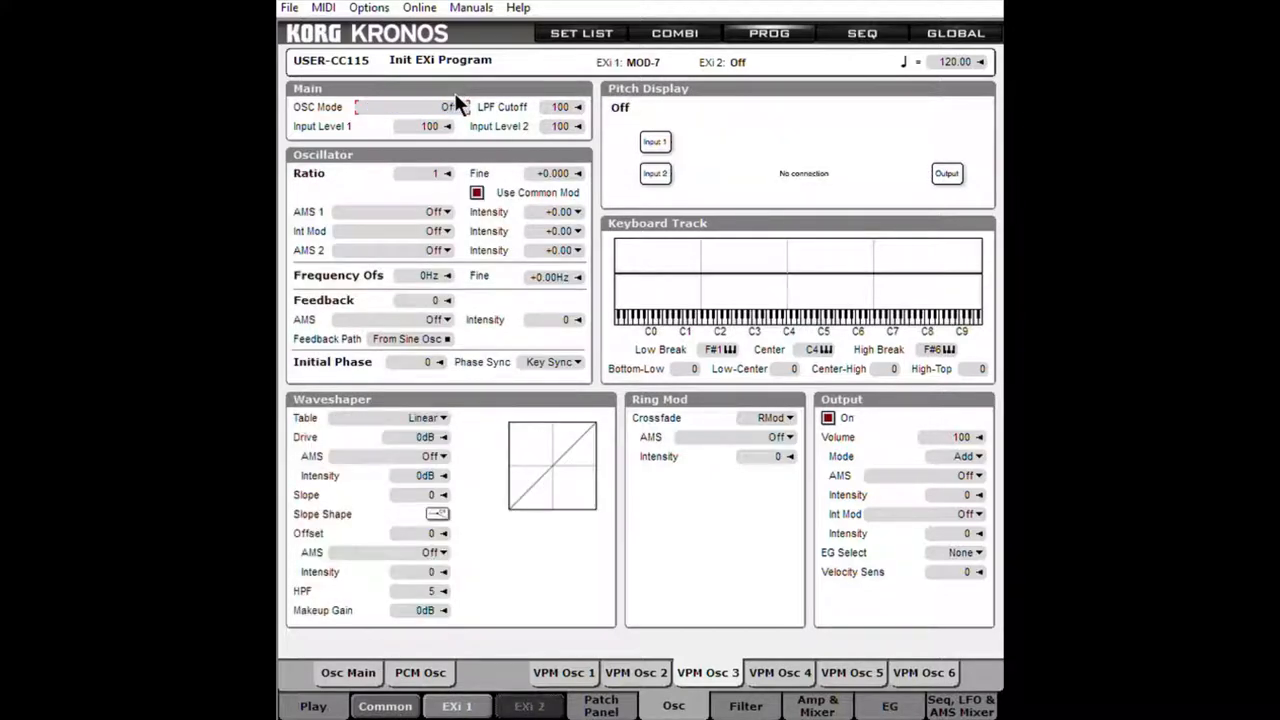
click(445, 107)
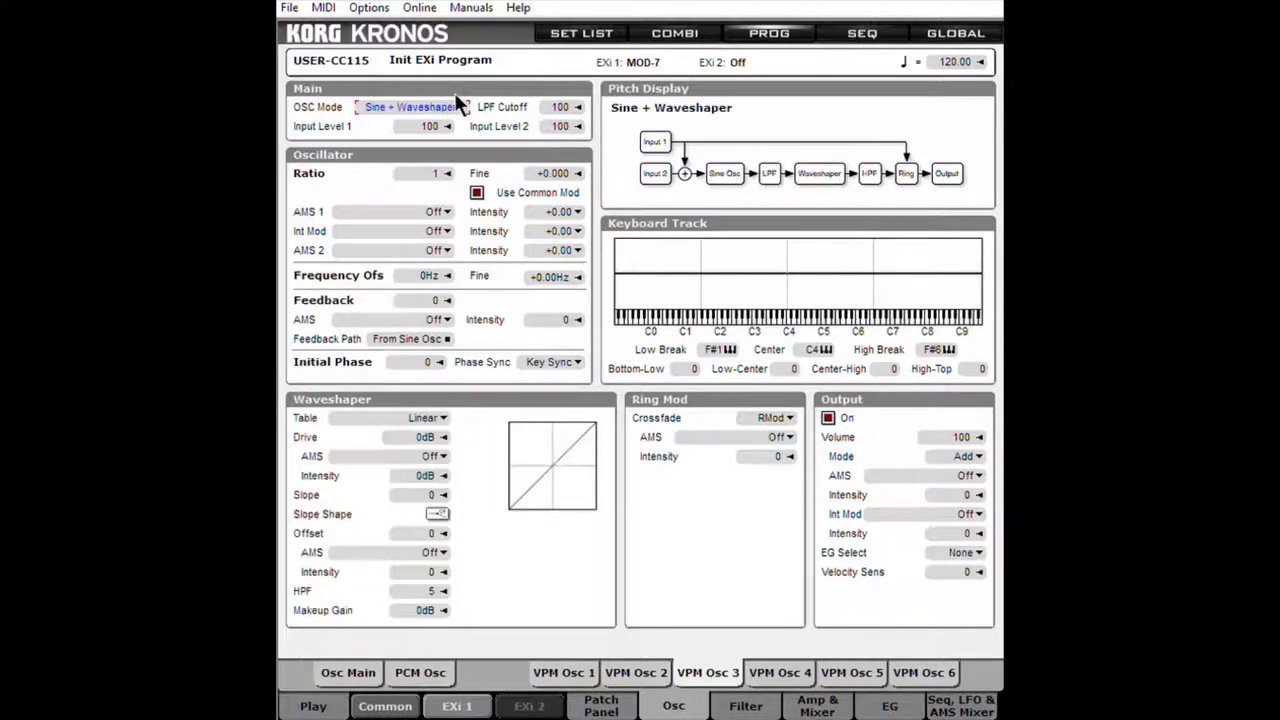
click(410, 107)
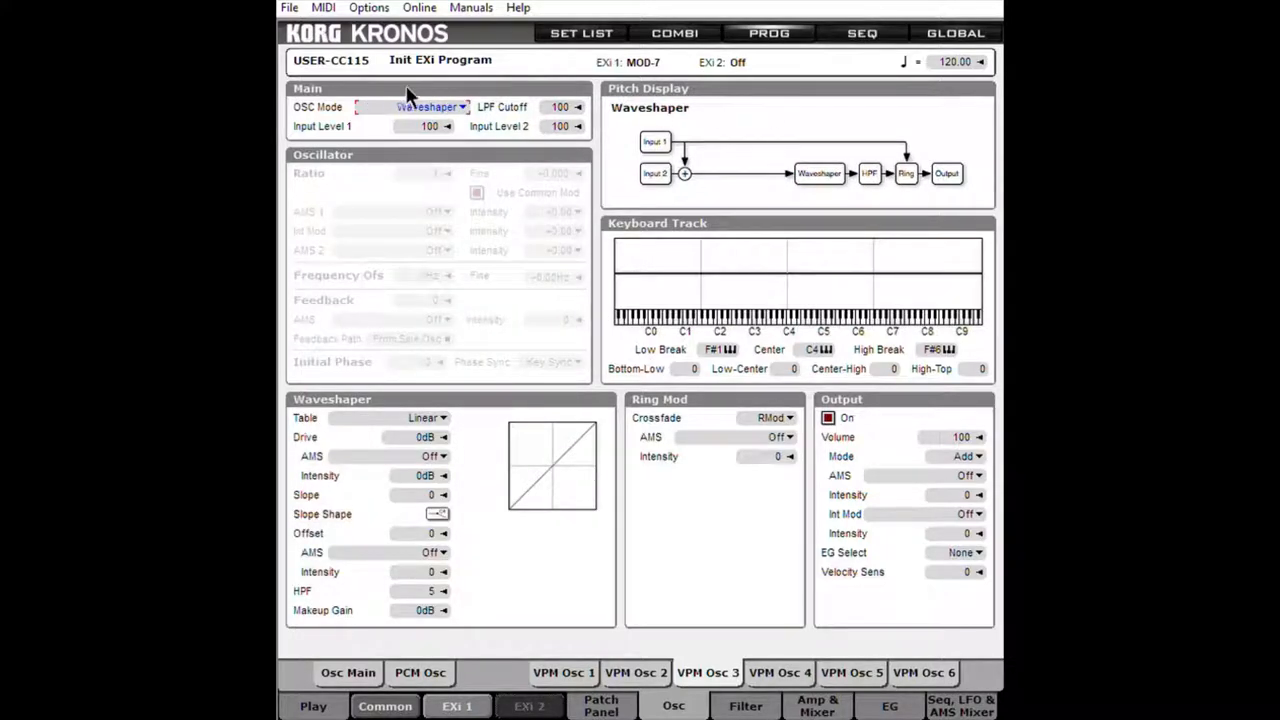
click(430, 107)
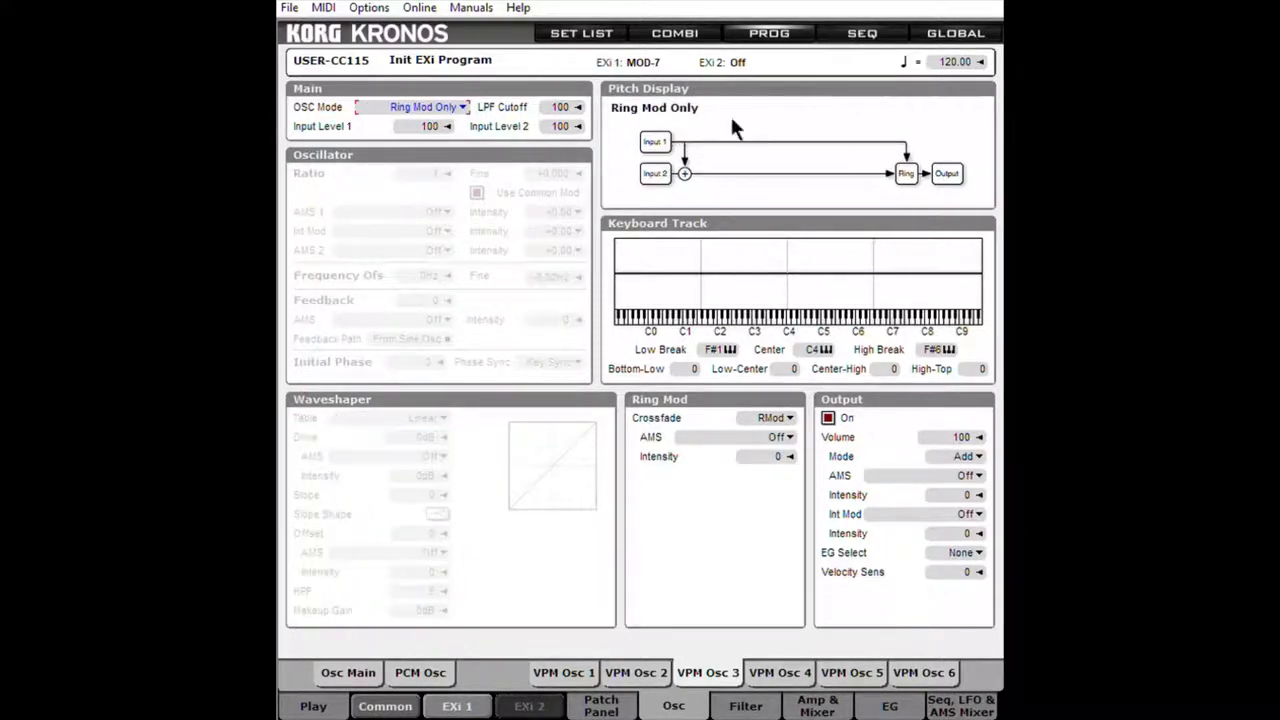
mouse_move(675, 148)
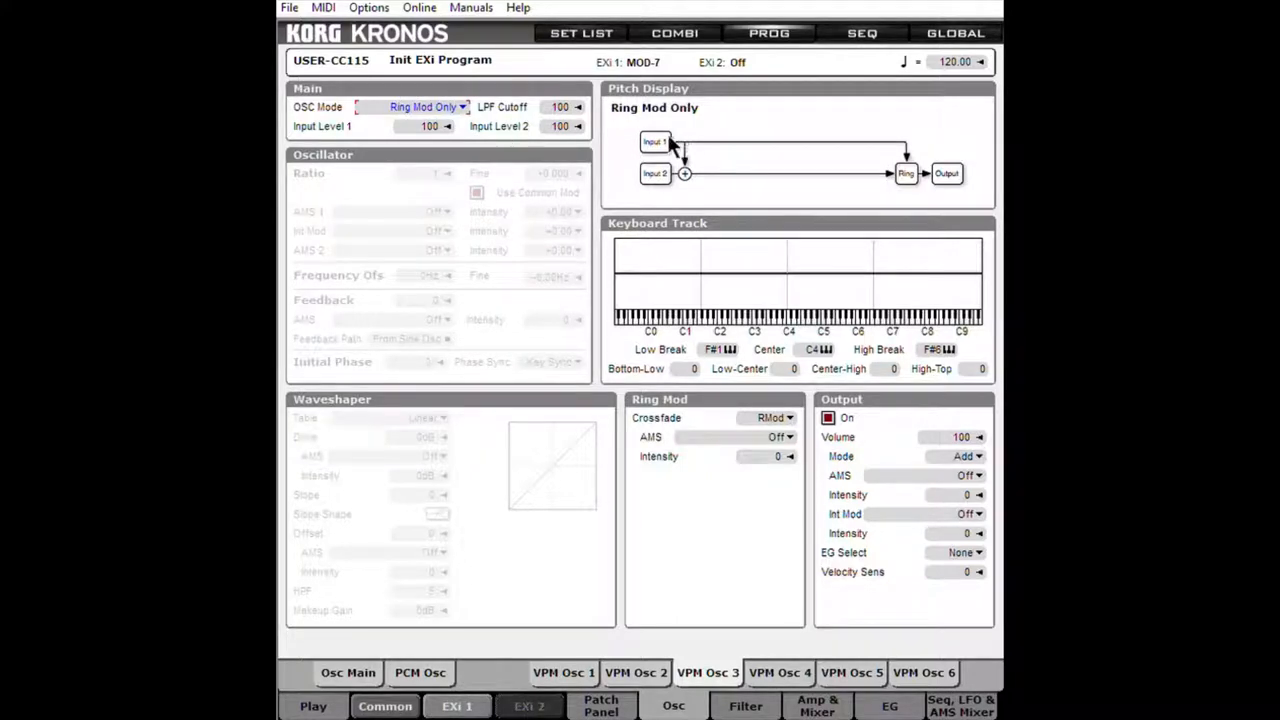
mouse_move(928, 180)
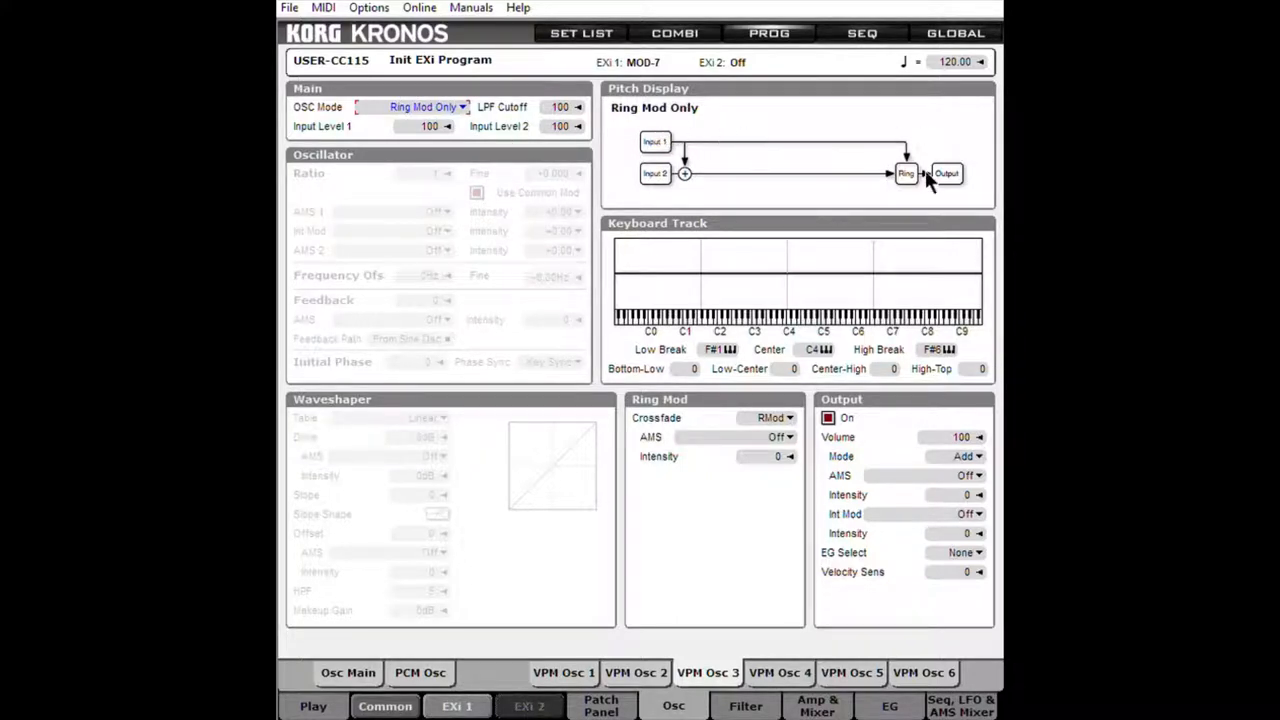
mouse_move(700, 135)
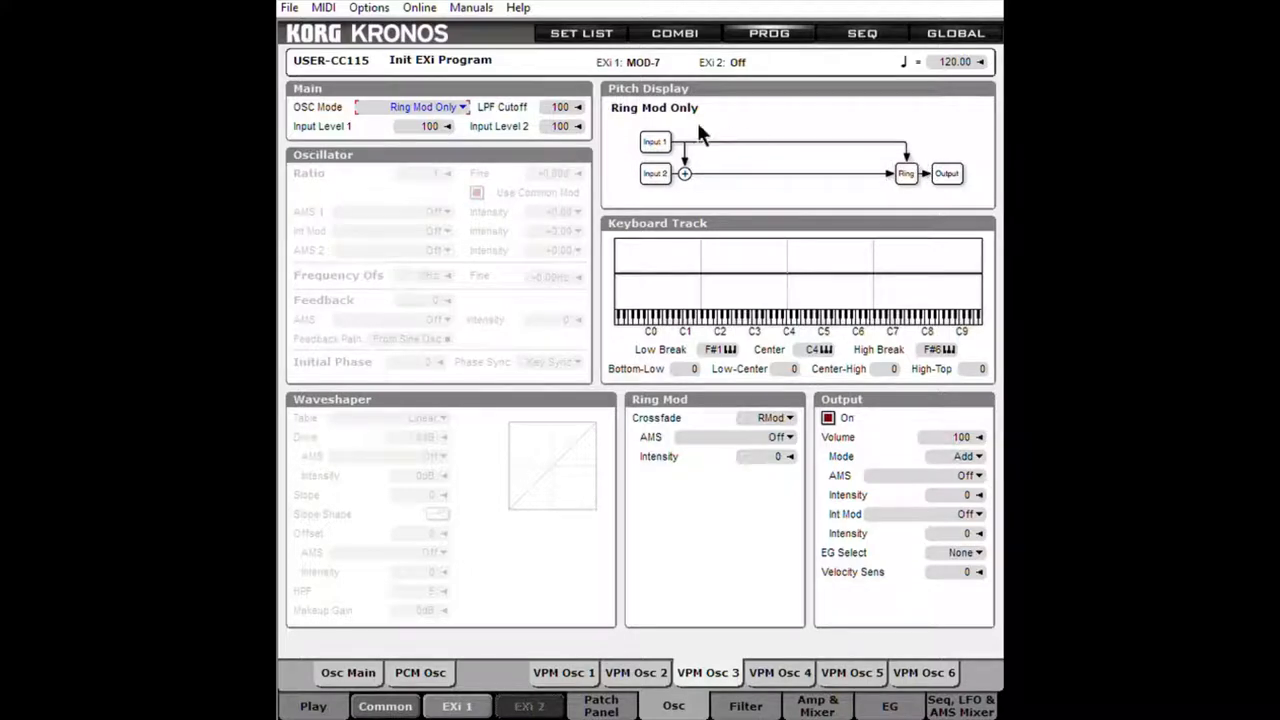
mouse_move(948, 128)
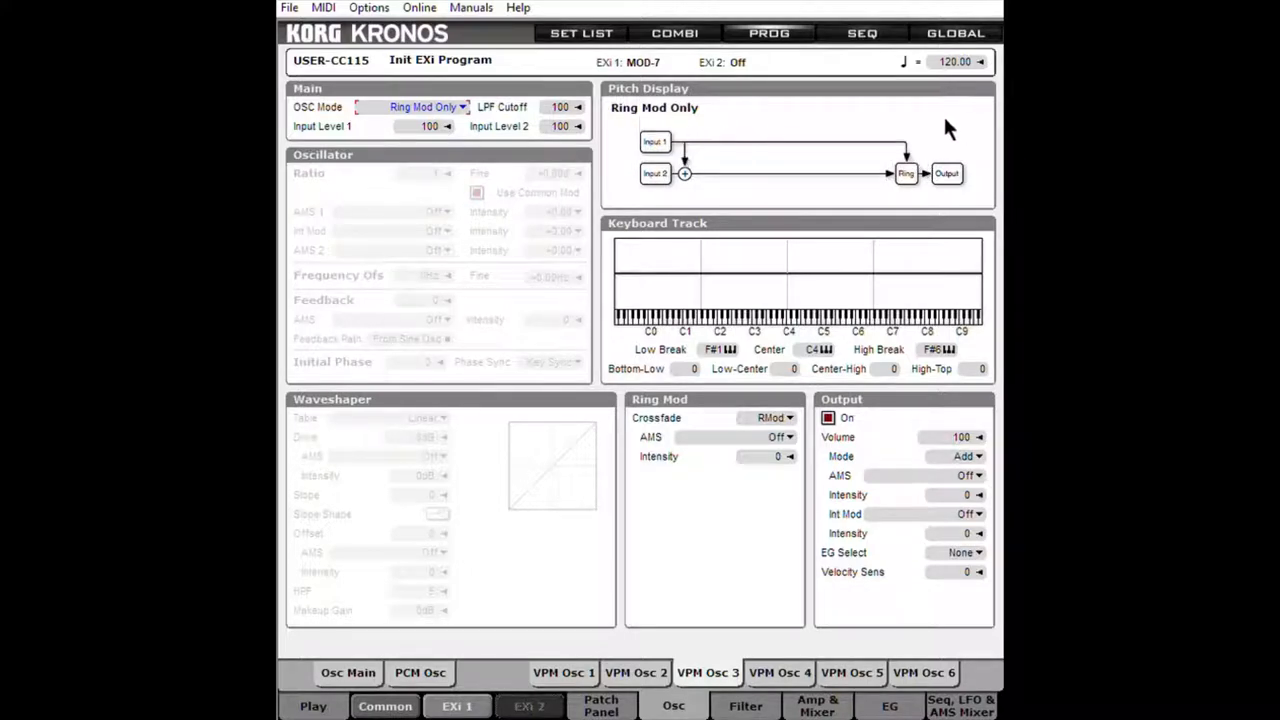
mouse_move(623, 187)
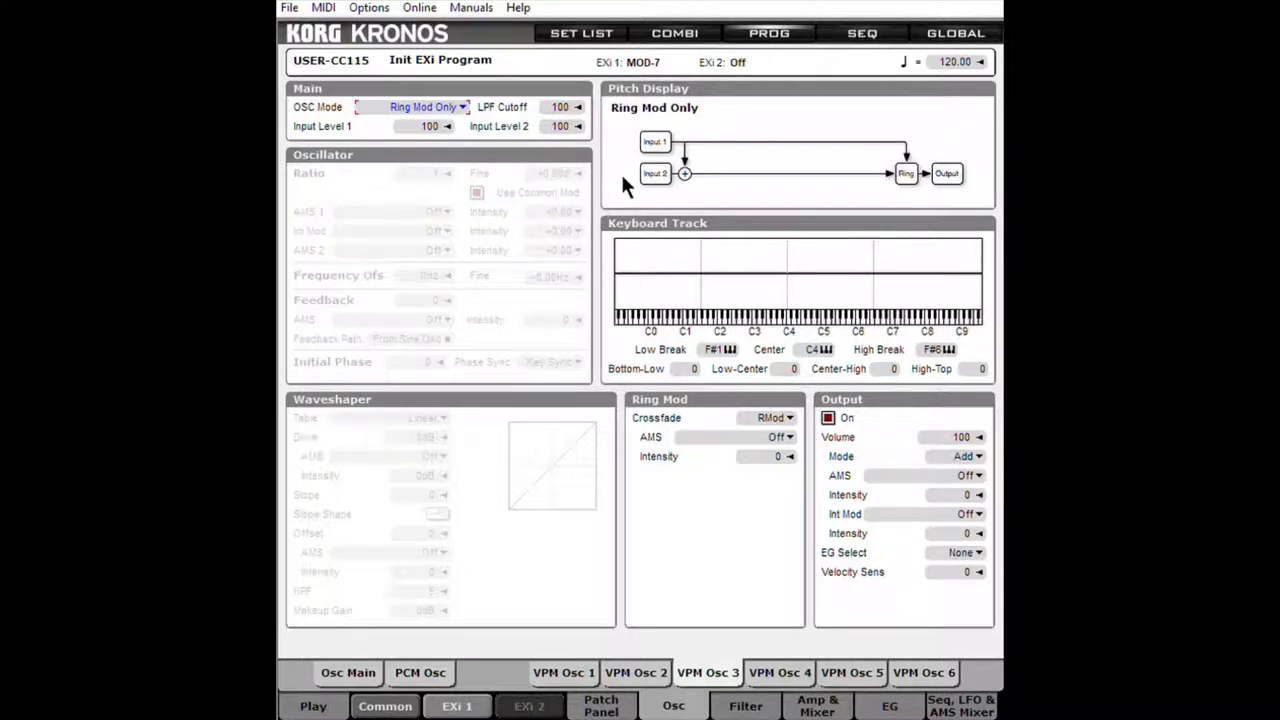
mouse_move(615, 118)
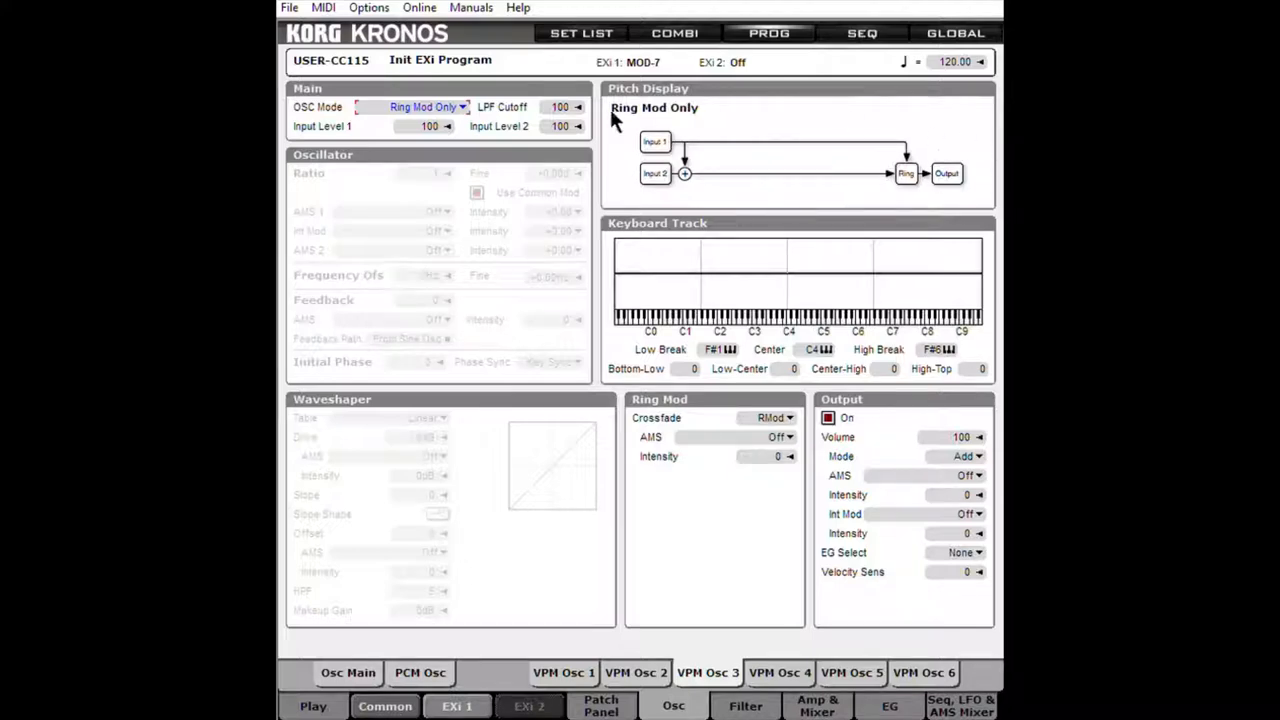
mouse_move(603, 140)
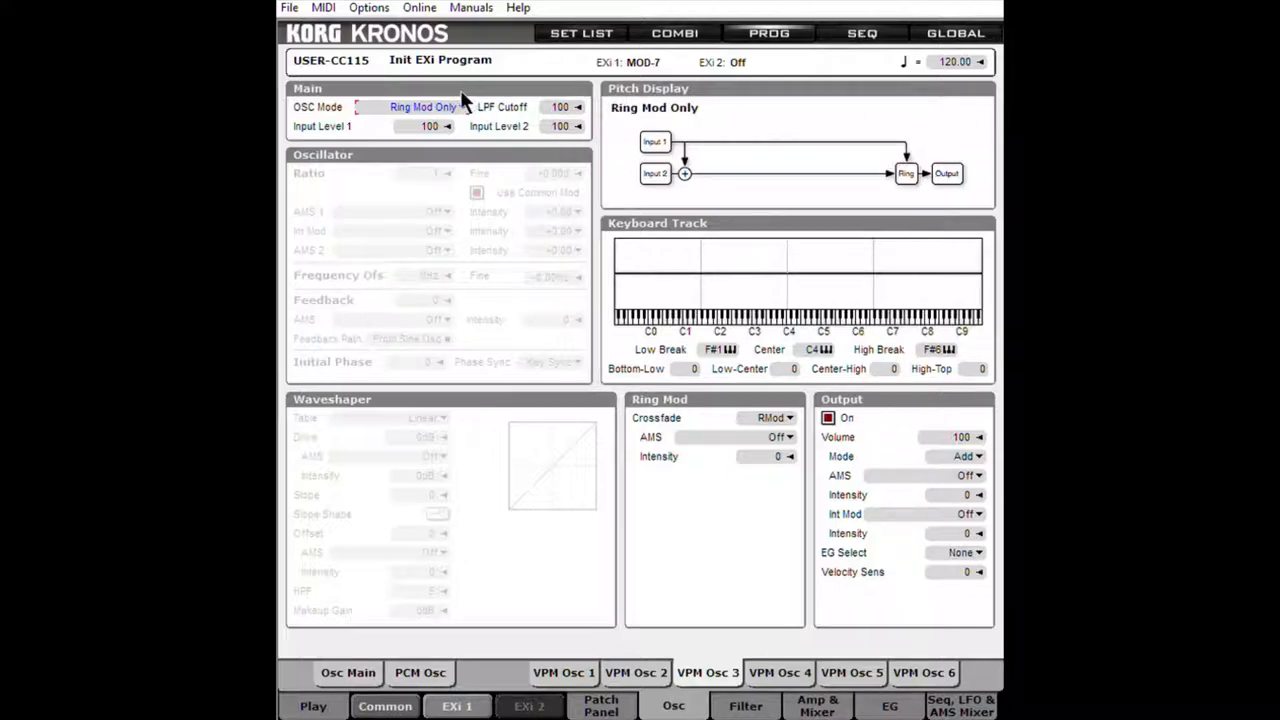
Switch VPM Osc 3's OSC Mode back to Off
click(422, 107)
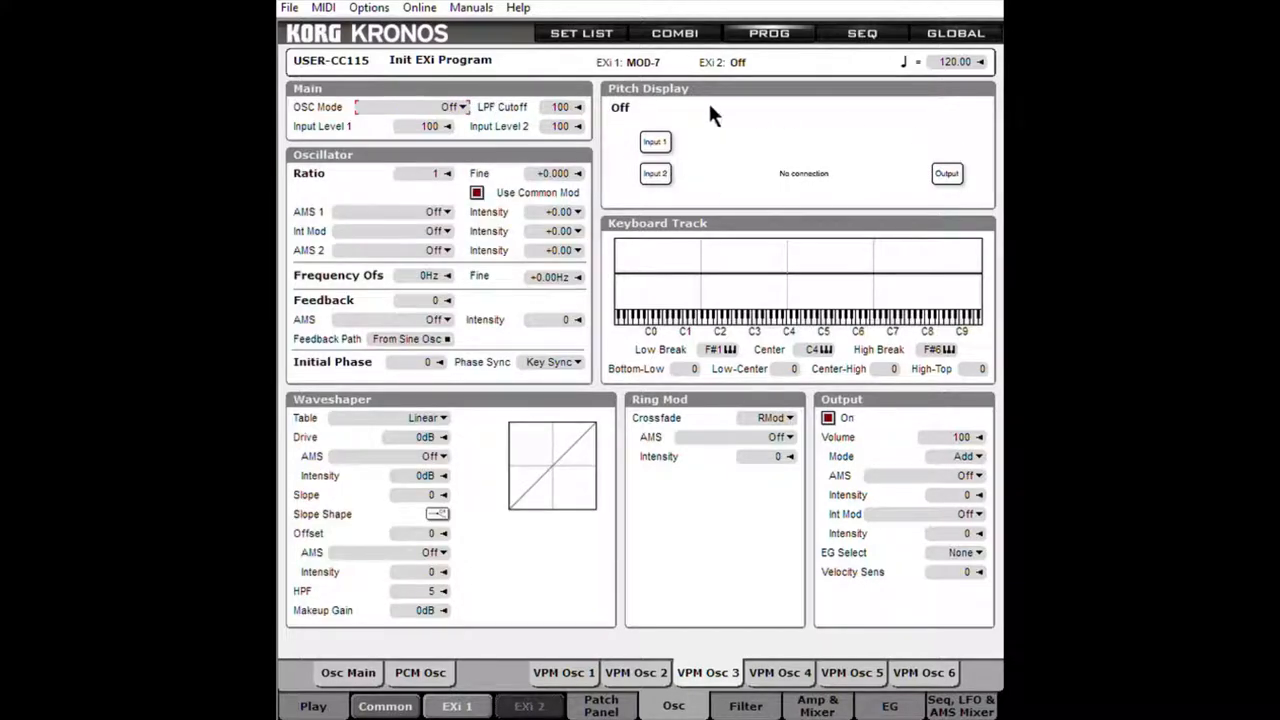
mouse_move(660, 135)
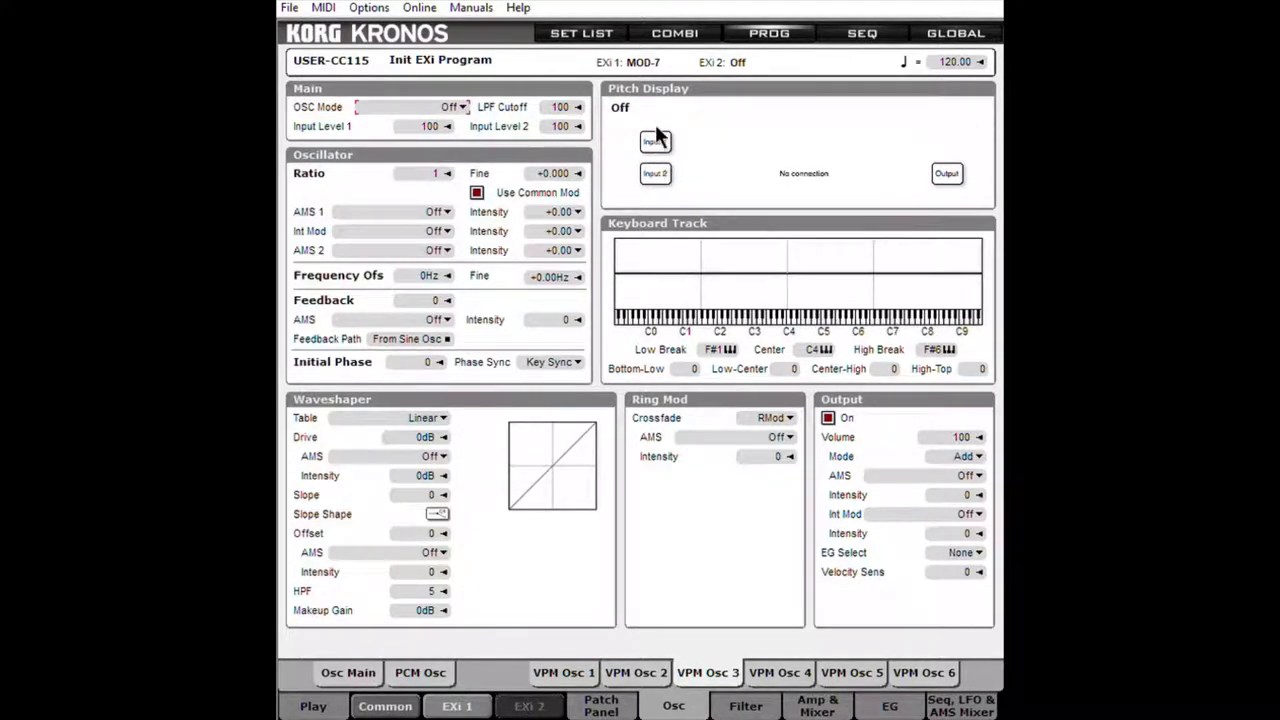
mouse_move(680, 130)
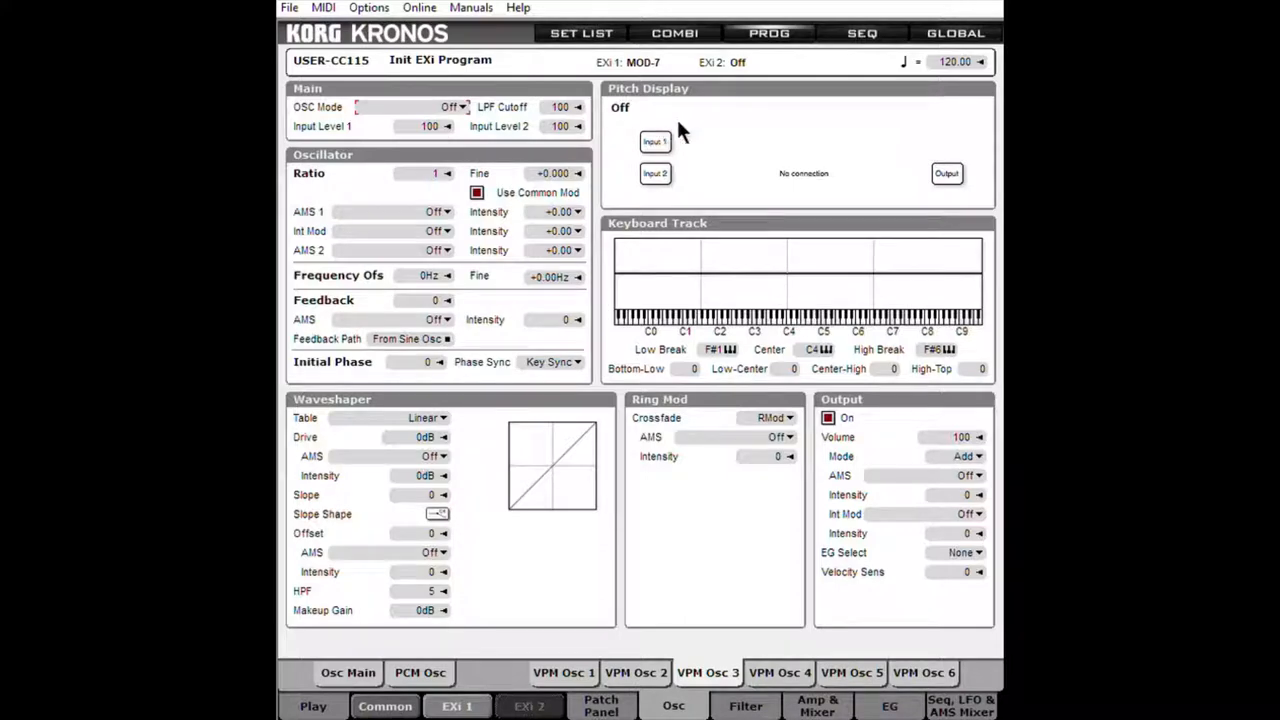
mouse_move(890, 173)
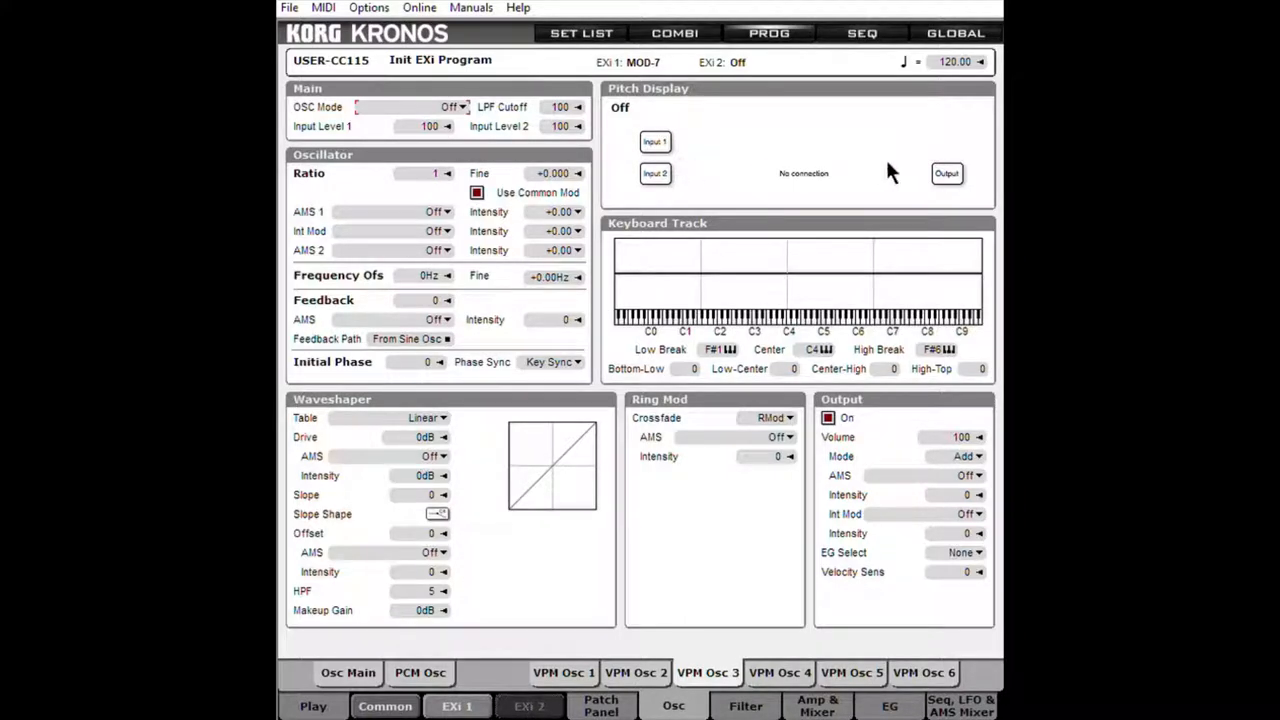
mouse_move(740, 225)
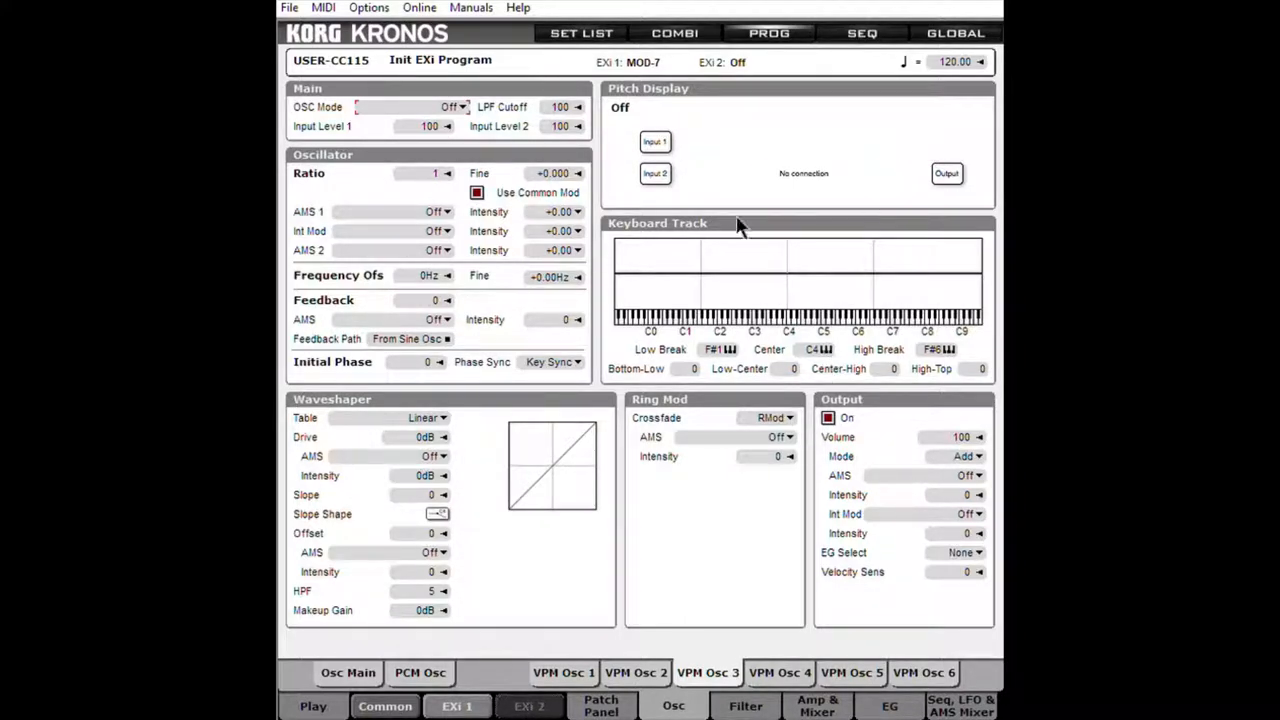
mouse_move(890, 210)
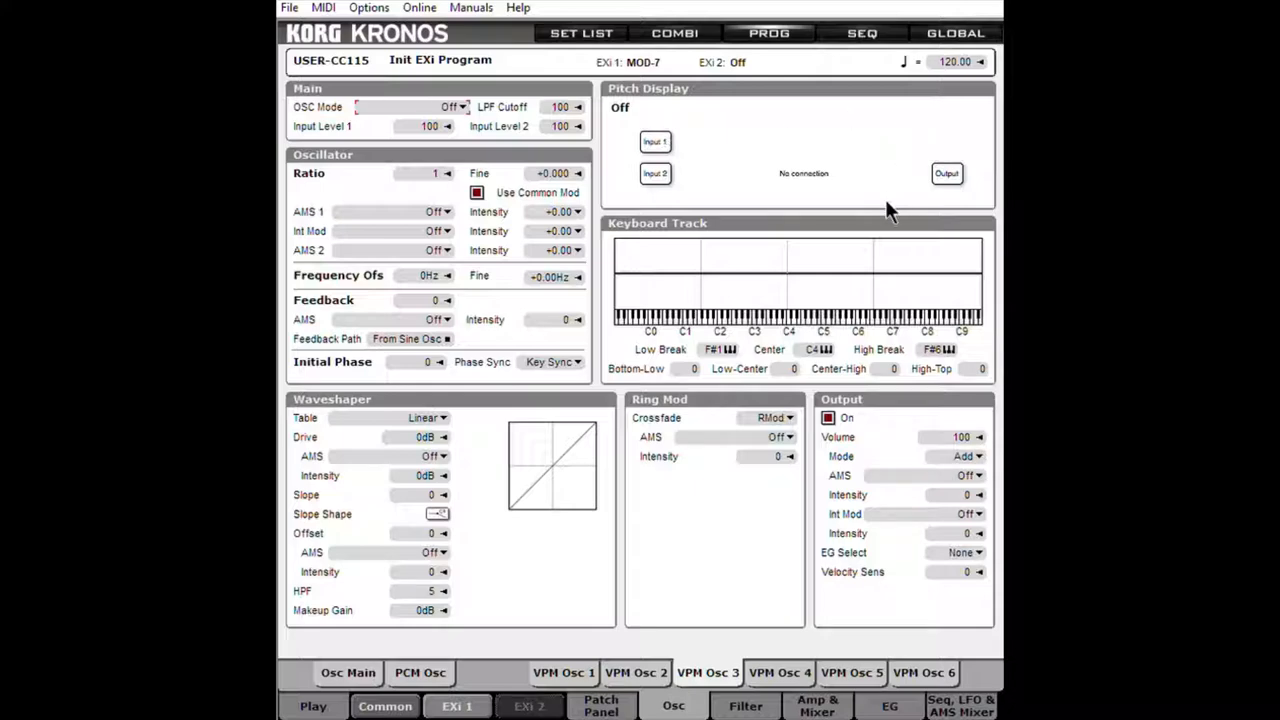
mouse_move(872, 192)
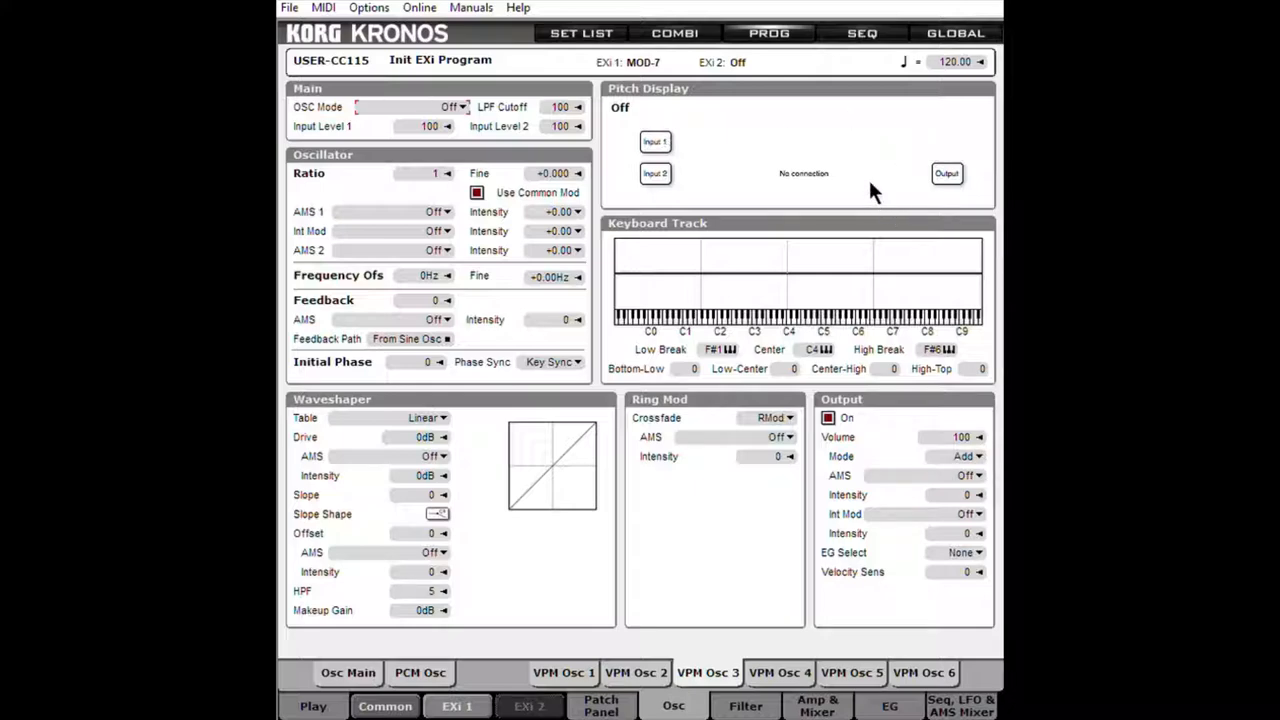
mouse_move(560, 165)
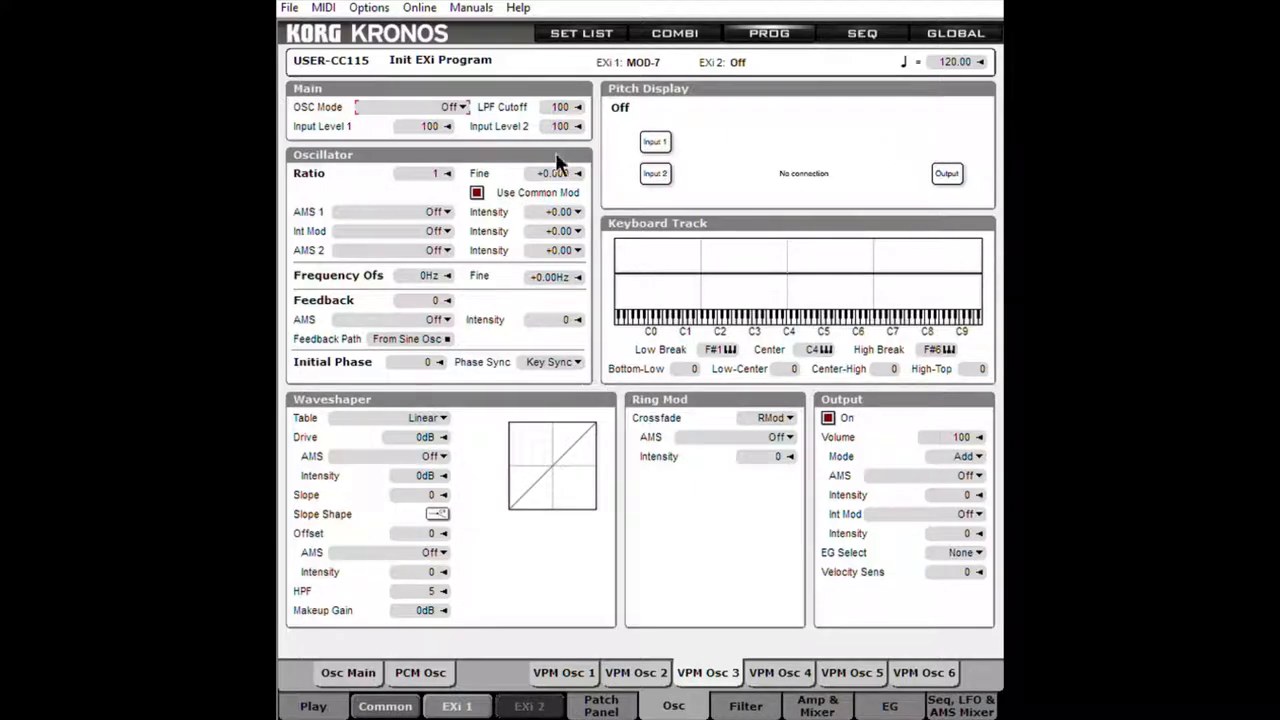
mouse_move(560, 113)
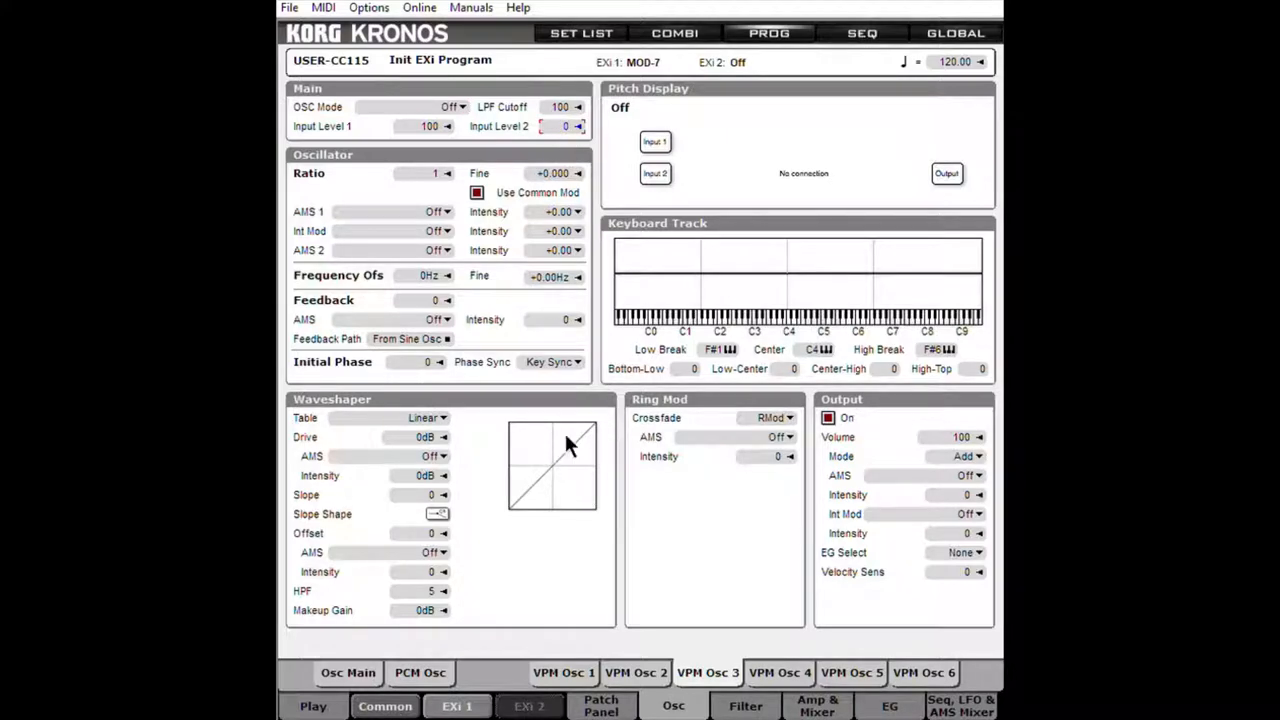
mouse_move(775, 408)
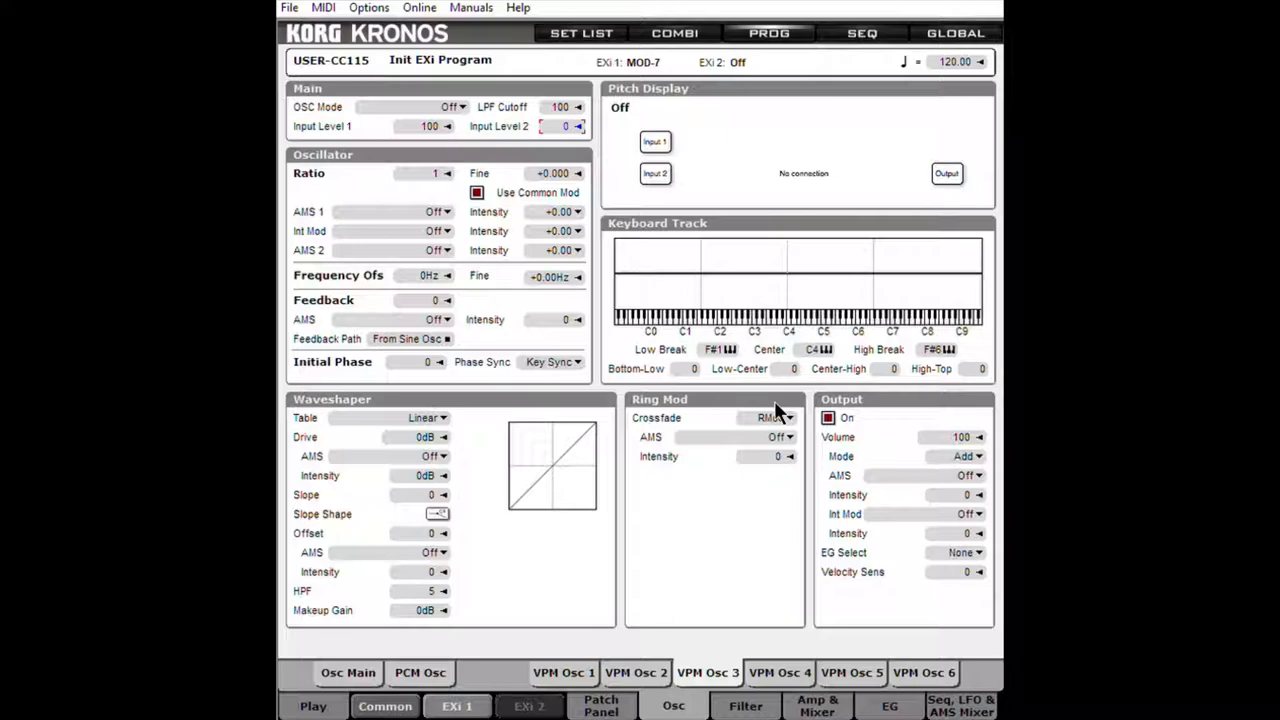
mouse_move(765, 395)
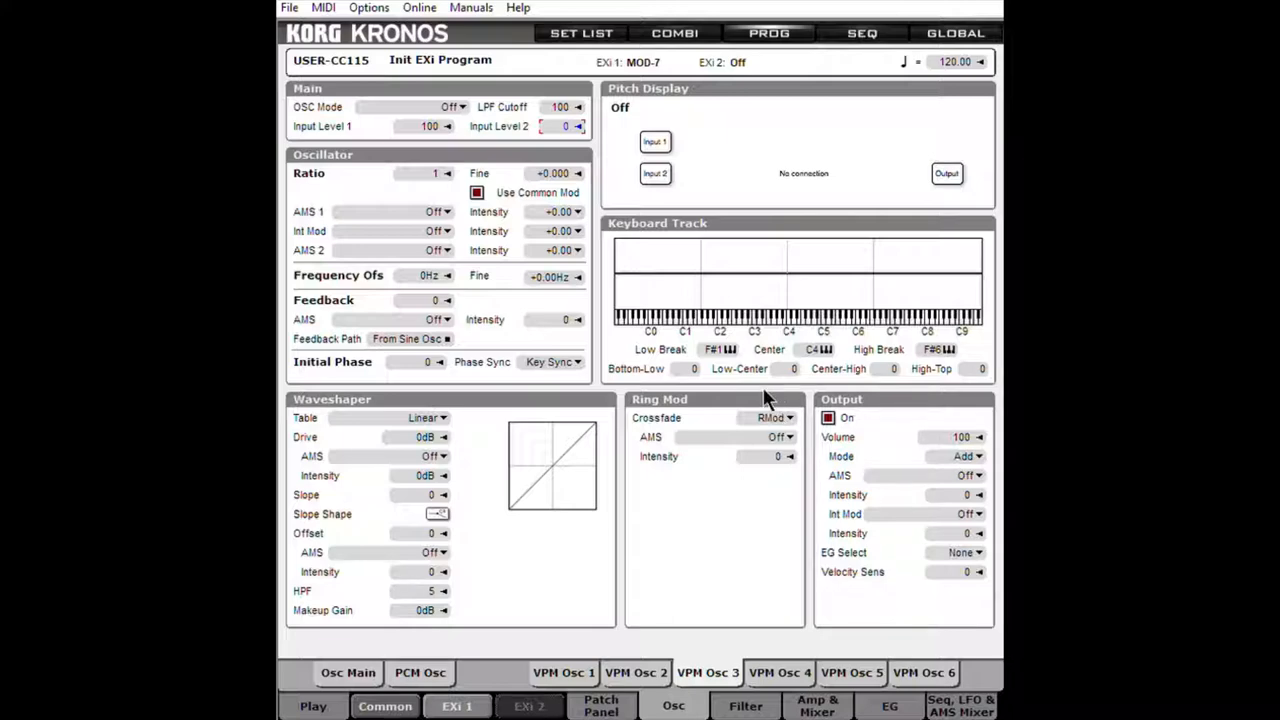
mouse_move(770, 405)
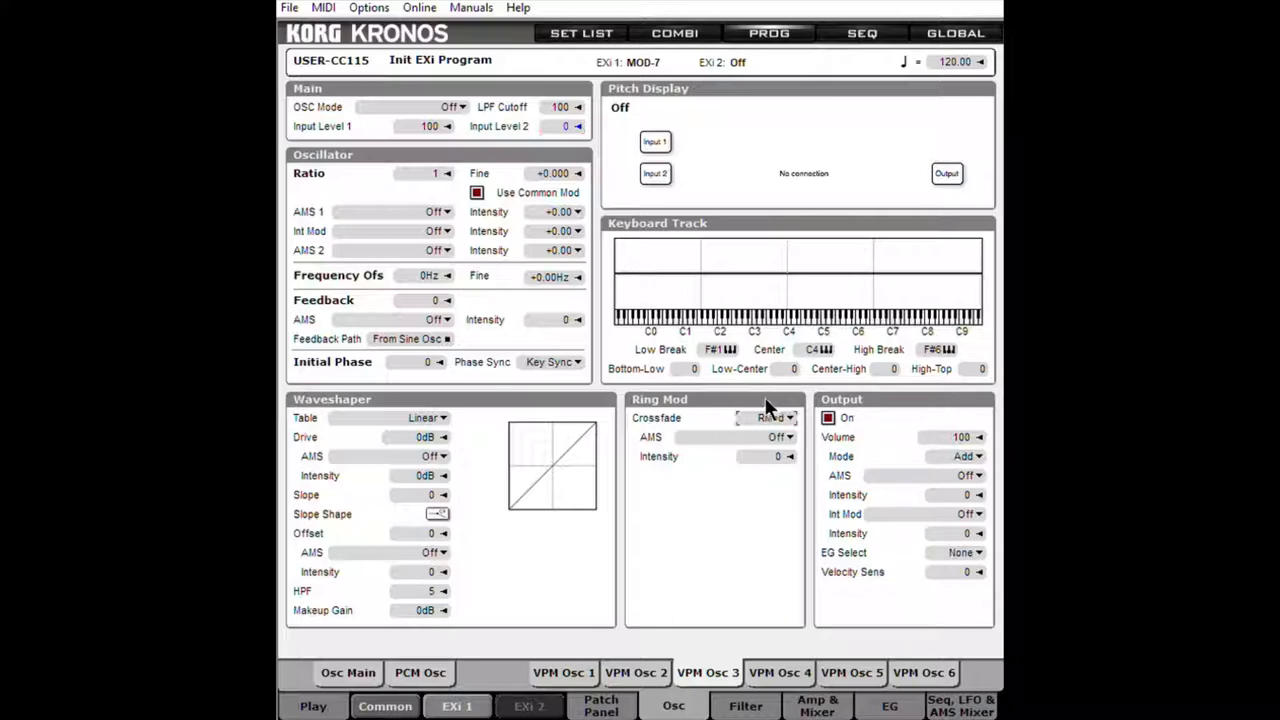
click(770, 417)
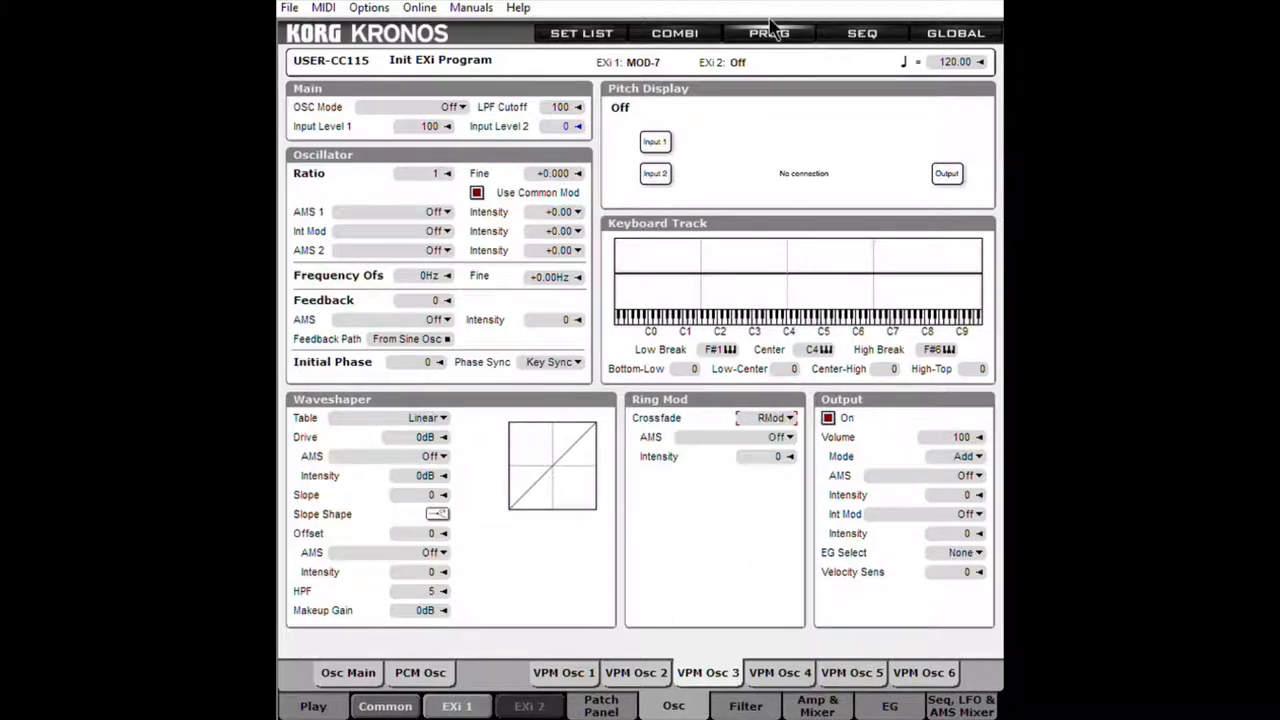
mouse_move(703, 403)
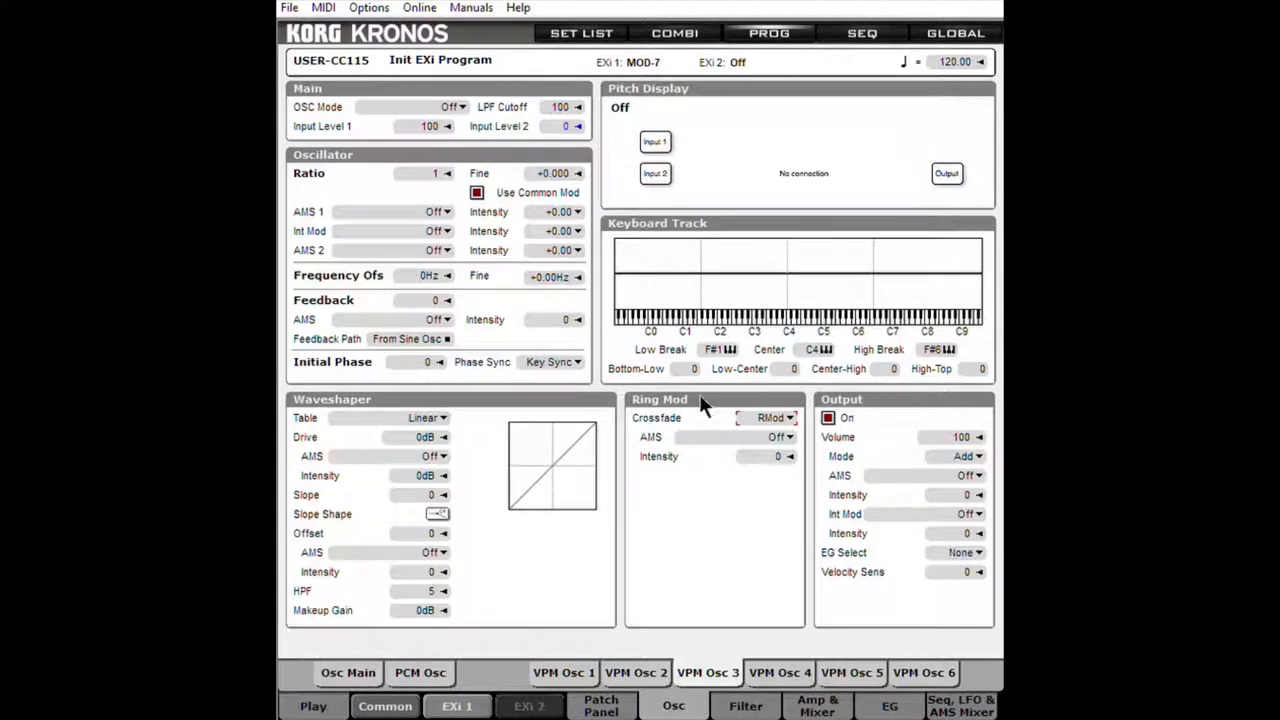
click(775, 417)
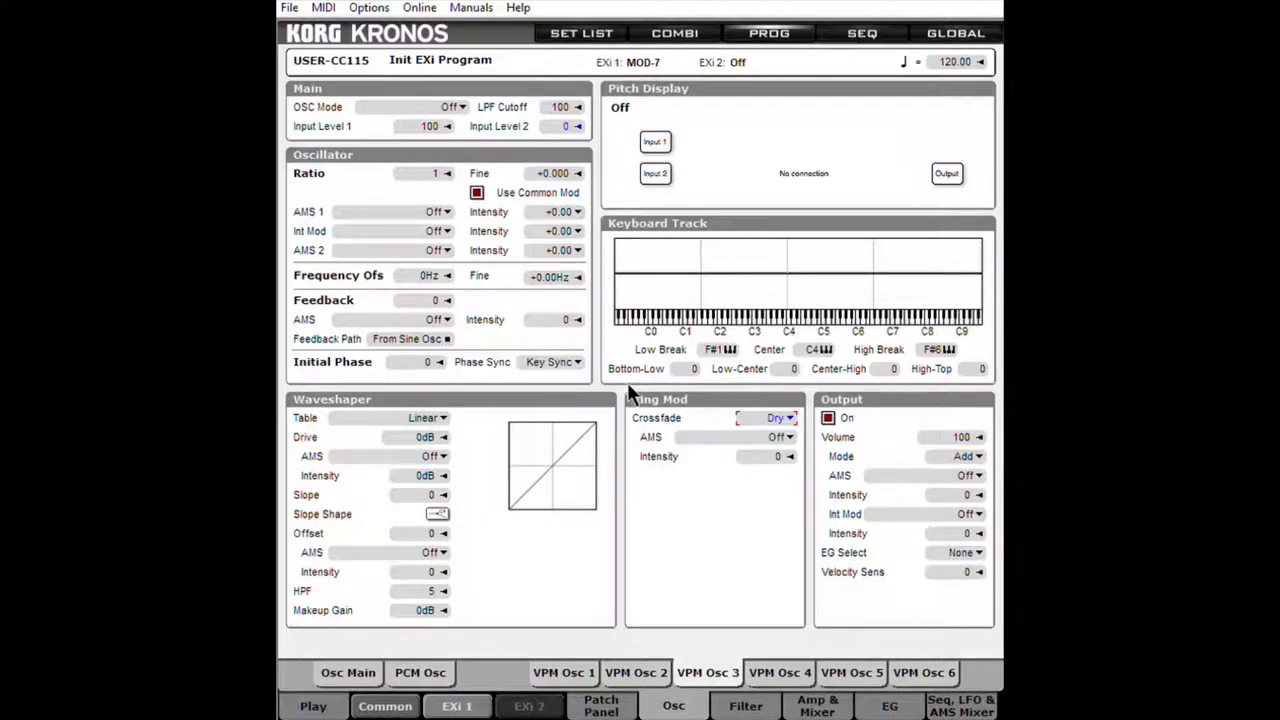
mouse_move(590, 135)
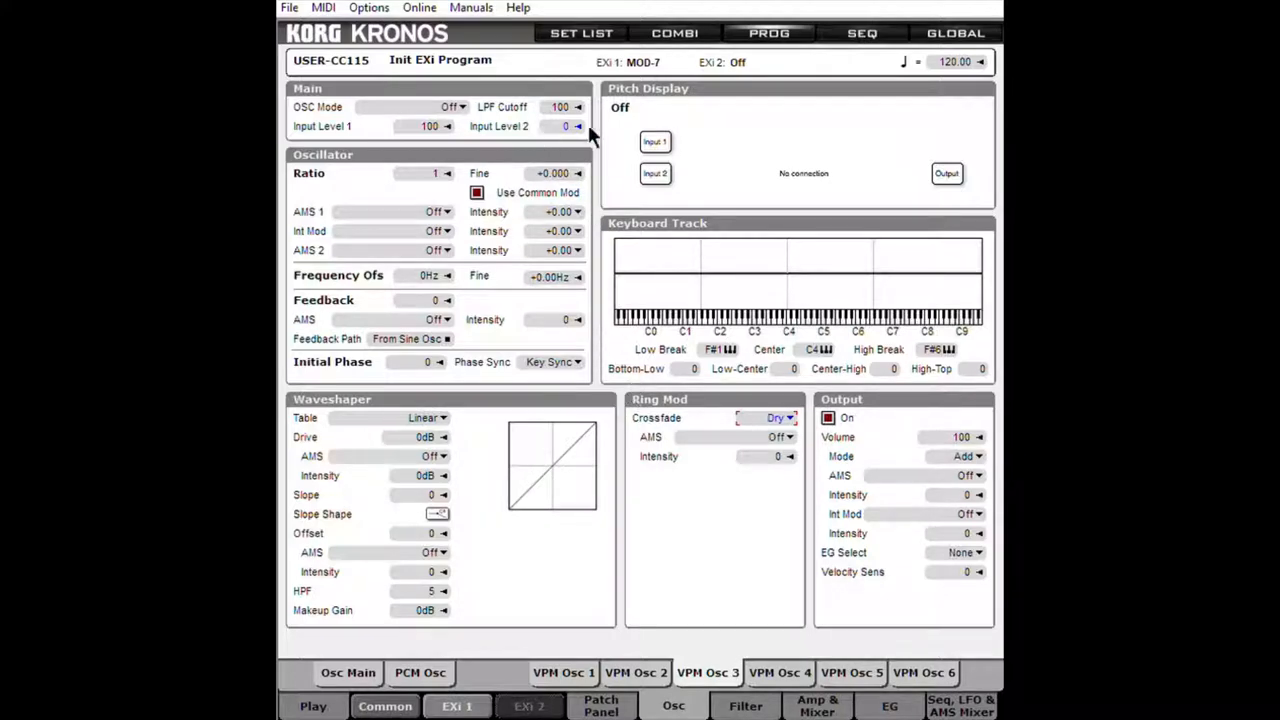
mouse_move(770, 432)
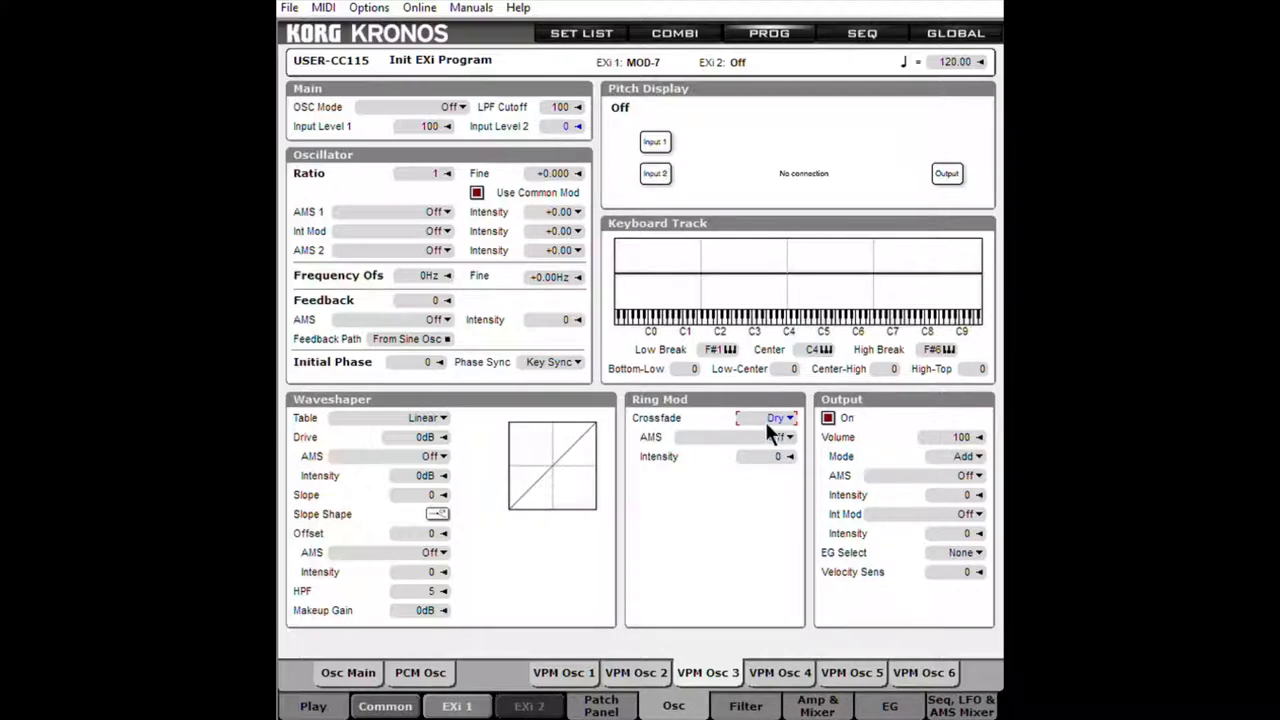
click(780, 417)
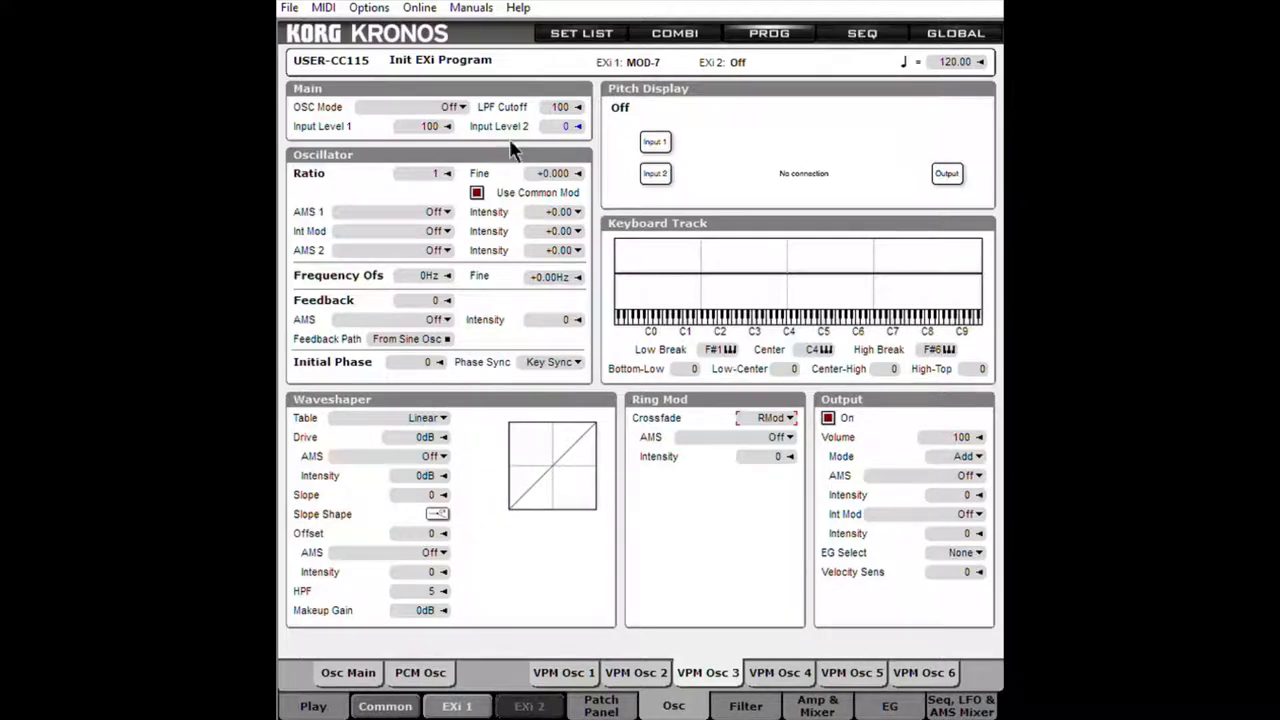
mouse_move(548, 122)
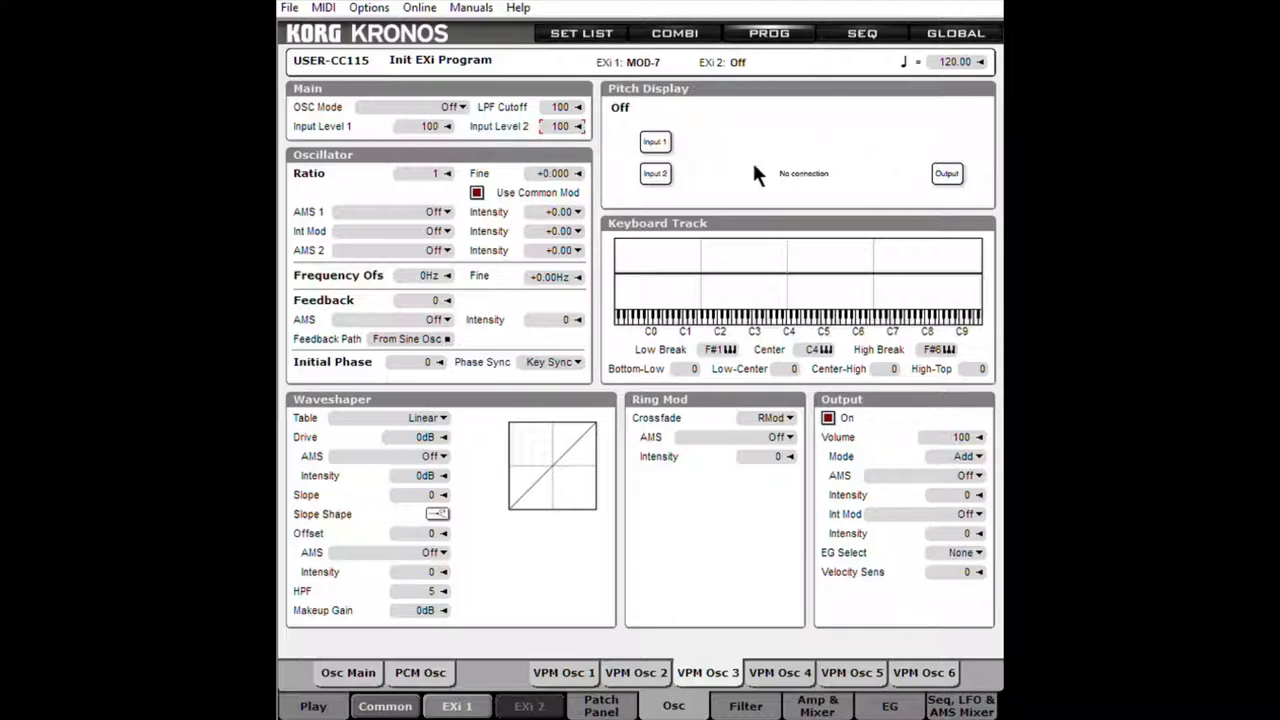
mouse_move(773, 410)
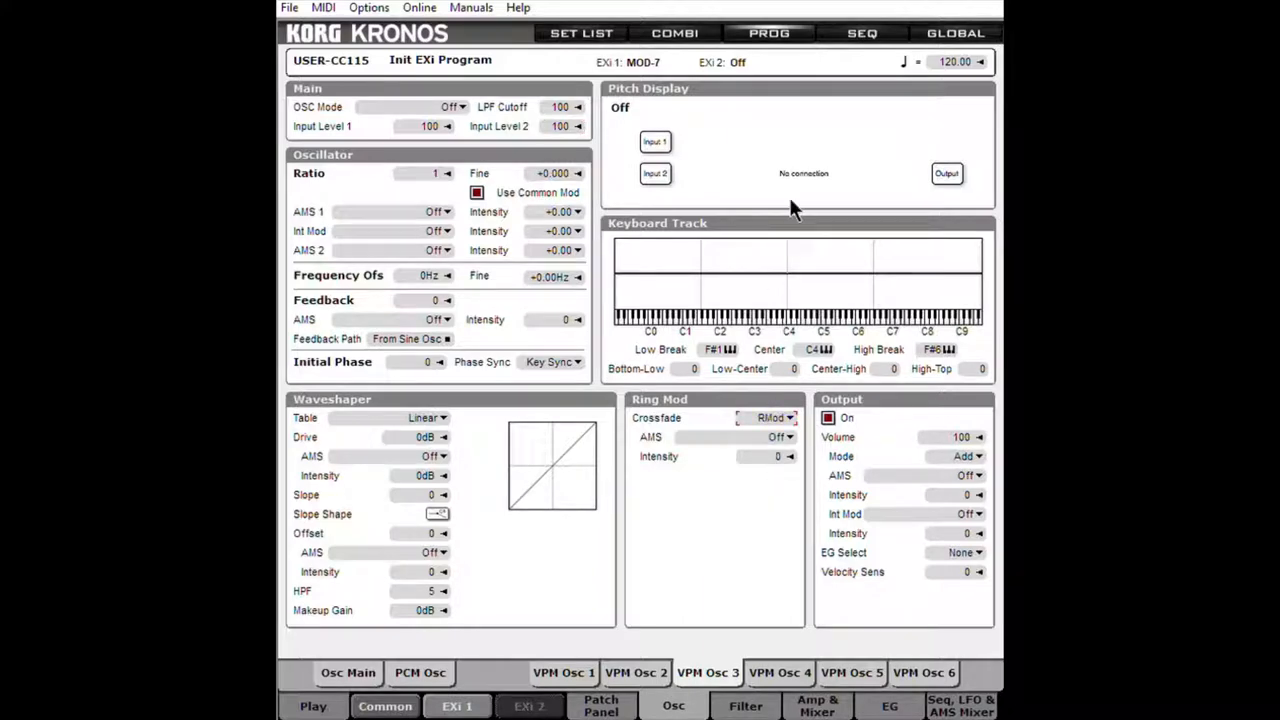
mouse_move(670, 470)
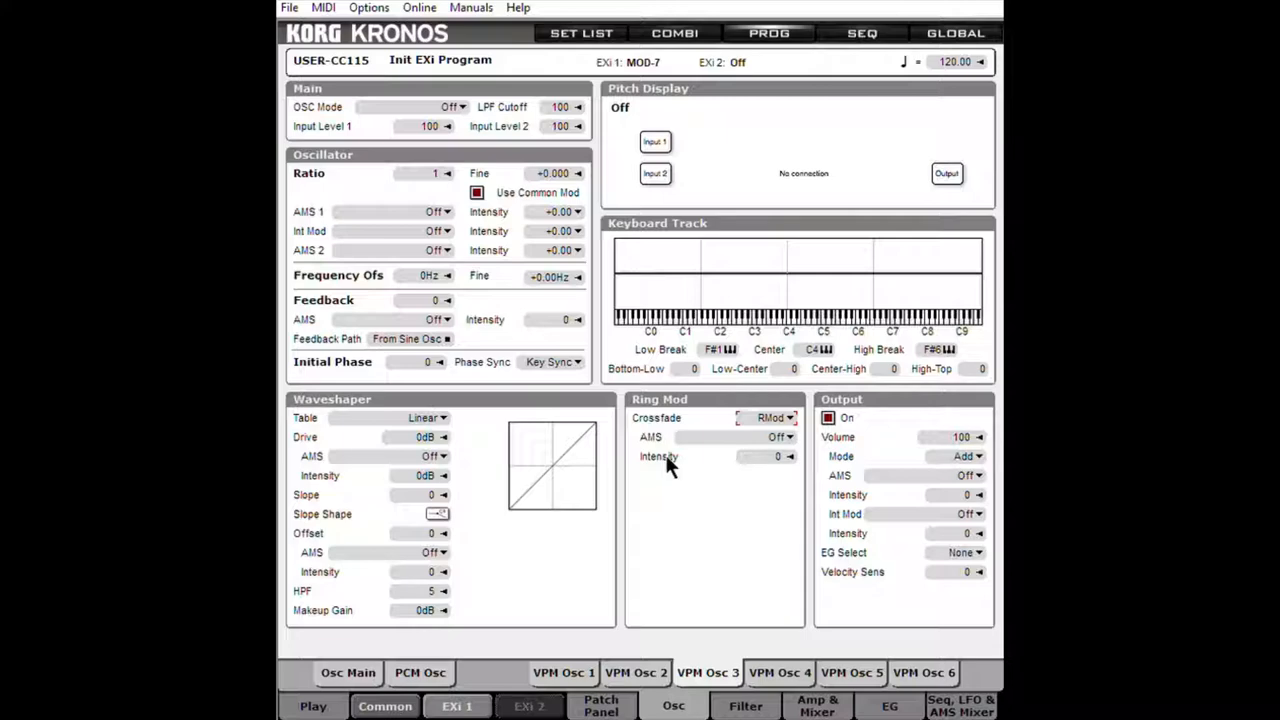
mouse_move(605, 465)
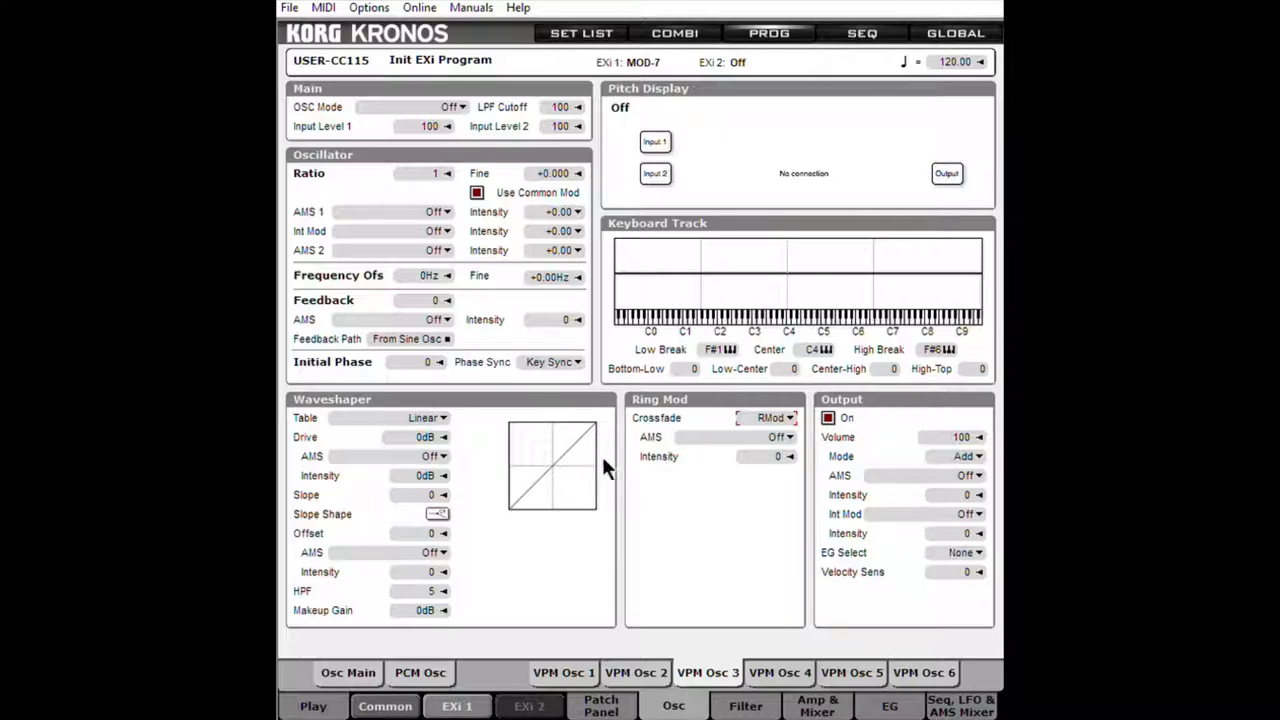
mouse_move(617, 428)
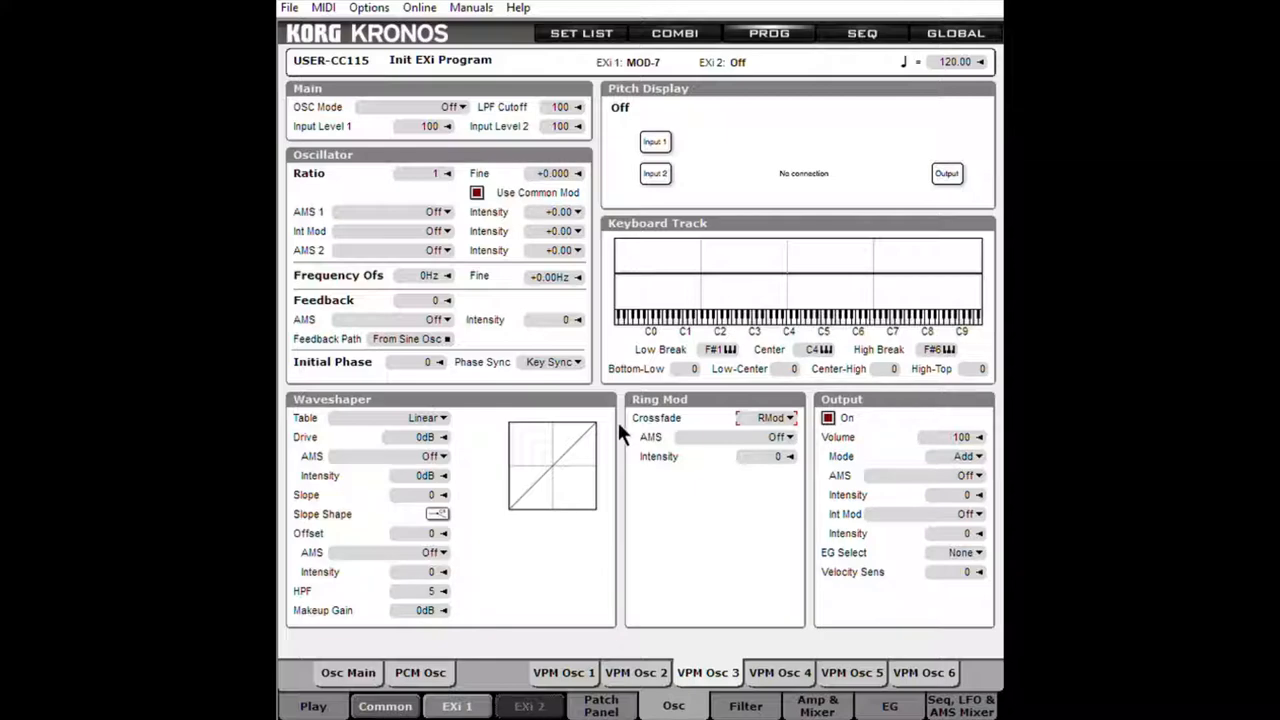
mouse_move(505, 125)
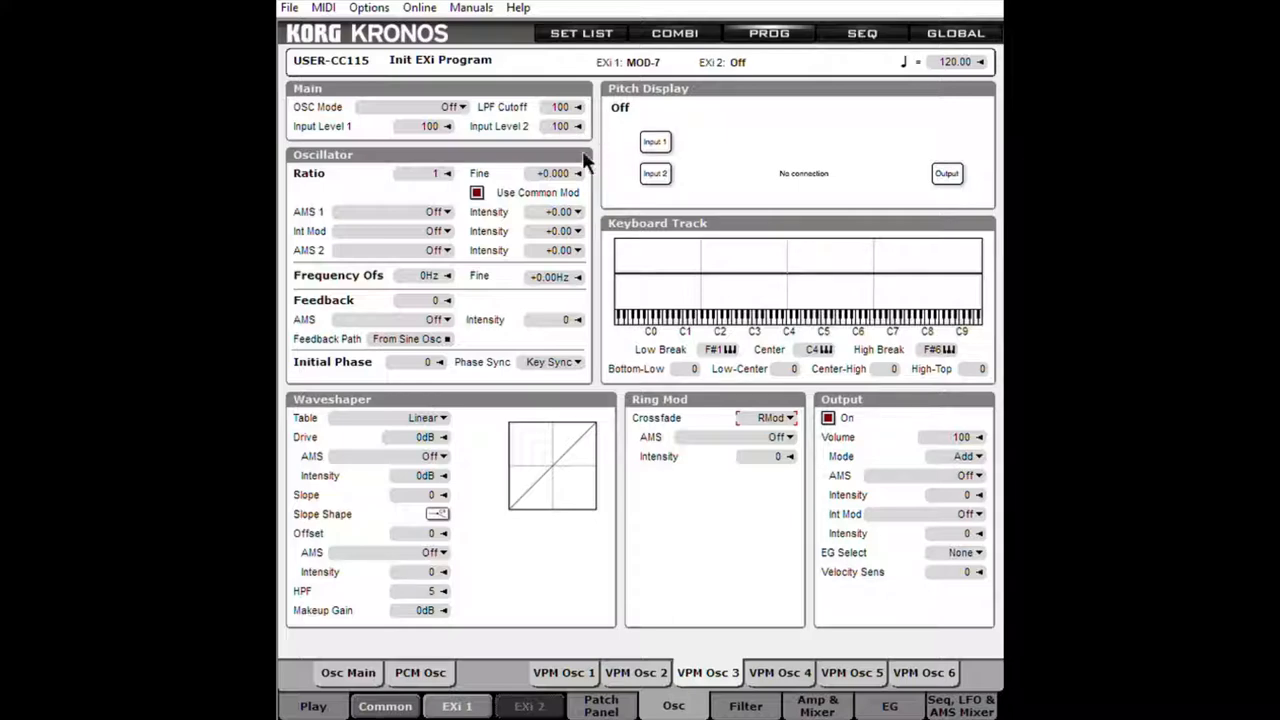
mouse_move(645, 222)
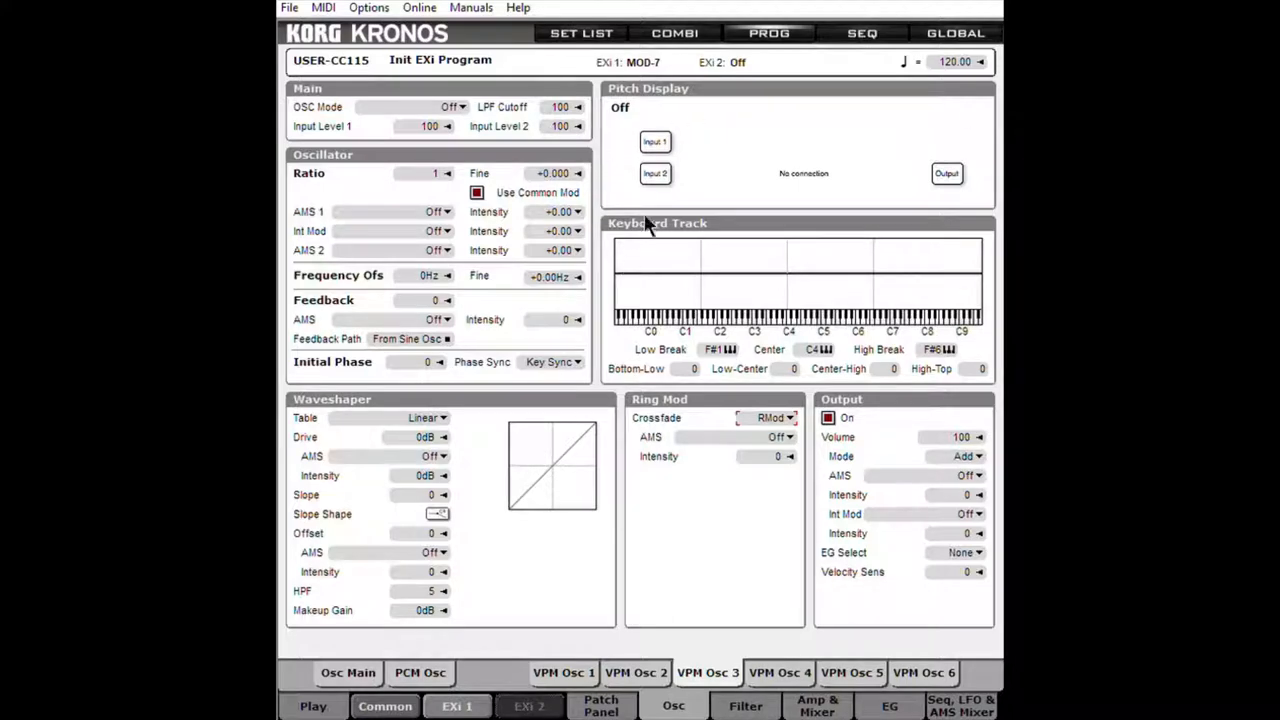
mouse_move(603, 183)
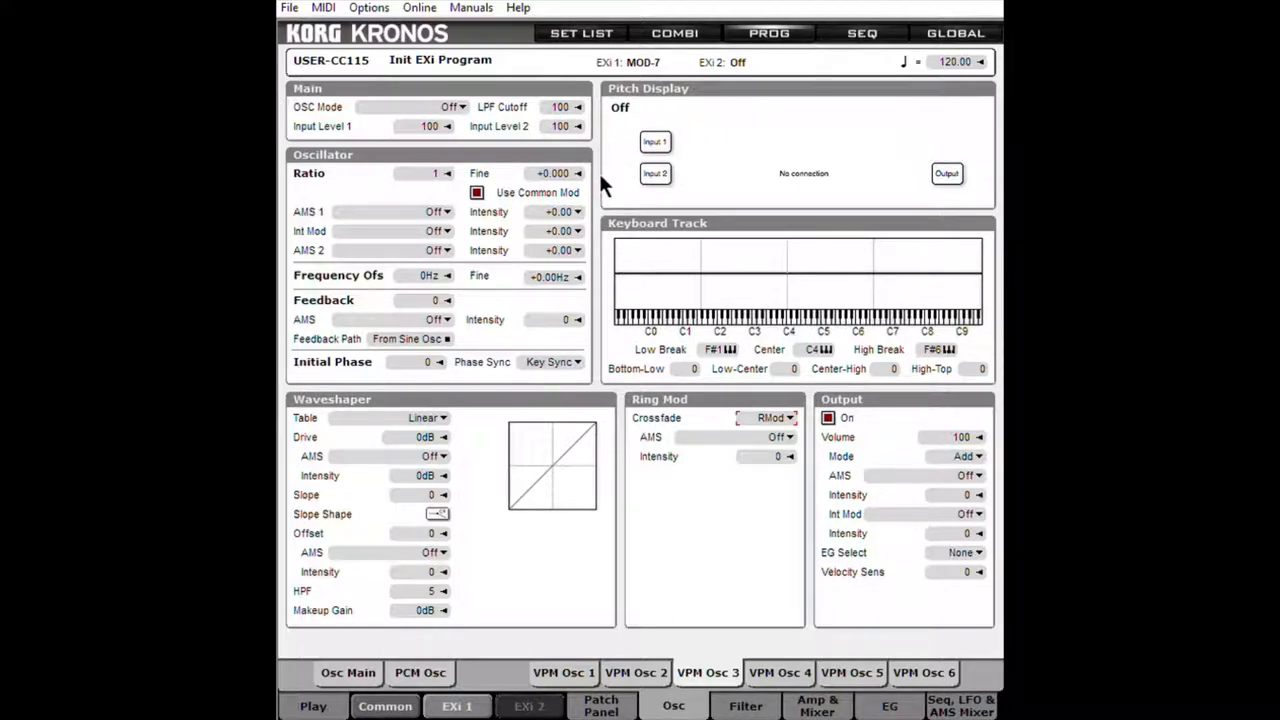